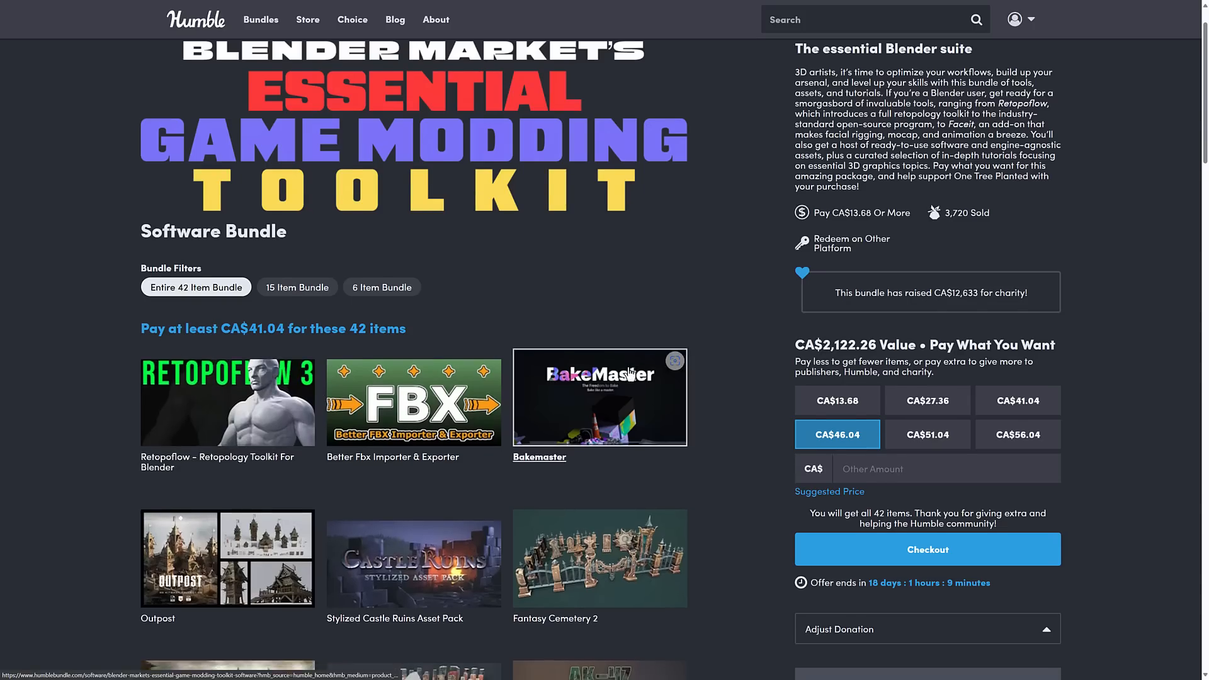
# - Scroll through the page before reaching the Get Extensions preferences section
pyautogui.scroll(-3)
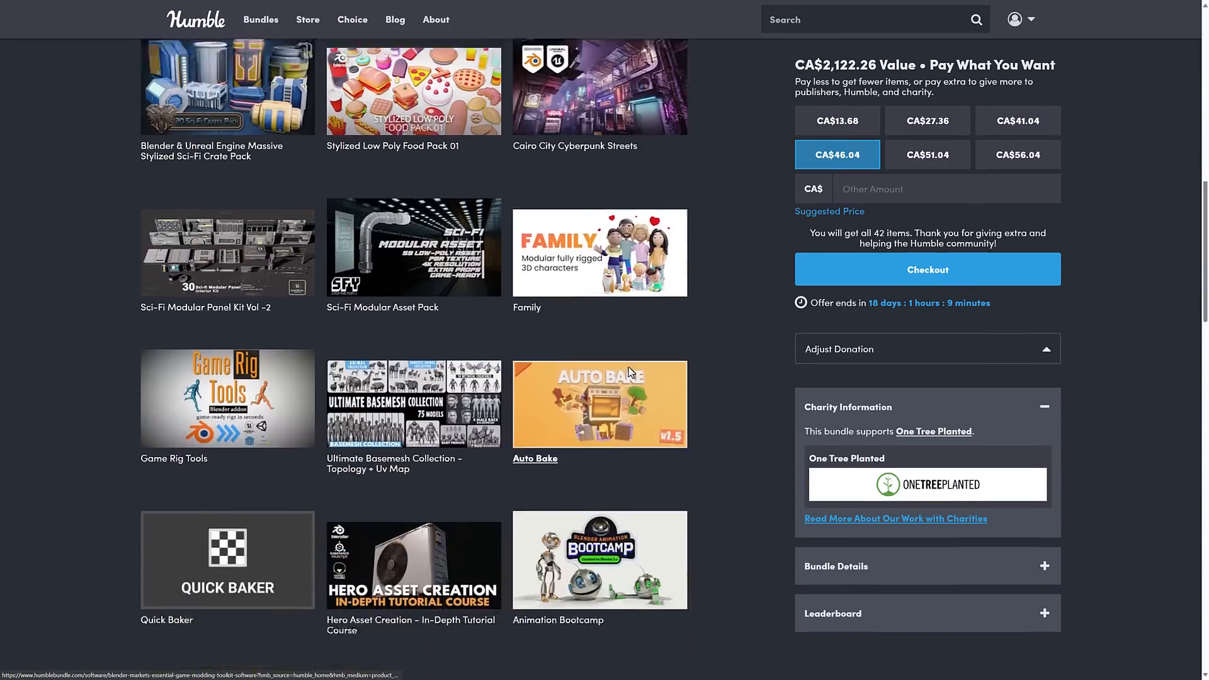
pyautogui.scroll(-3)
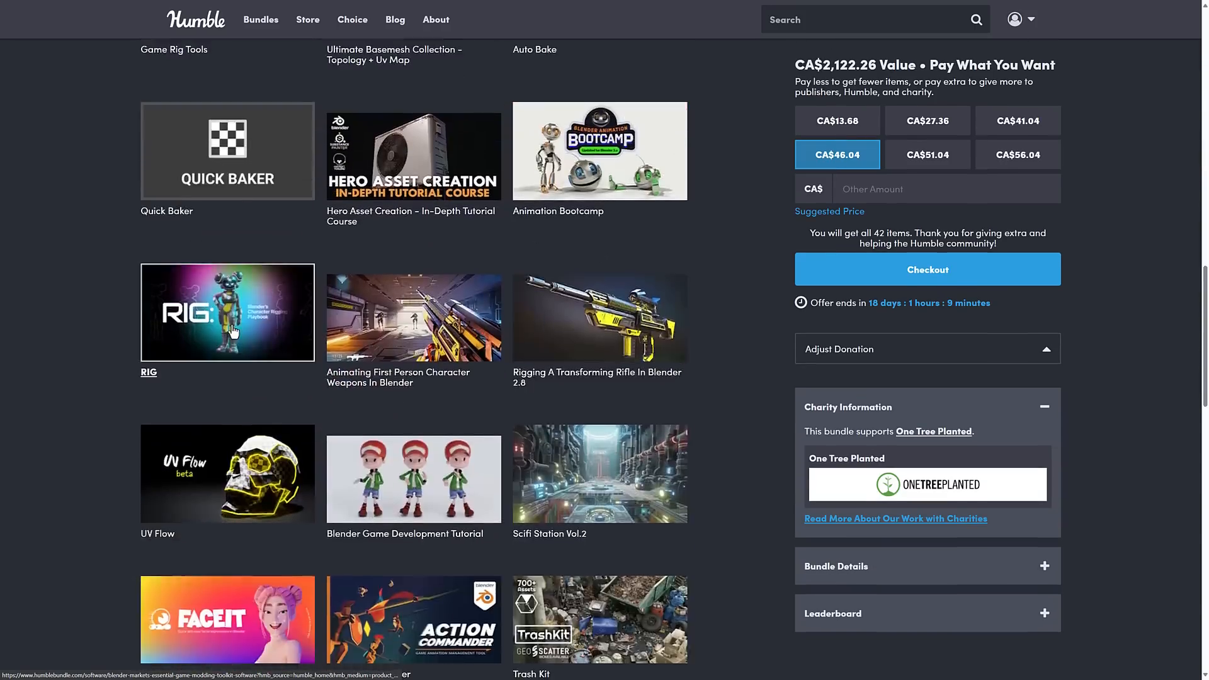
pyautogui.scroll(-3)
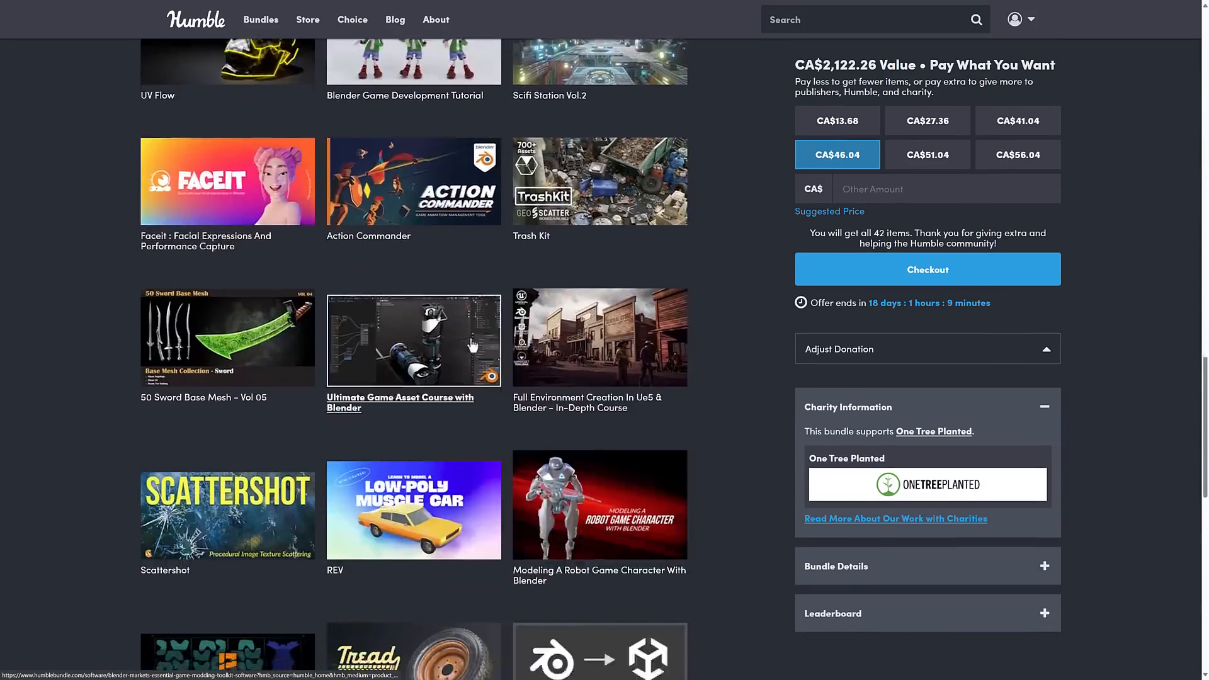
pyautogui.scroll(-3)
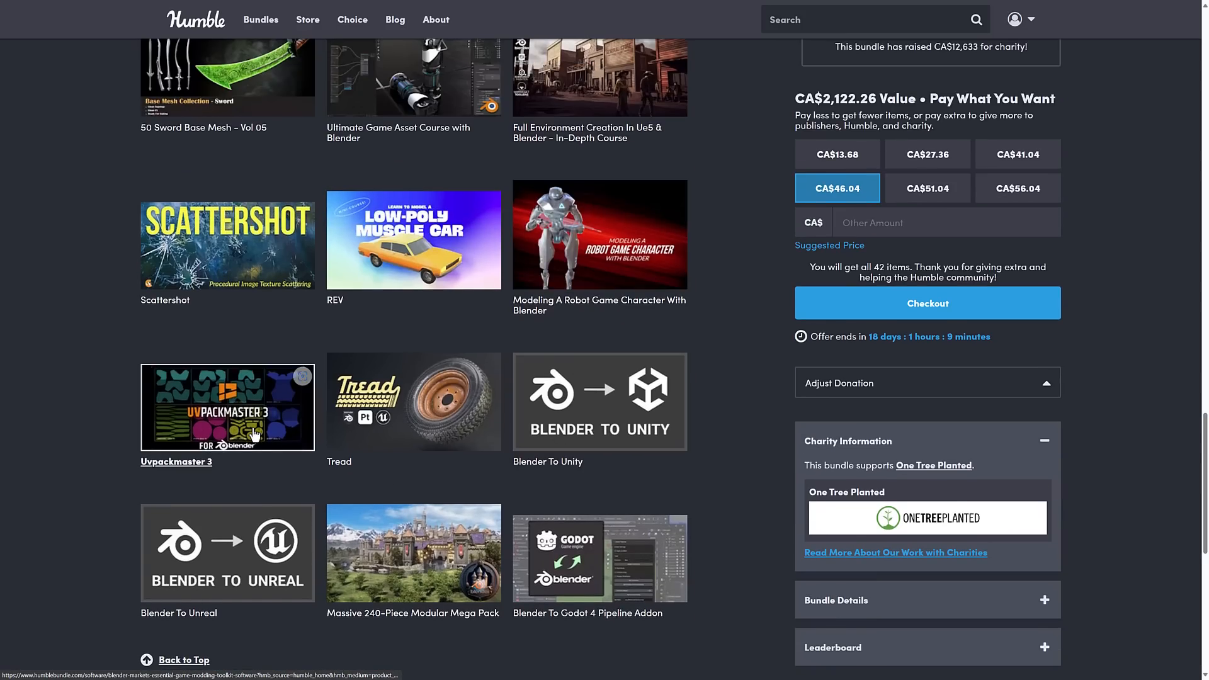
pyautogui.scroll(3)
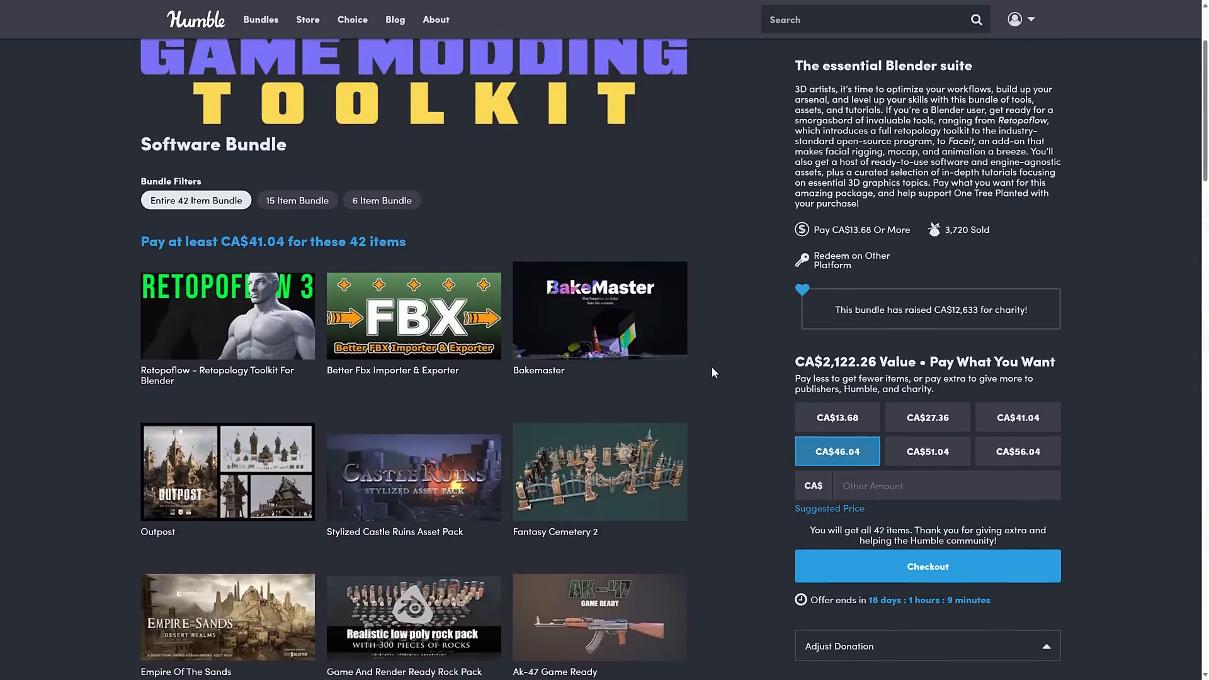
pyautogui.scroll(3)
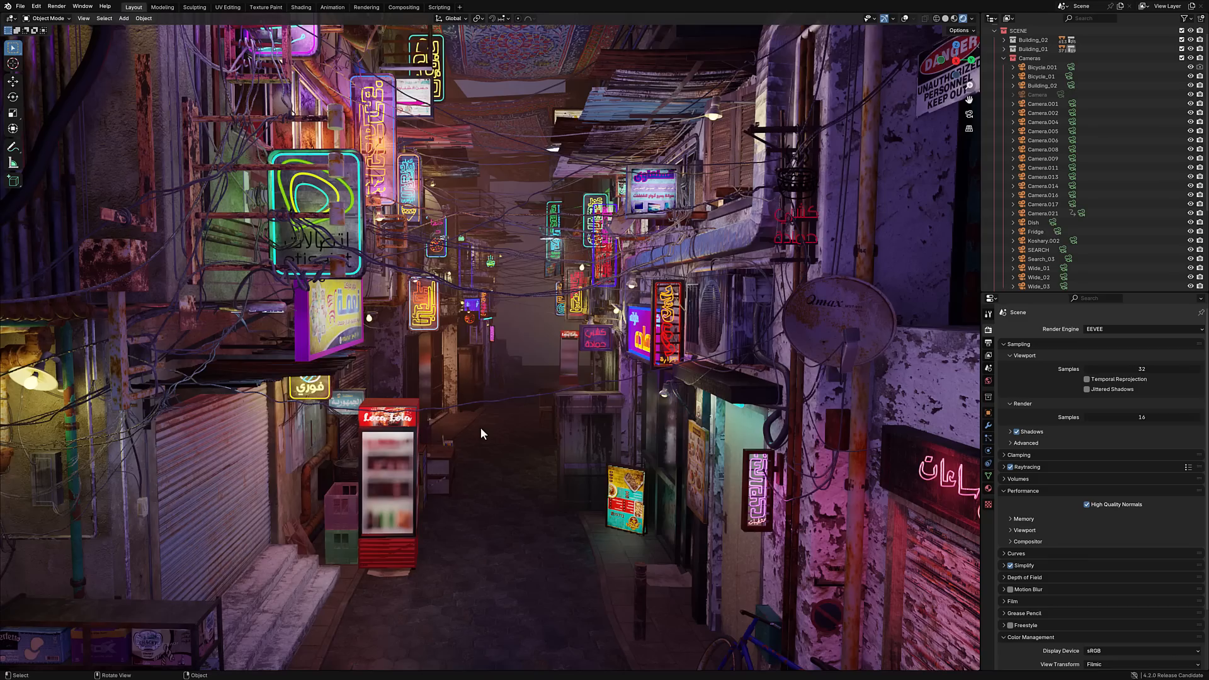
pyautogui.moveTo(191, 370)
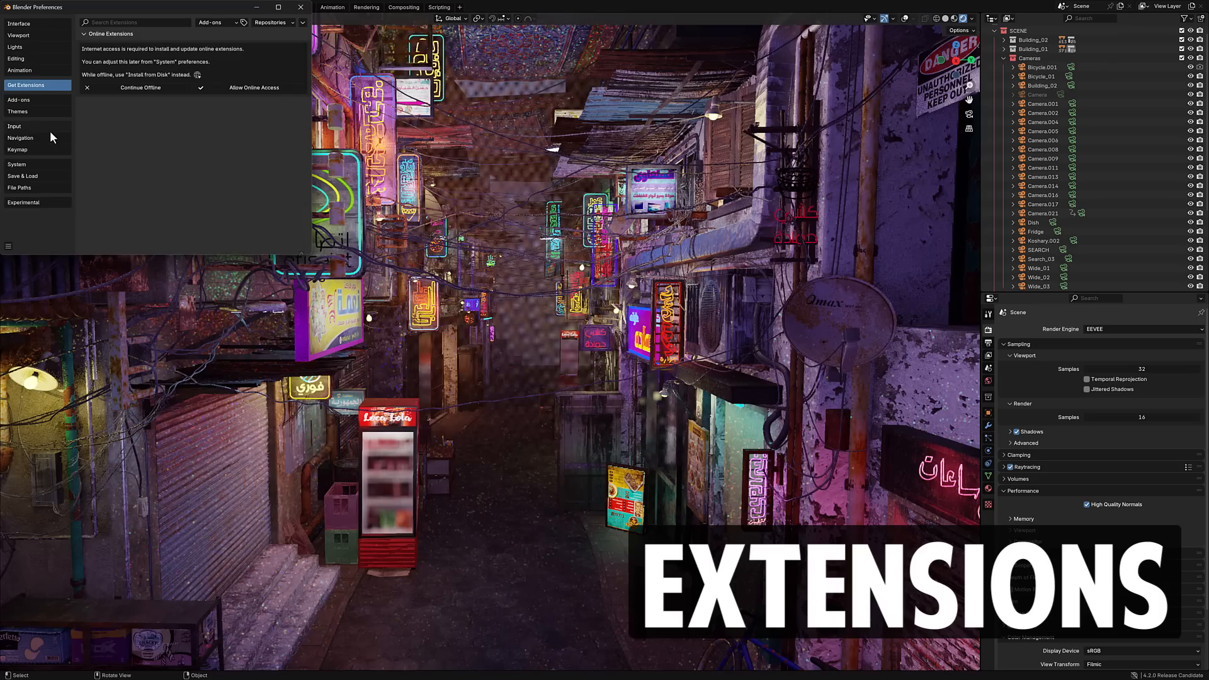
pyautogui.moveTo(100, 63)
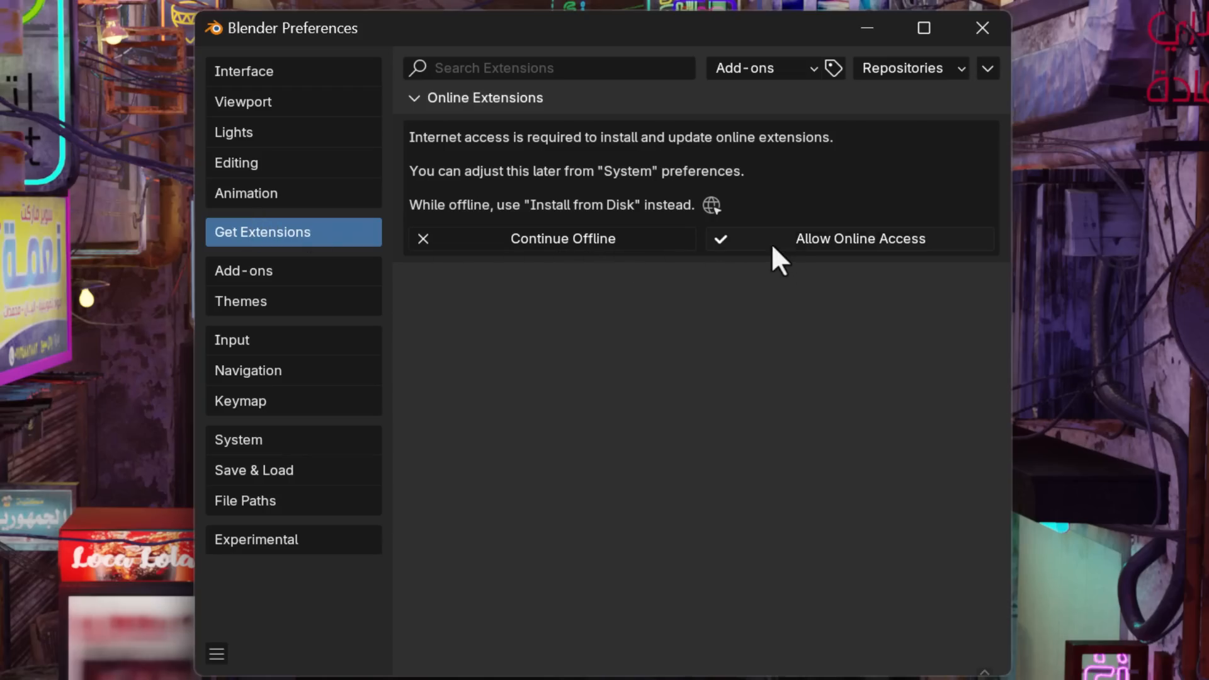
# - Allow online access and browse the Available extensions list that loads
pyautogui.click(859, 238)
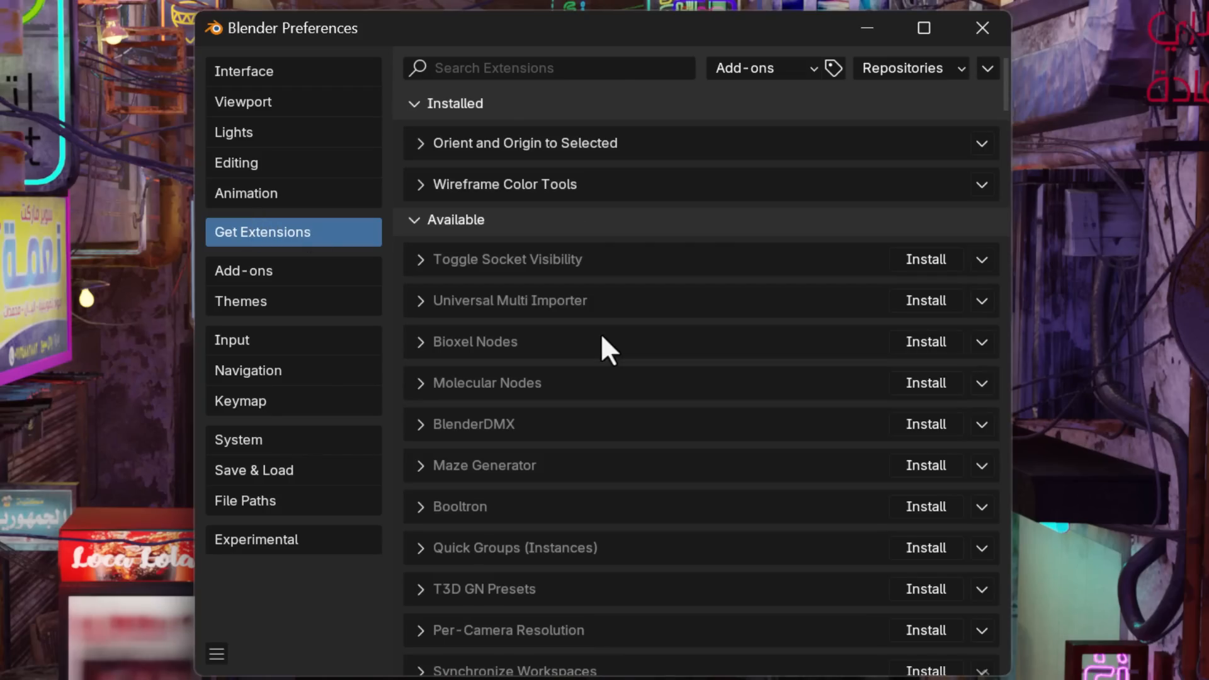
pyautogui.moveTo(569, 326)
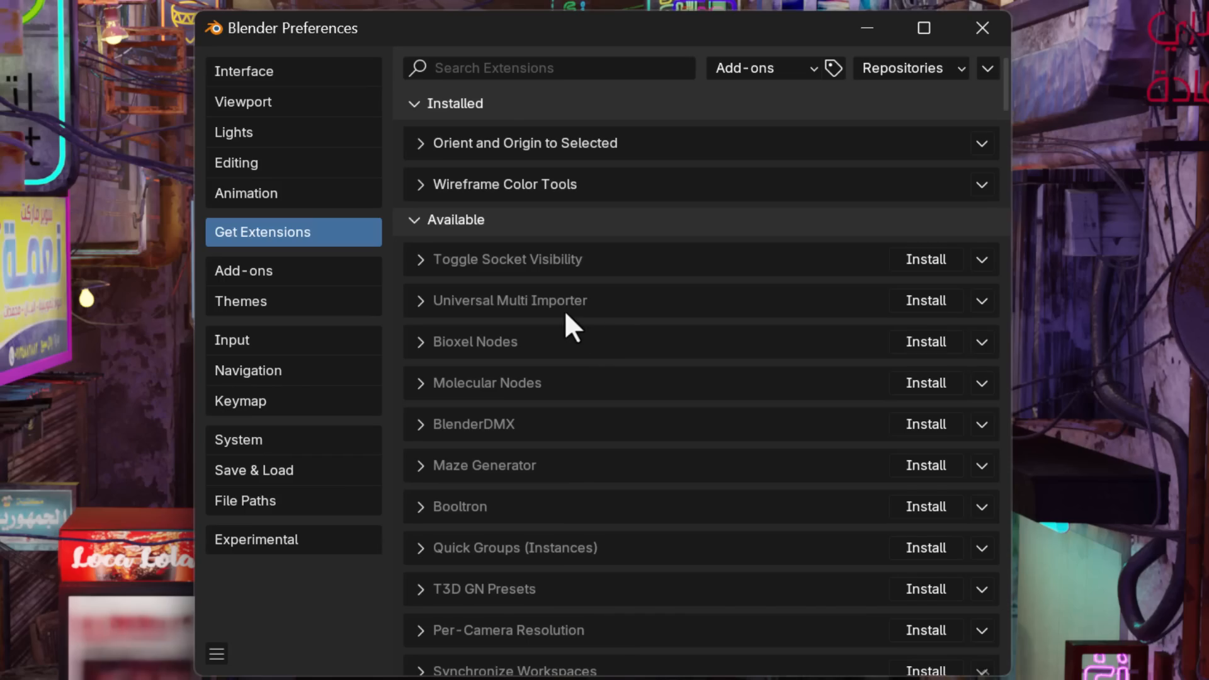
pyautogui.scroll(-3)
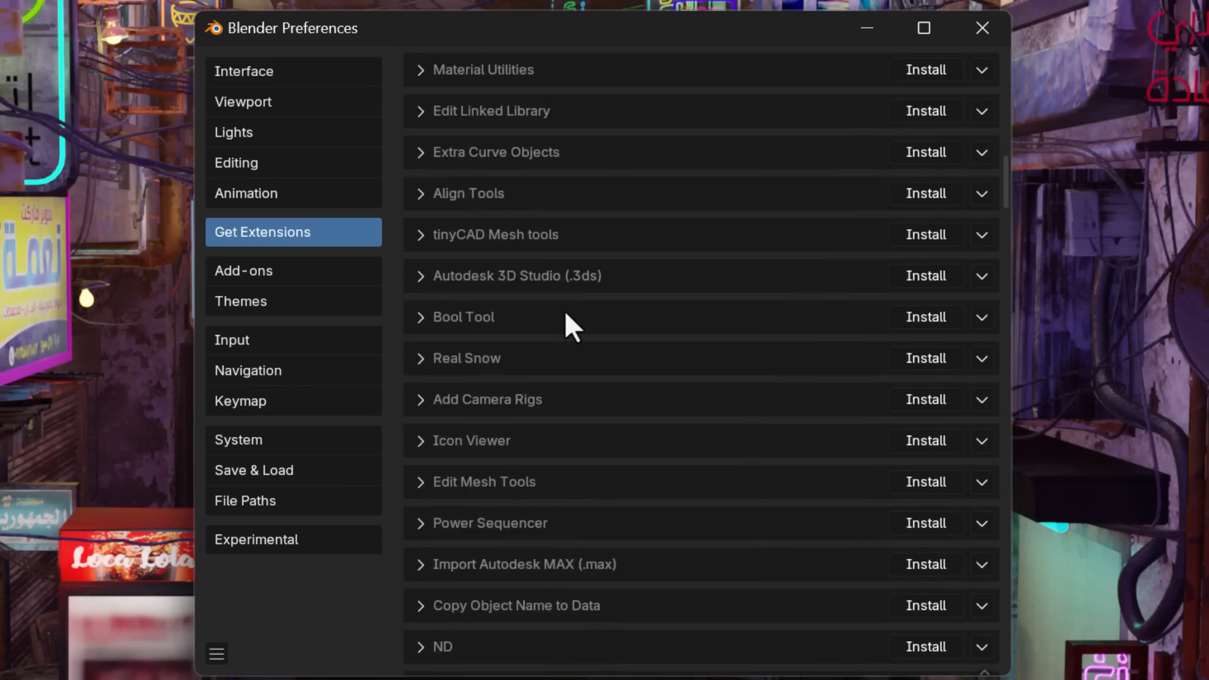
pyautogui.scroll(-3)
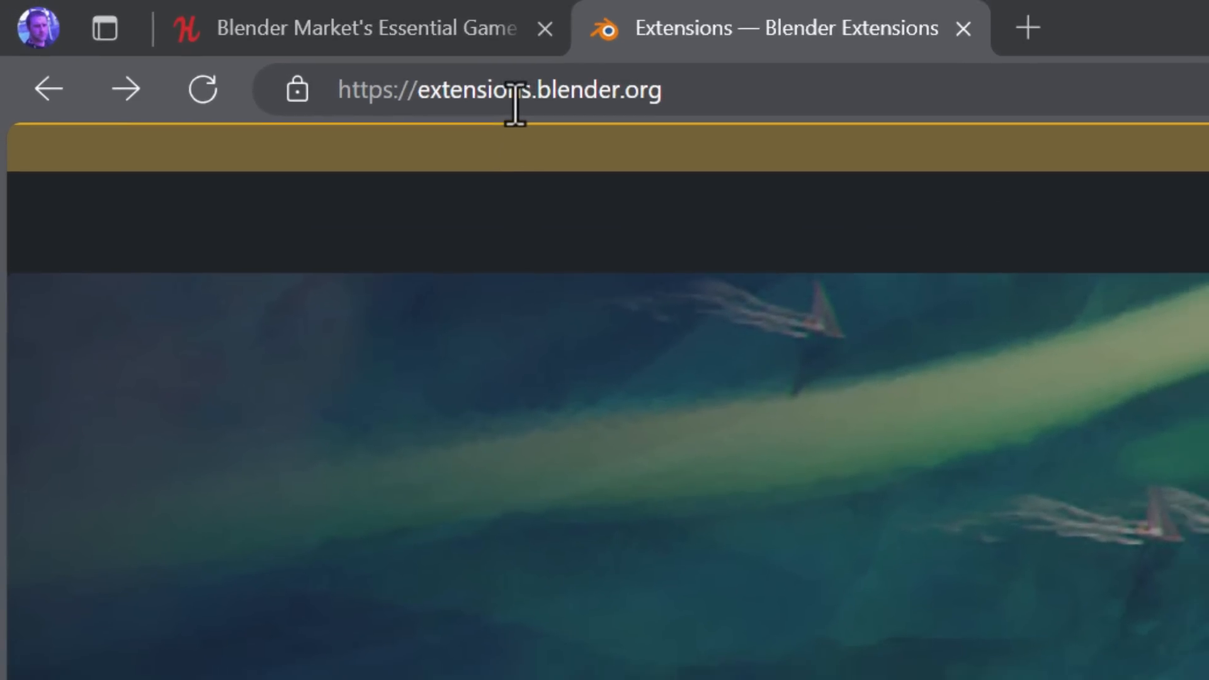
# - Browse the Add-ons catalogue and jump to page 11, the last of 170 results
pyautogui.scroll(-3)
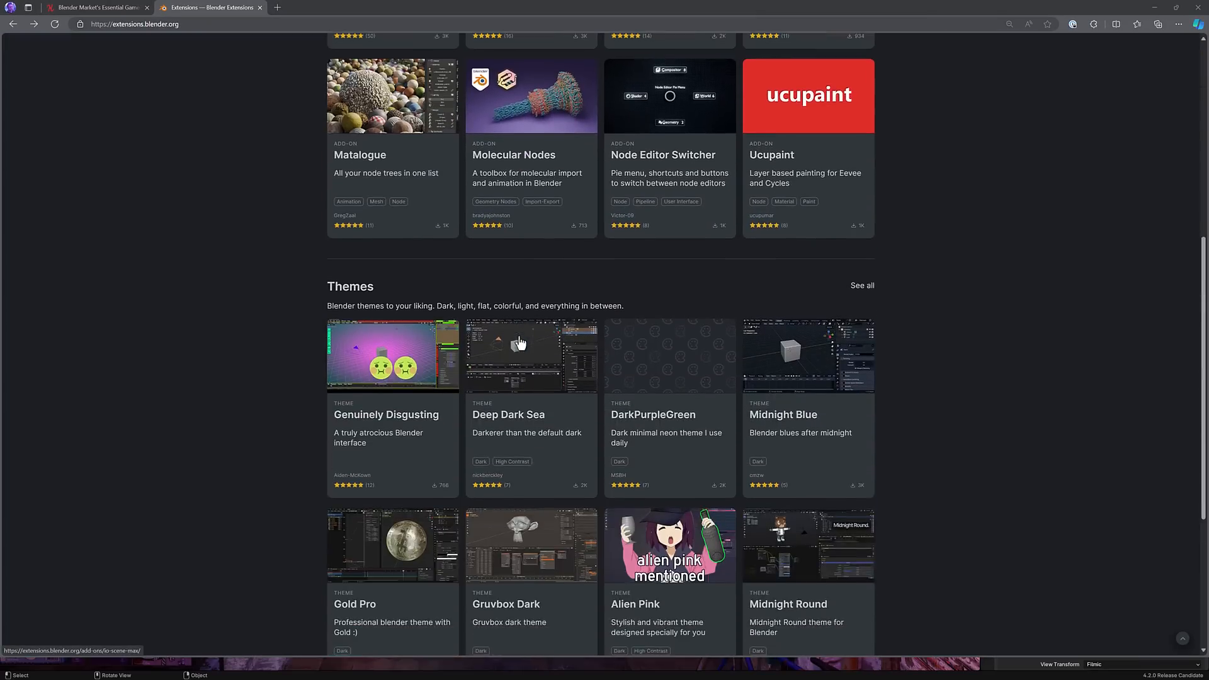
pyautogui.scroll(3)
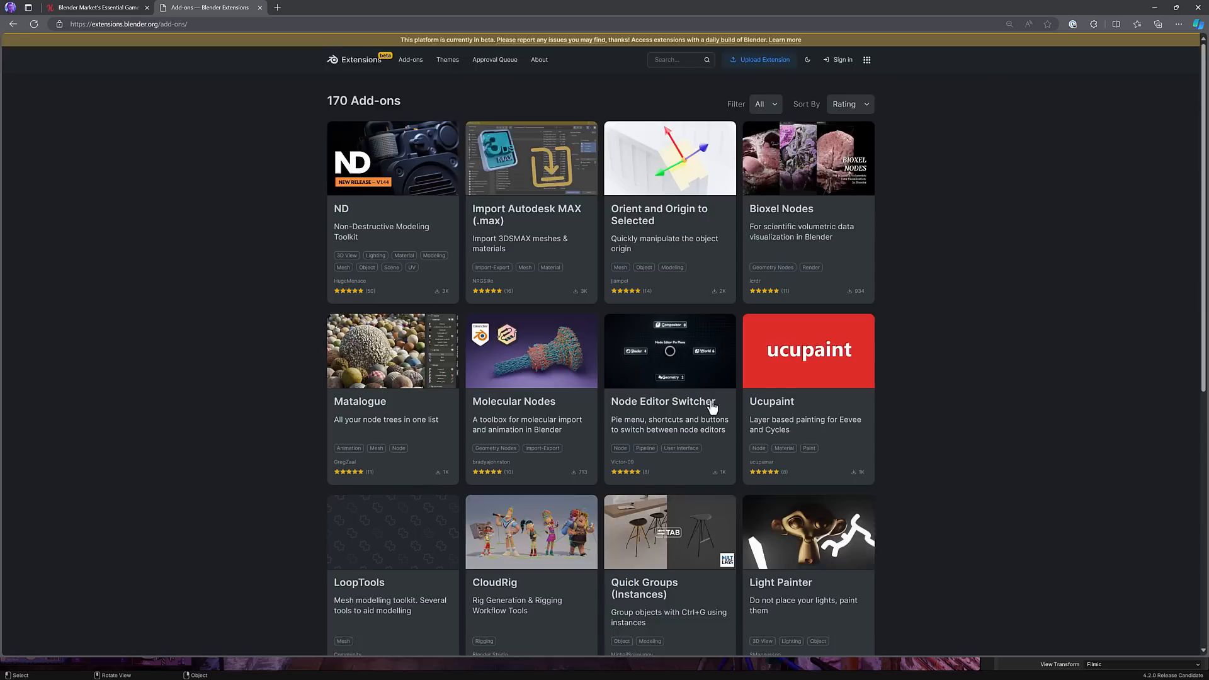
pyautogui.scroll(-3)
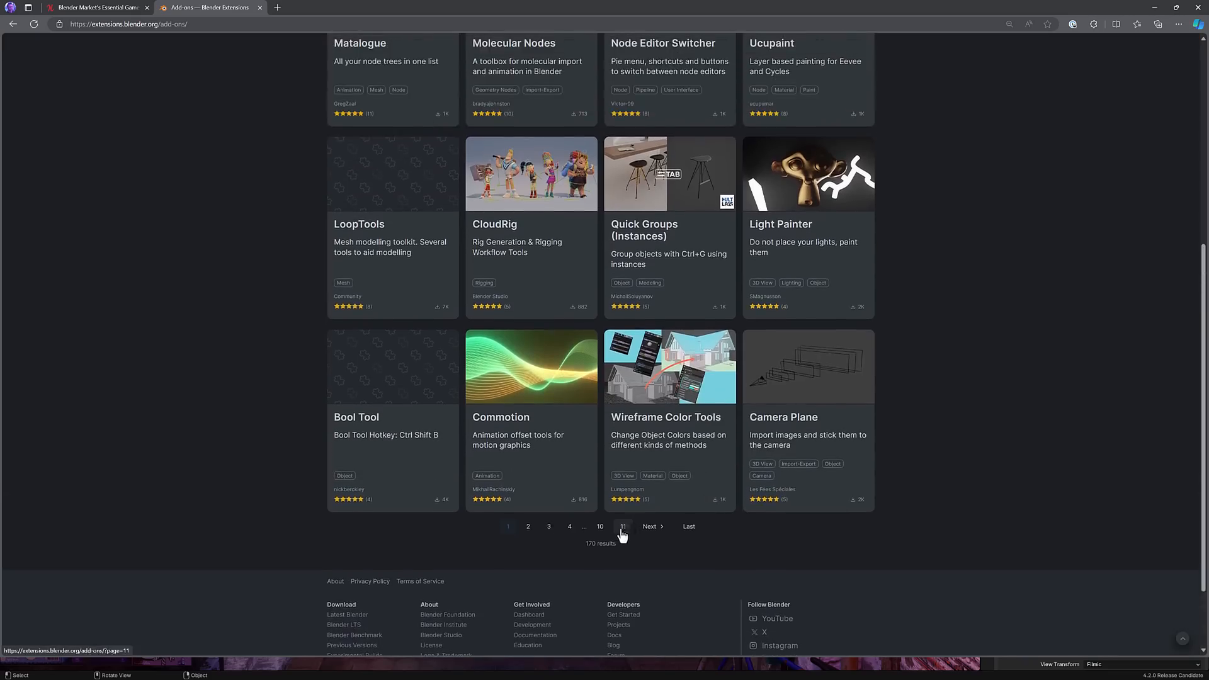
pyautogui.click(622, 529)
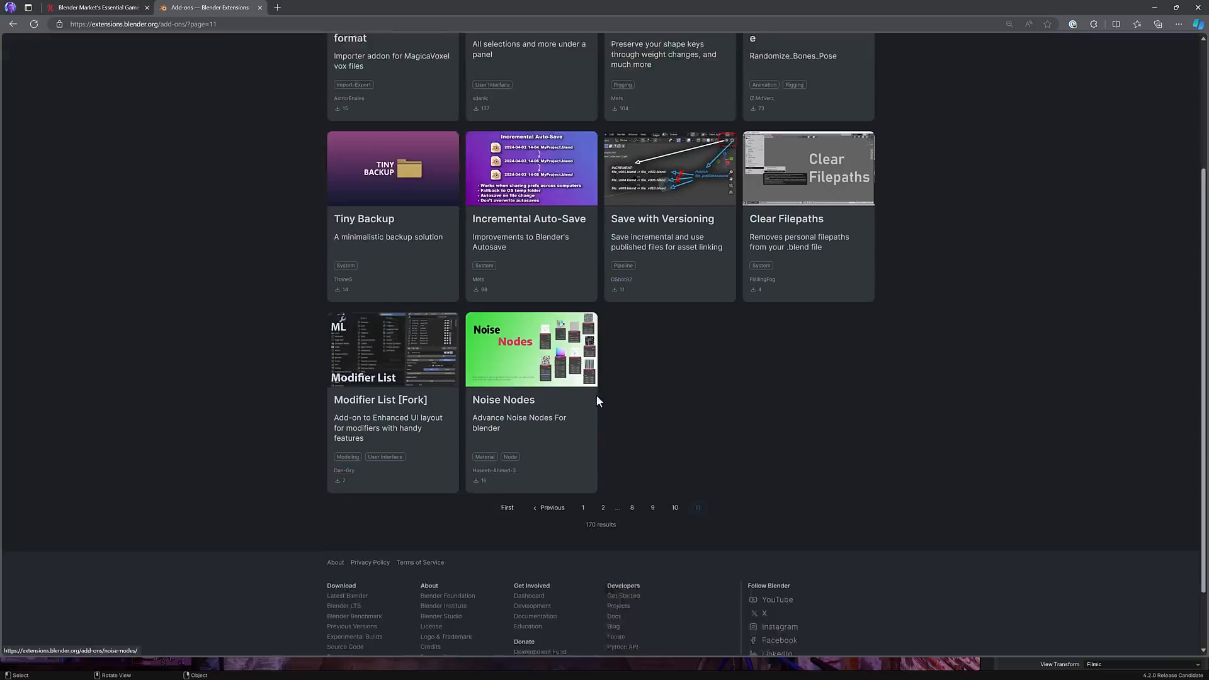
pyautogui.scroll(3)
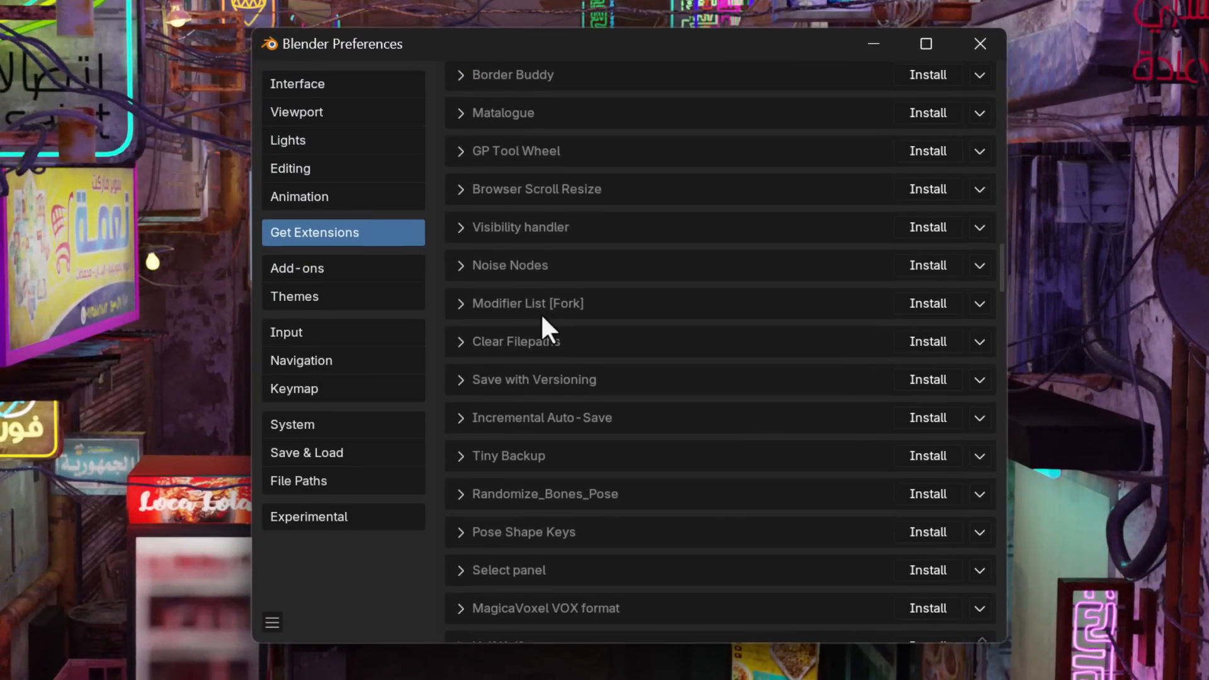
pyautogui.moveTo(475, 287)
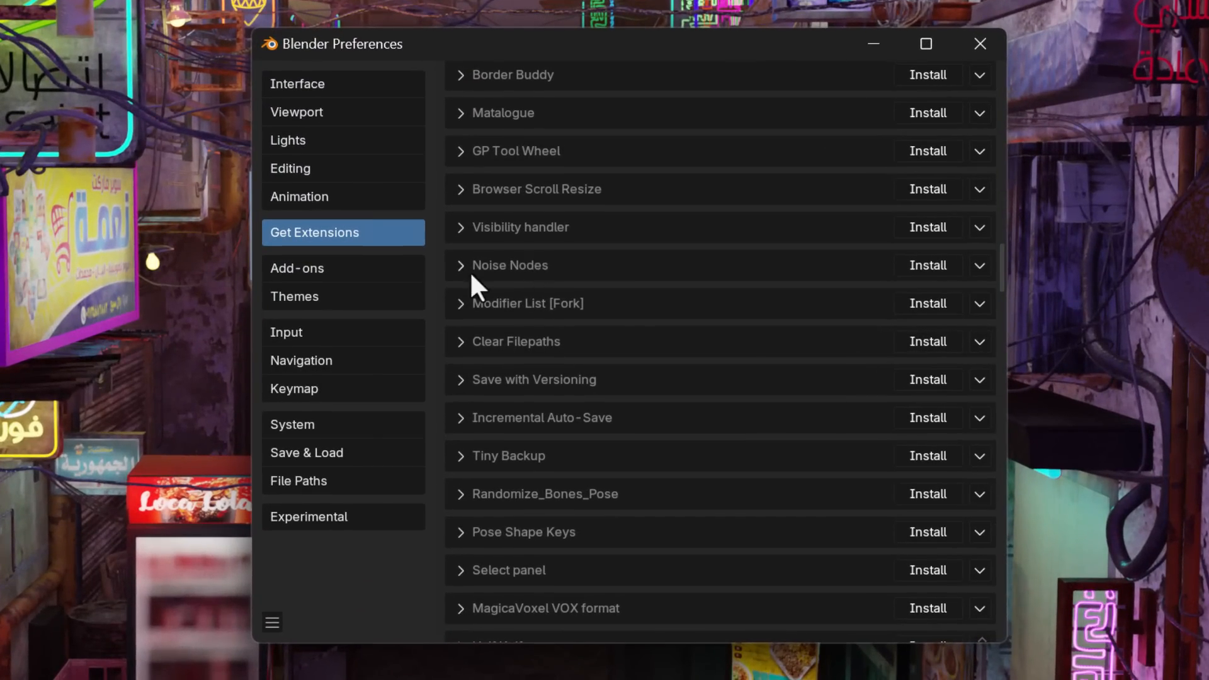
# - Expand the installed Noise Nodes entry to show its website, version, license and path
pyautogui.click(460, 266)
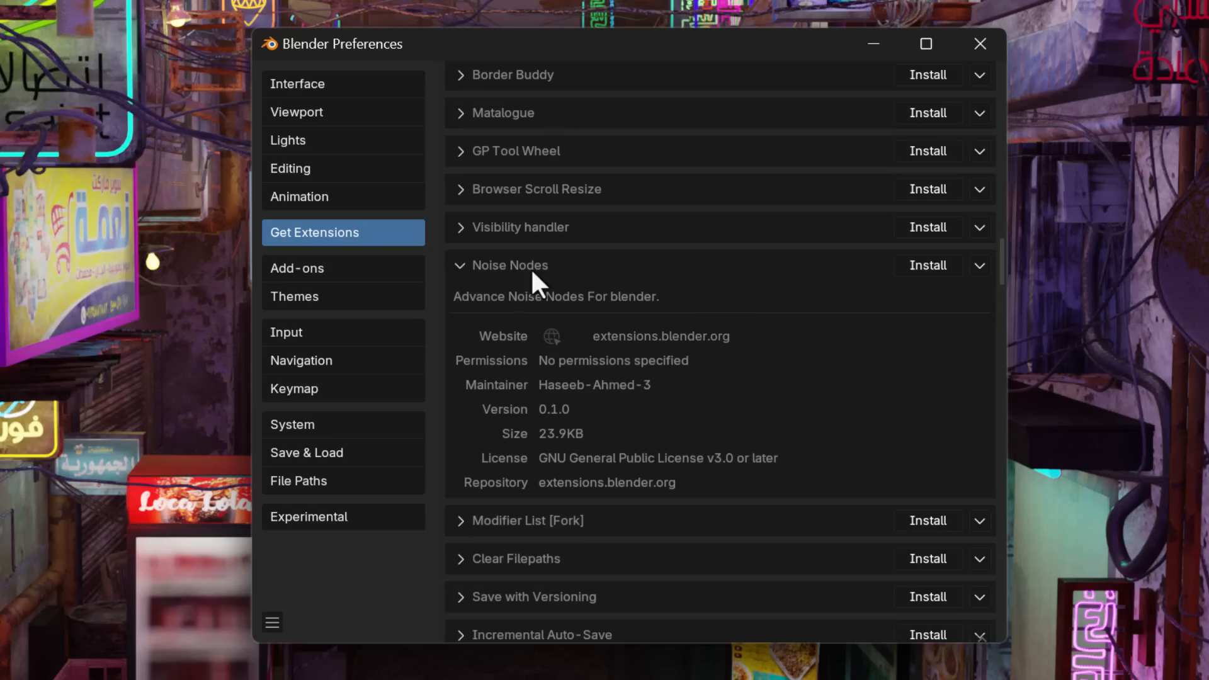
pyautogui.moveTo(651, 447)
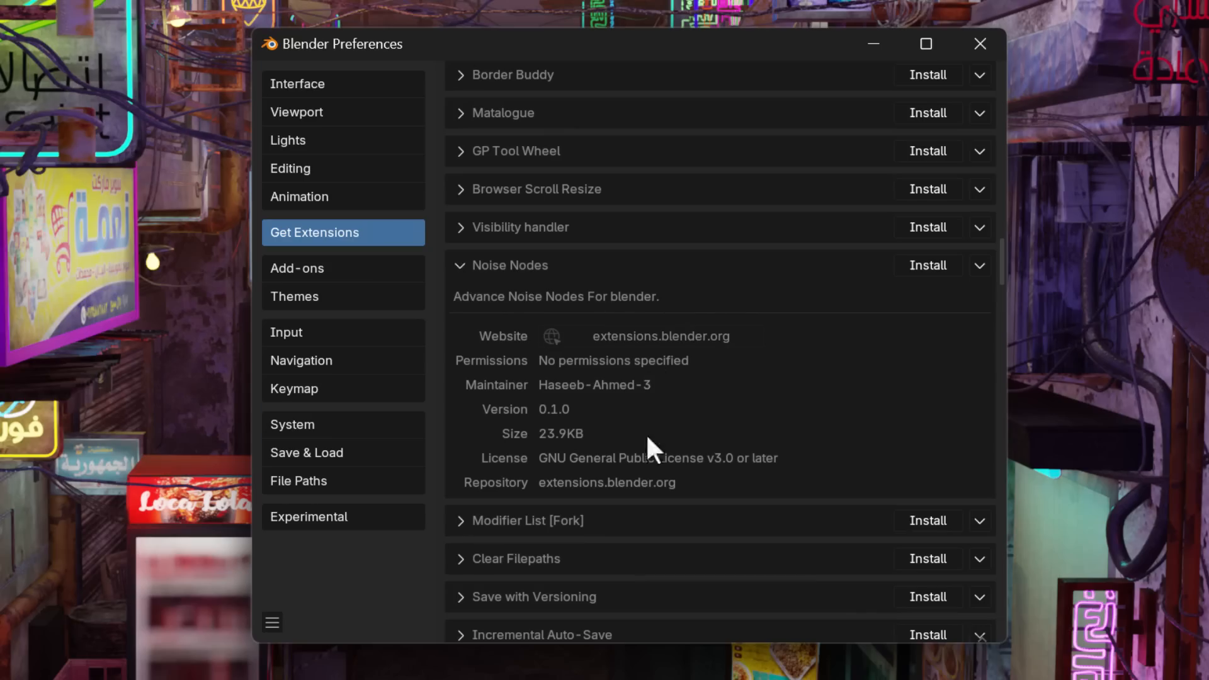
pyautogui.moveTo(932, 283)
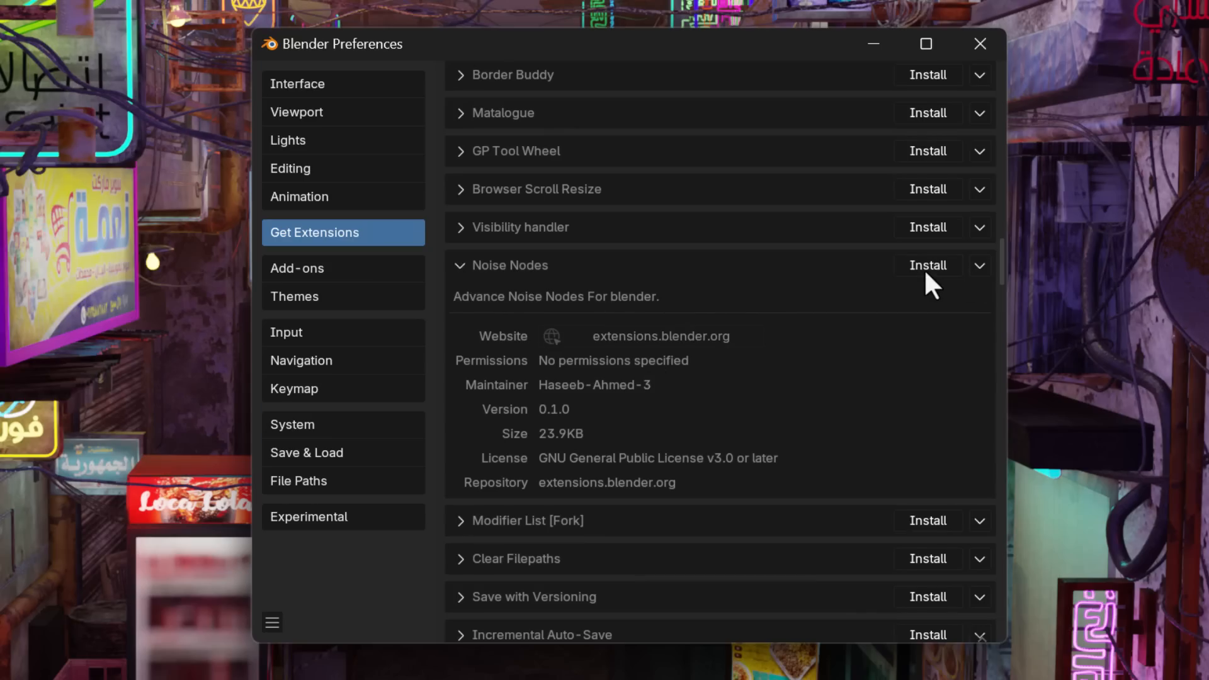
pyautogui.scroll(3)
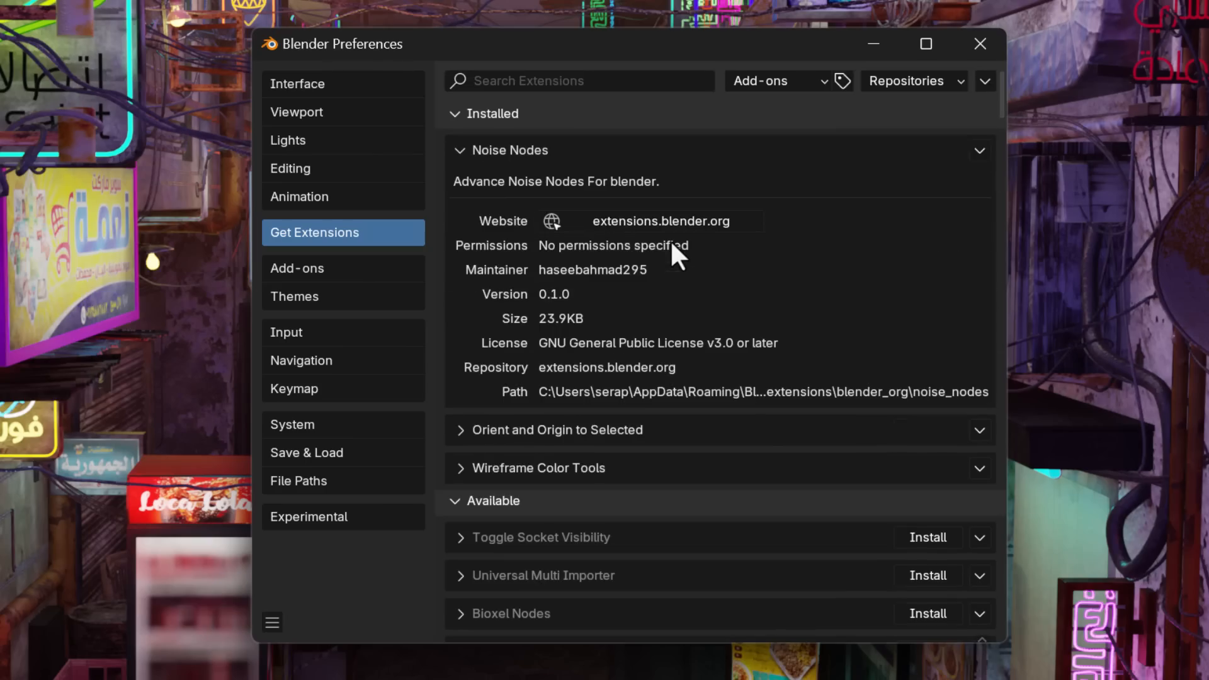
pyautogui.moveTo(574, 462)
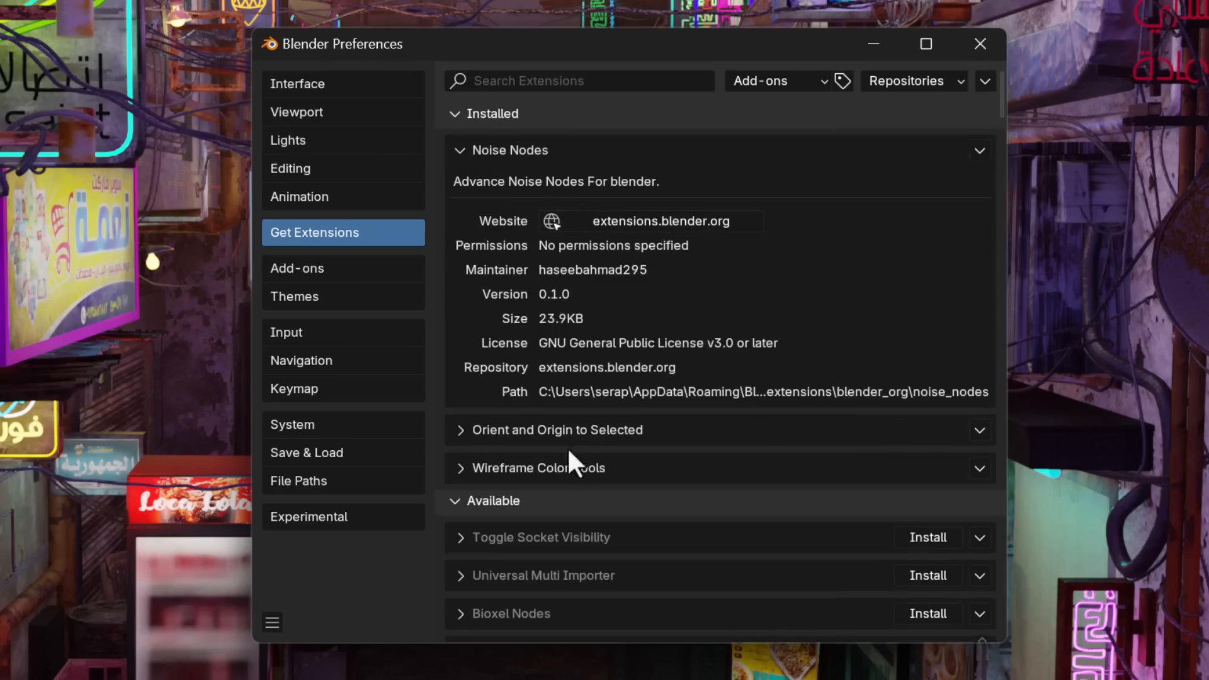
pyautogui.moveTo(689, 428)
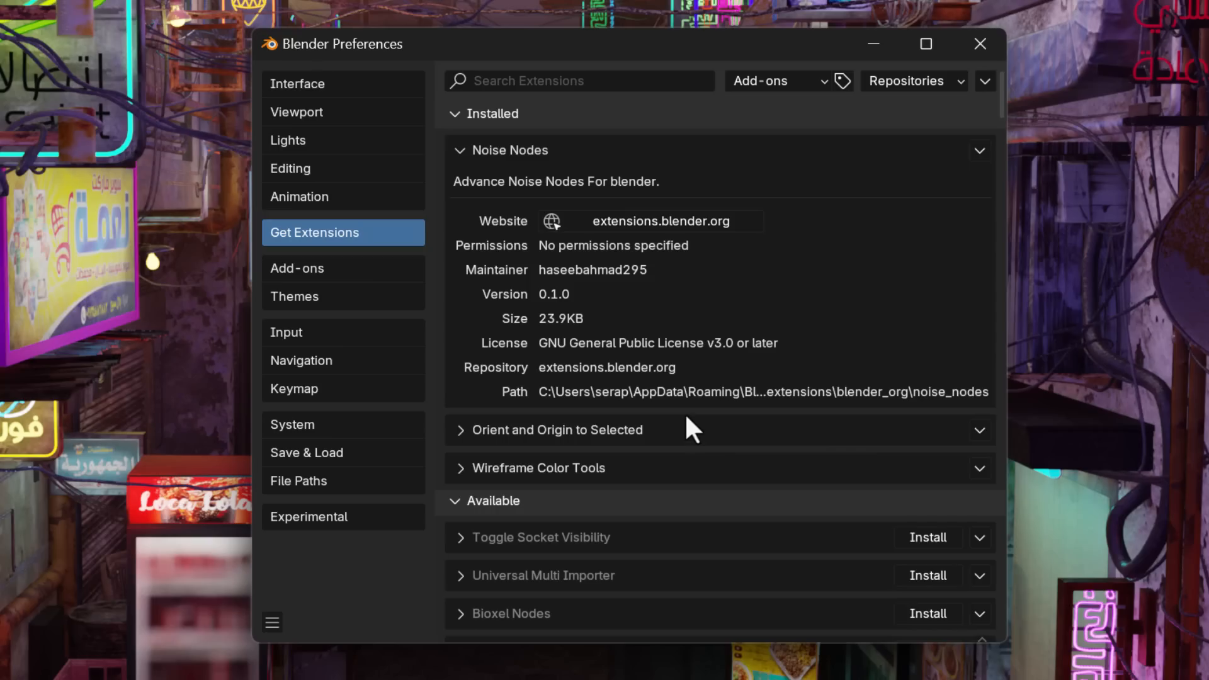
pyautogui.moveTo(925, 100)
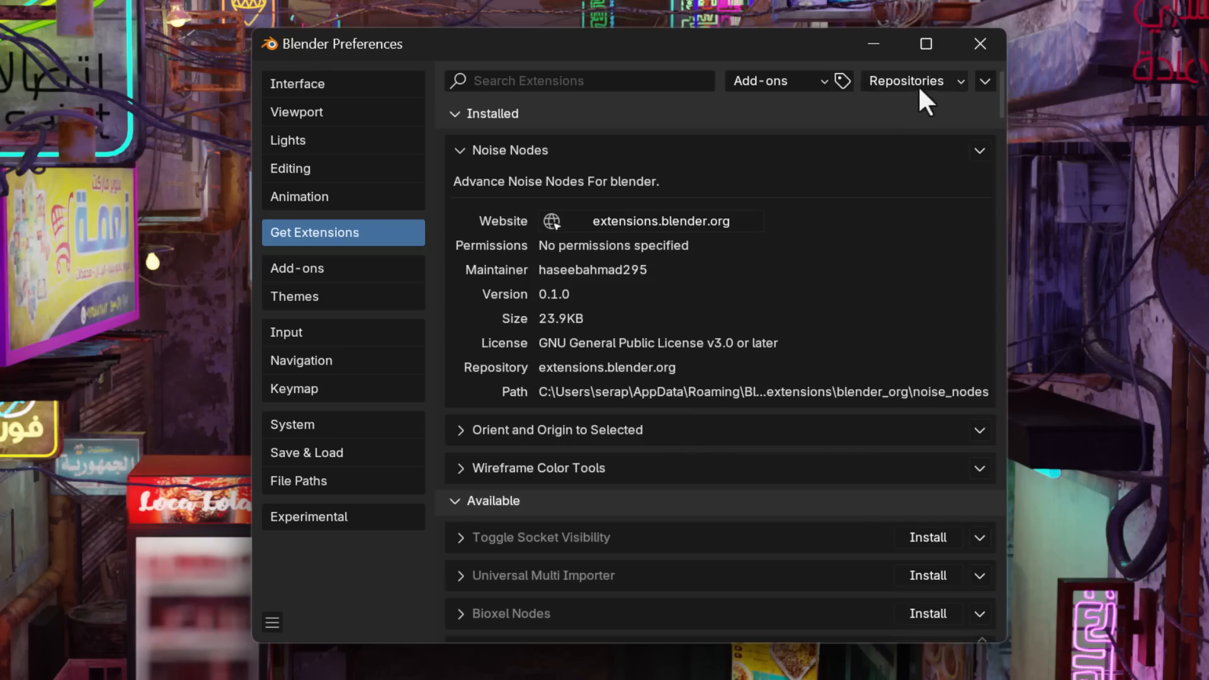
# - Filter Get Extensions to Themes, browse them, then close Preferences to return to the alley scene
pyautogui.click(777, 80)
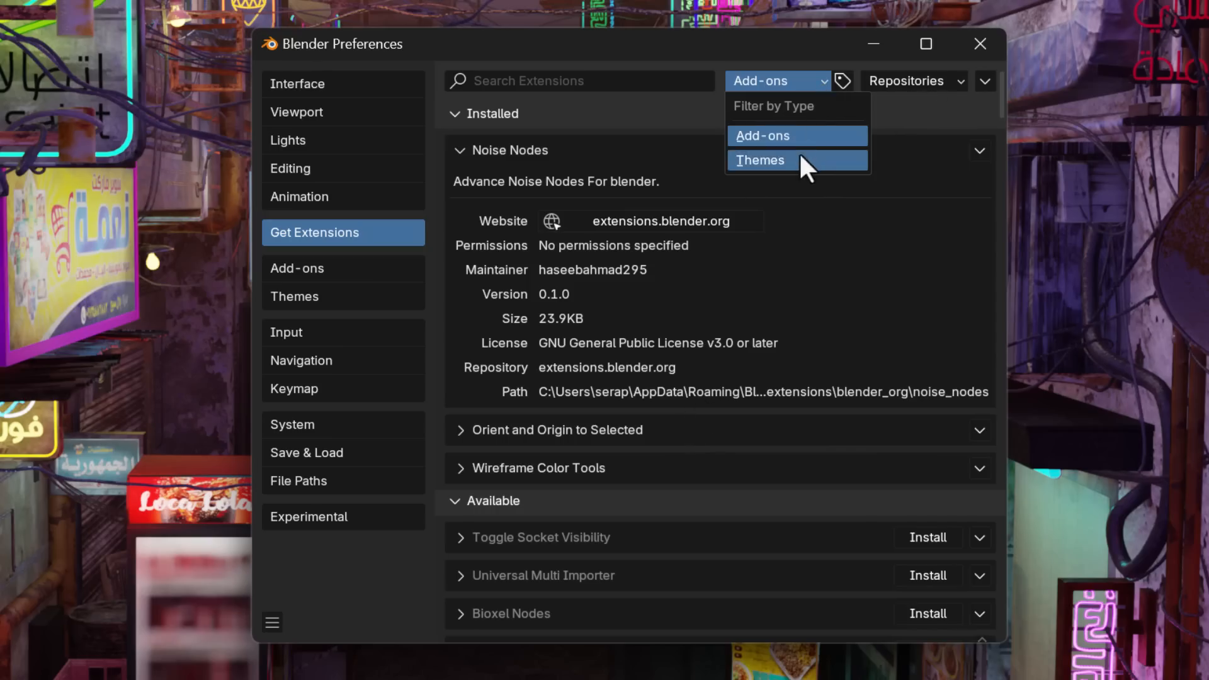
pyautogui.click(760, 160)
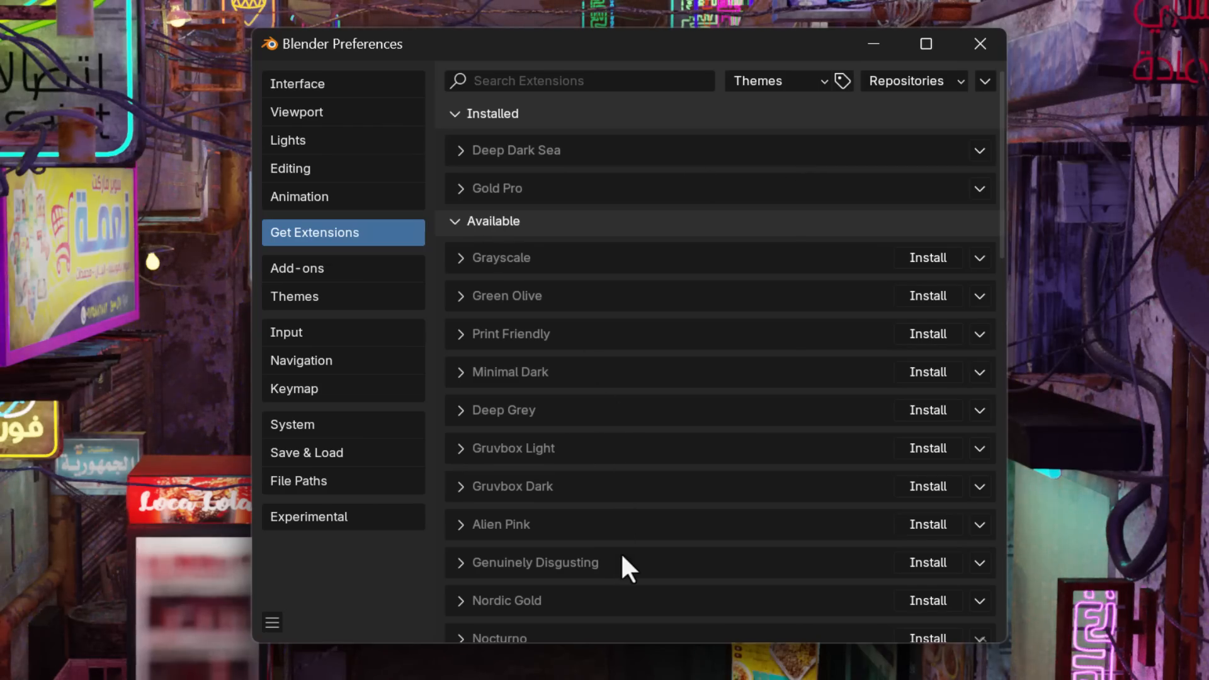
pyautogui.scroll(-3)
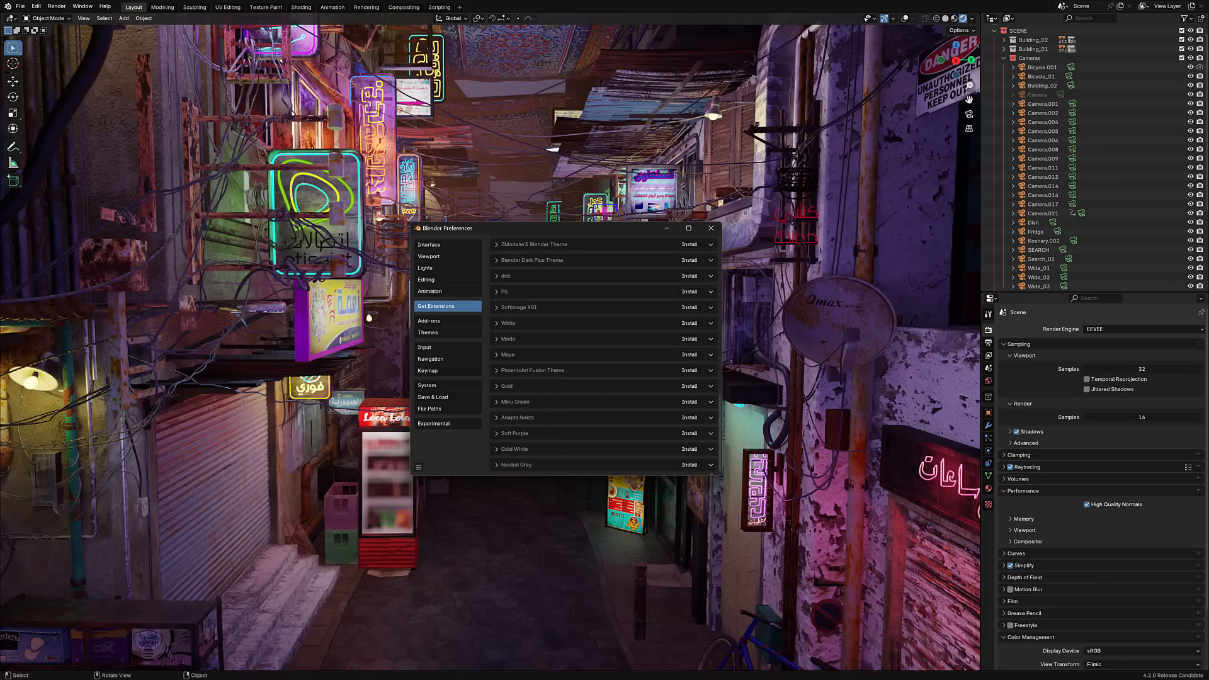
pyautogui.click(710, 228)
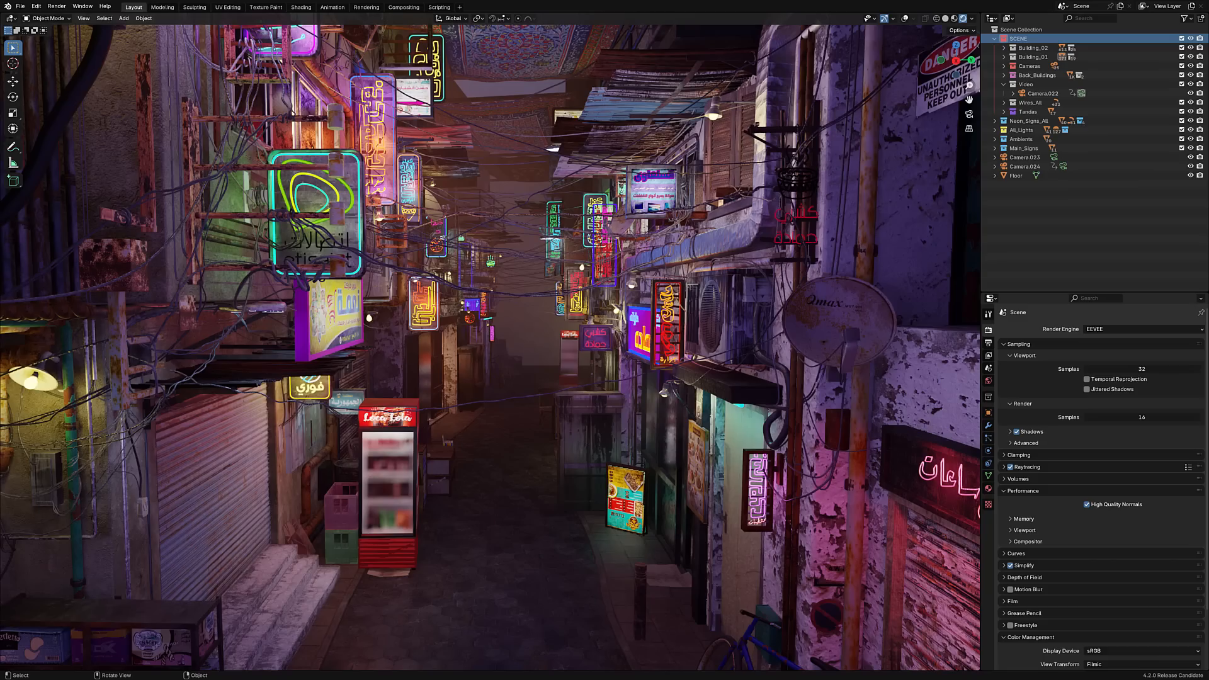
# - Expand, select and collapse the Building_02 collection in the Outliner to show its properties
pyautogui.click(1004, 46)
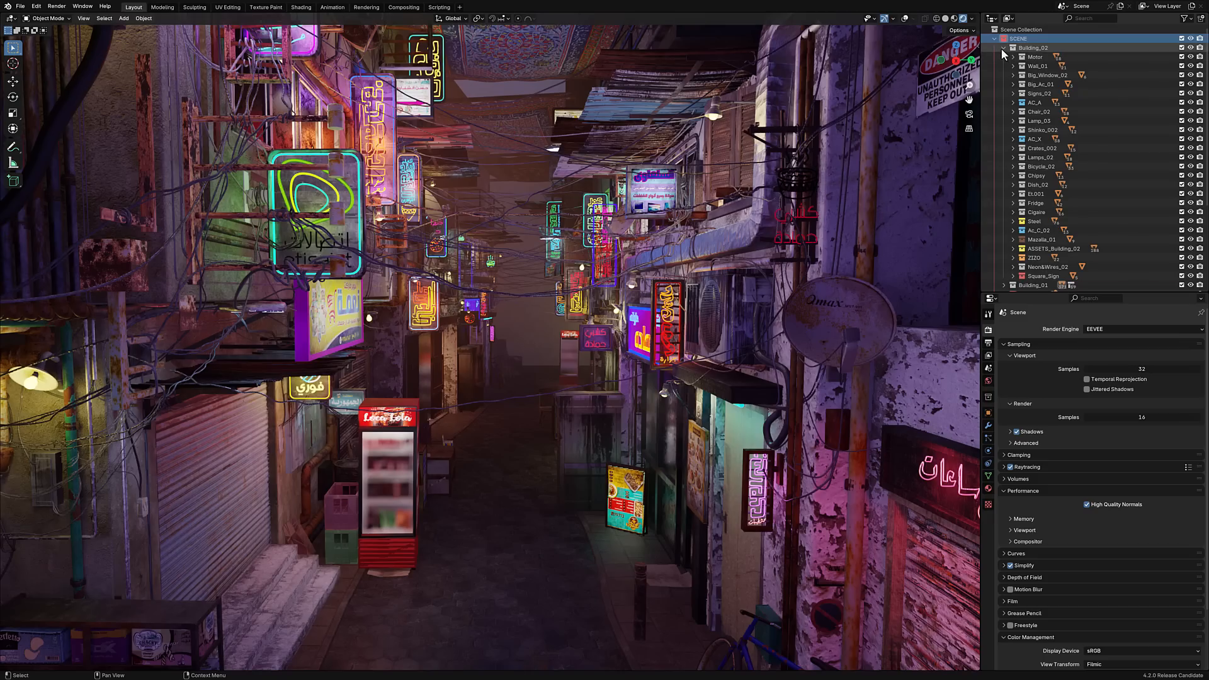
pyautogui.click(1033, 46)
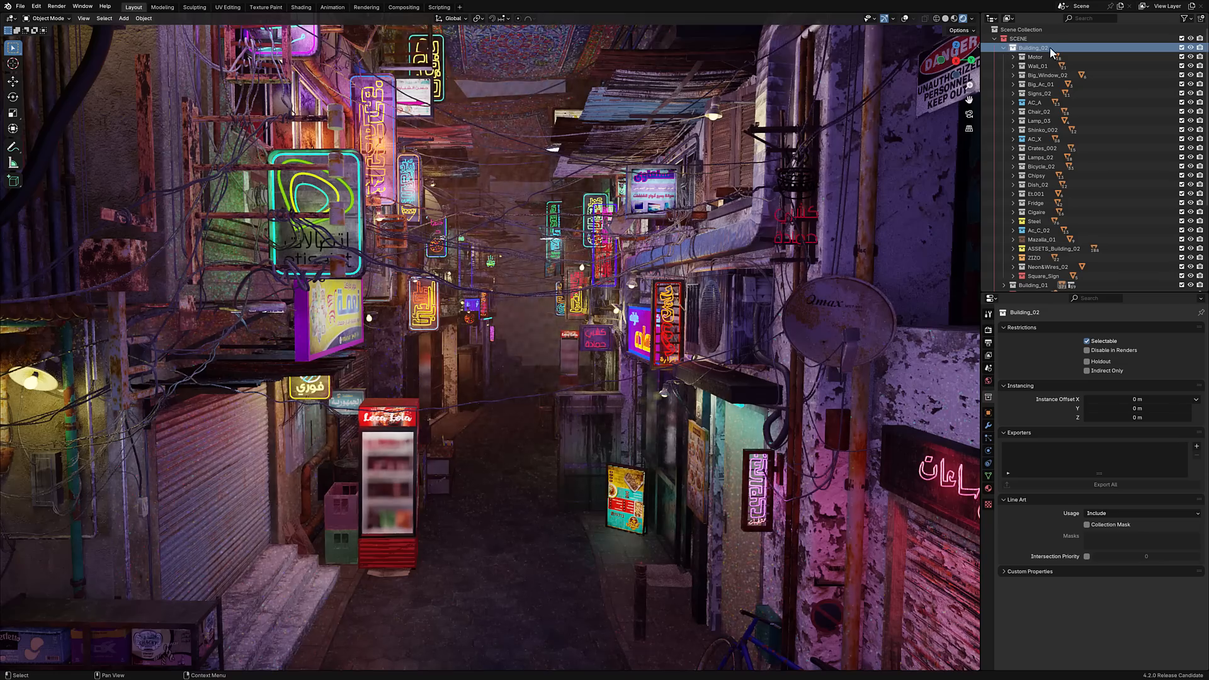
pyautogui.click(1003, 46)
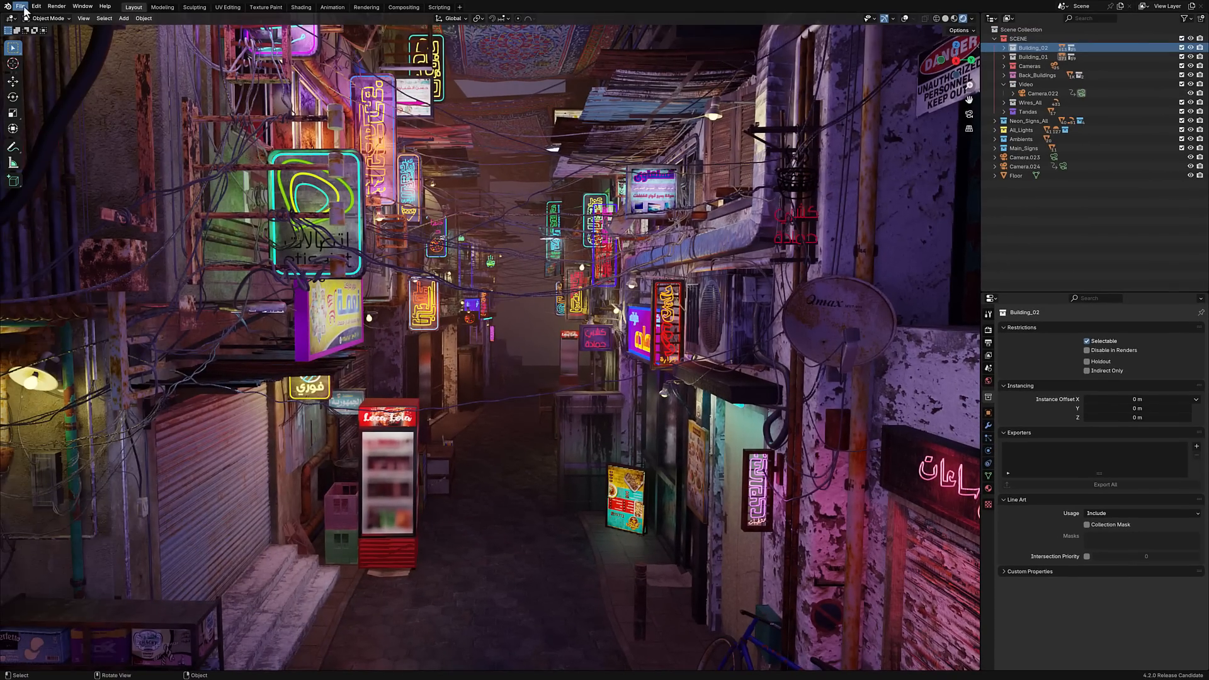
pyautogui.click(19, 6)
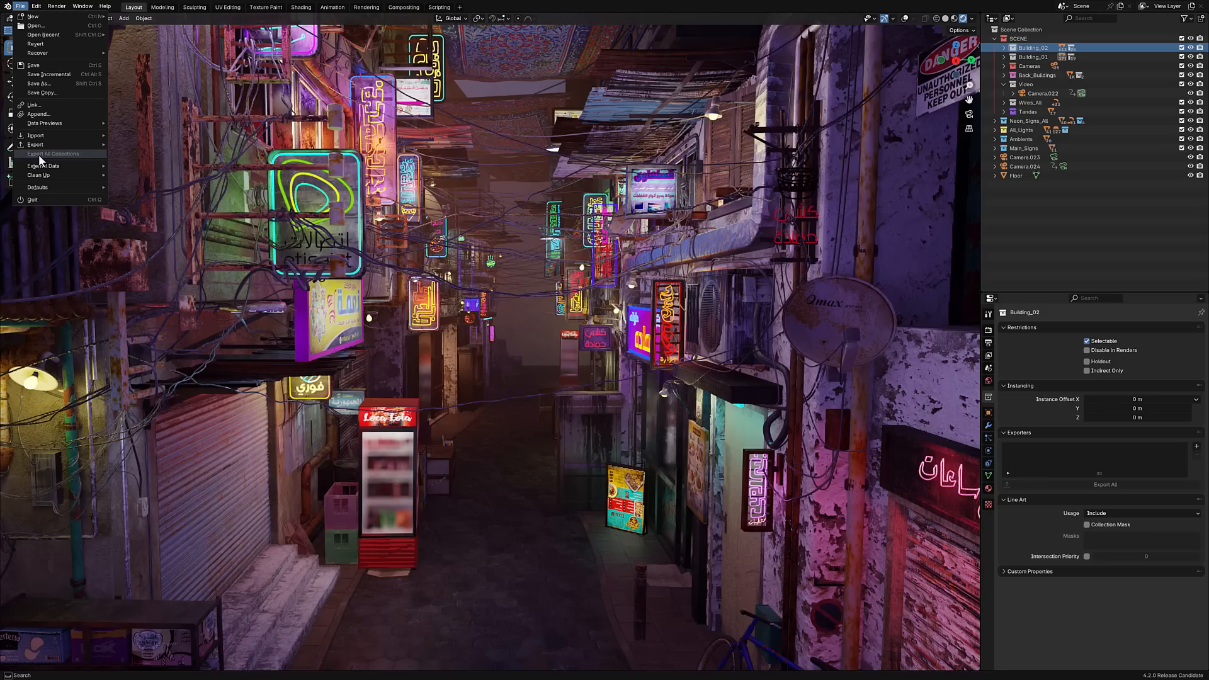
pyautogui.moveTo(54, 153)
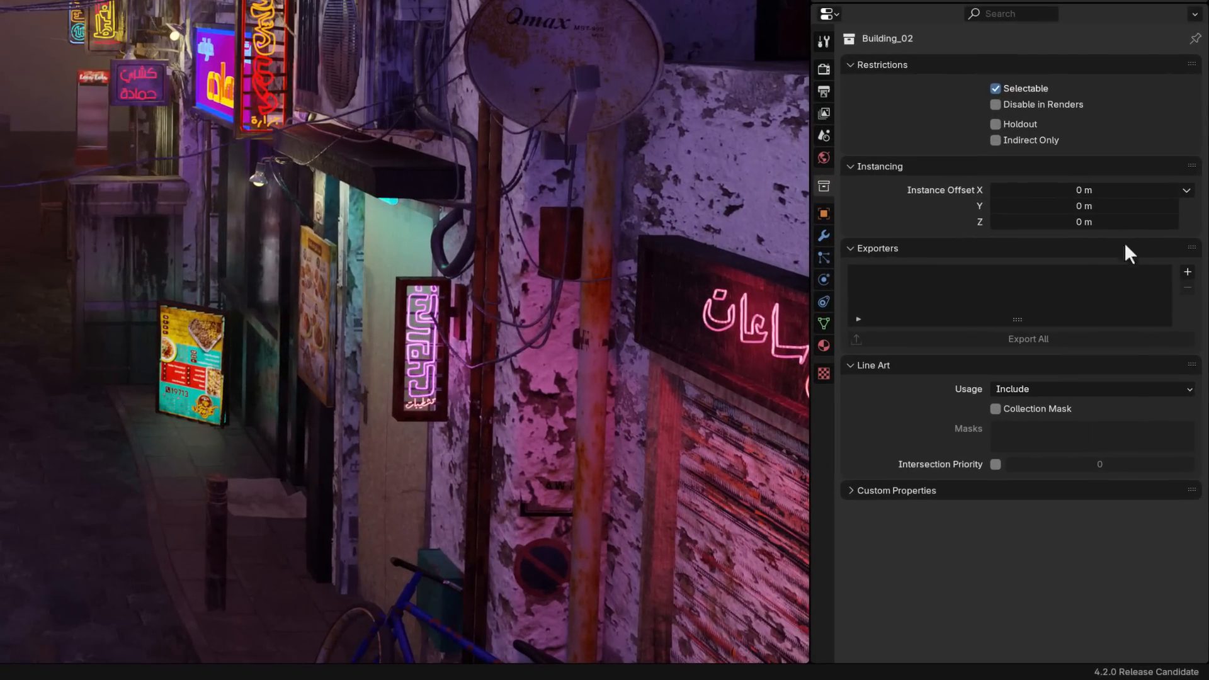
# - Add a glTF 2.0 exporter and an FBX exporter to the Building_02 collection
pyautogui.click(1188, 272)
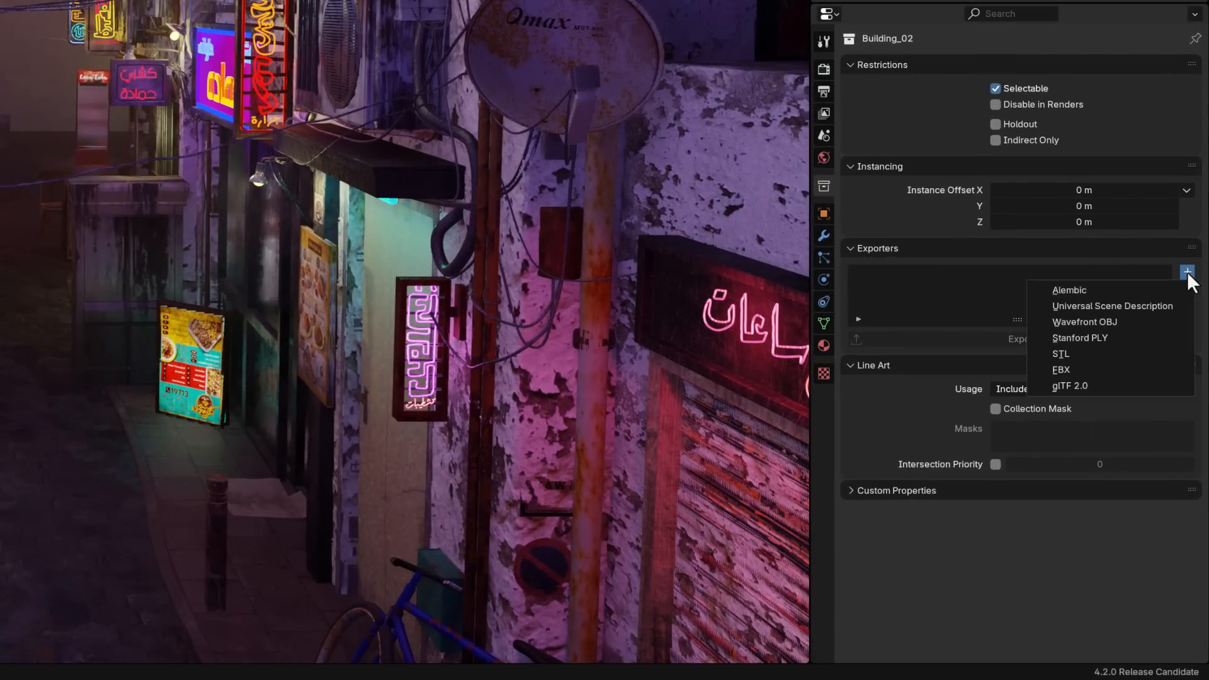
pyautogui.click(1070, 386)
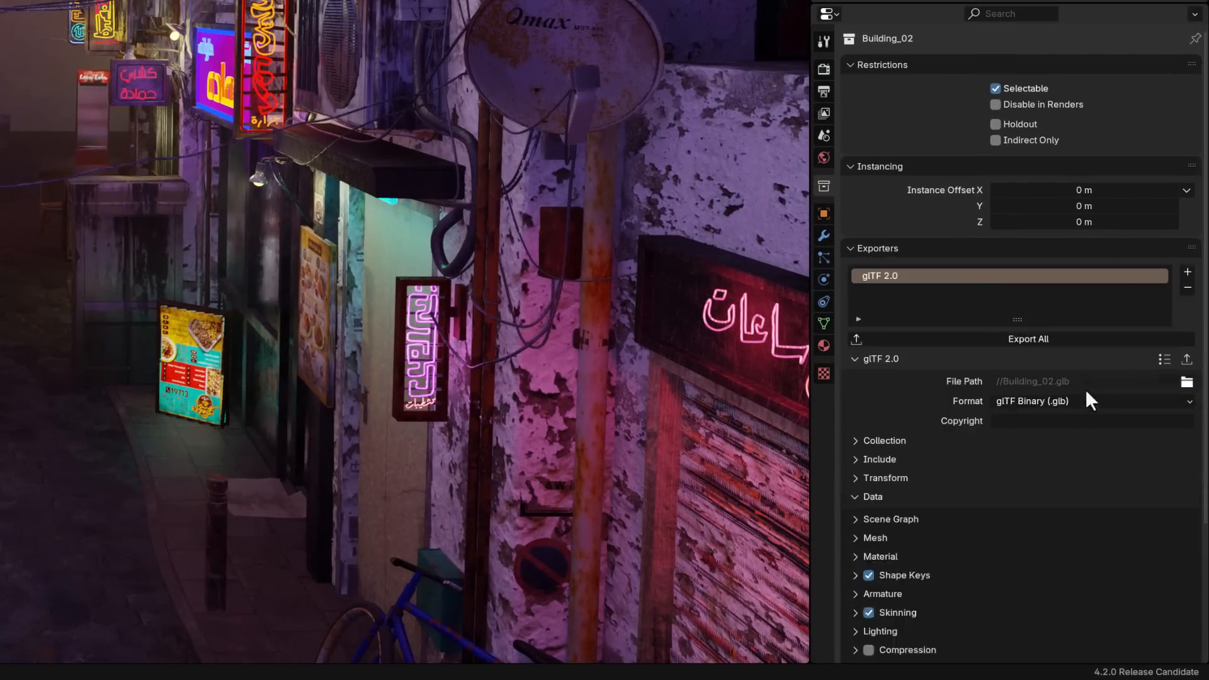
pyautogui.moveTo(894, 297)
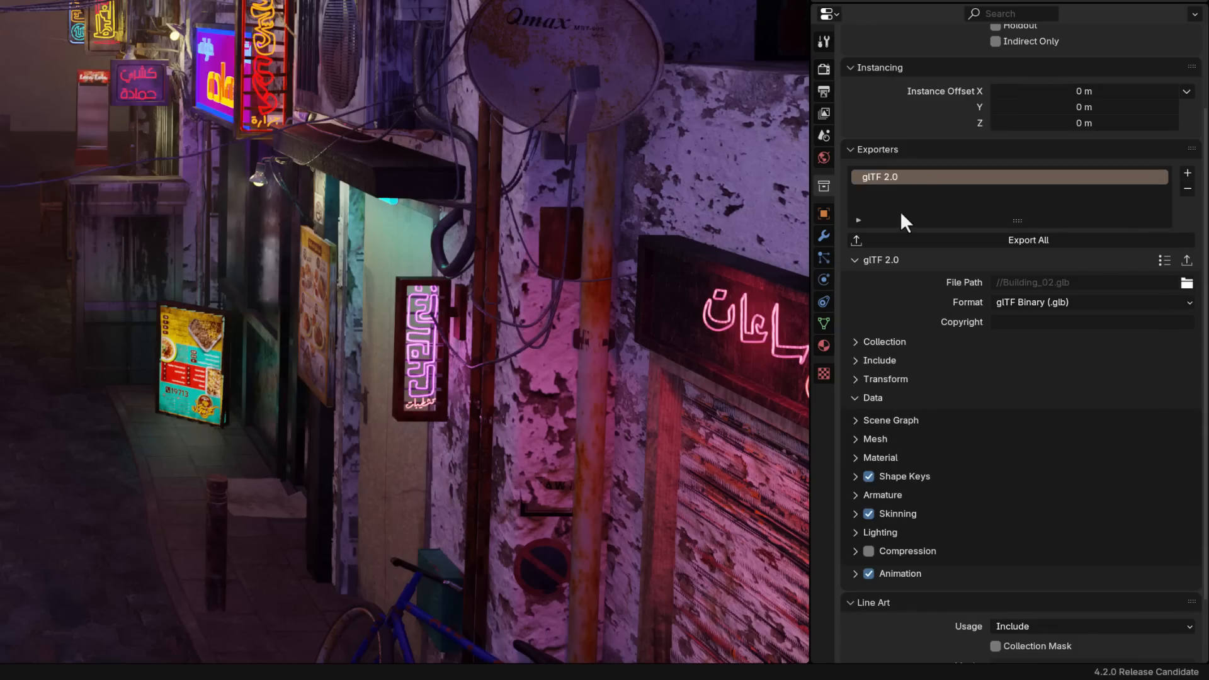
pyautogui.moveTo(921, 559)
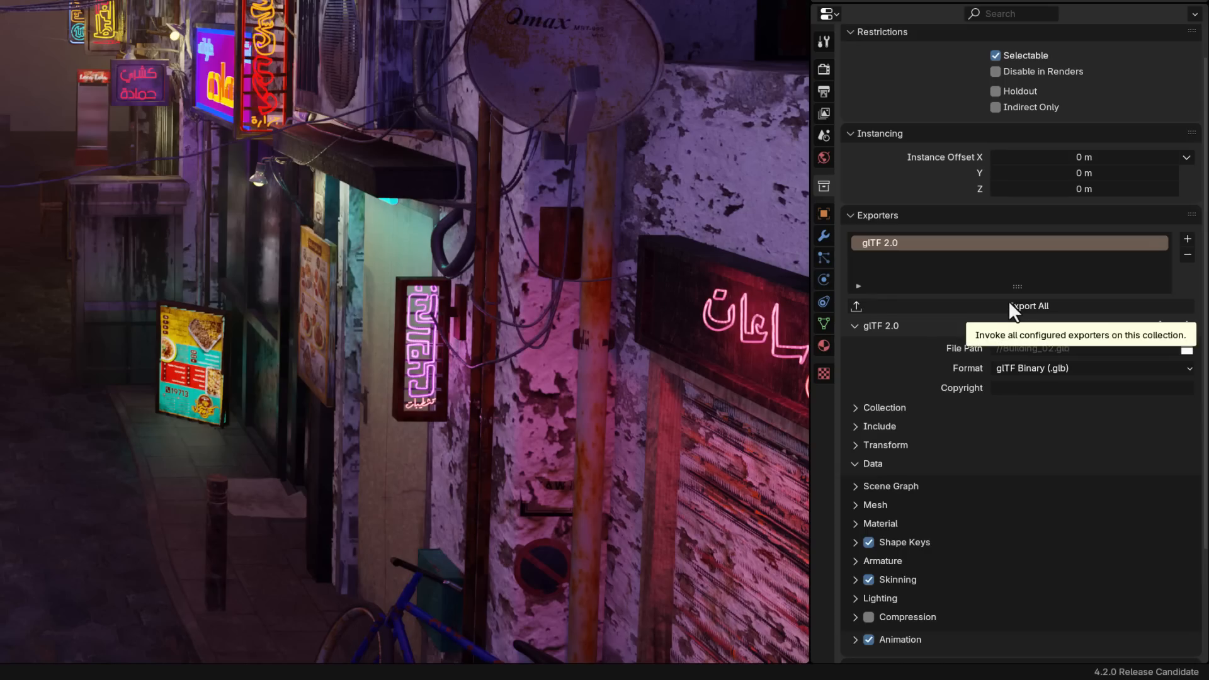
pyautogui.moveTo(1192, 240)
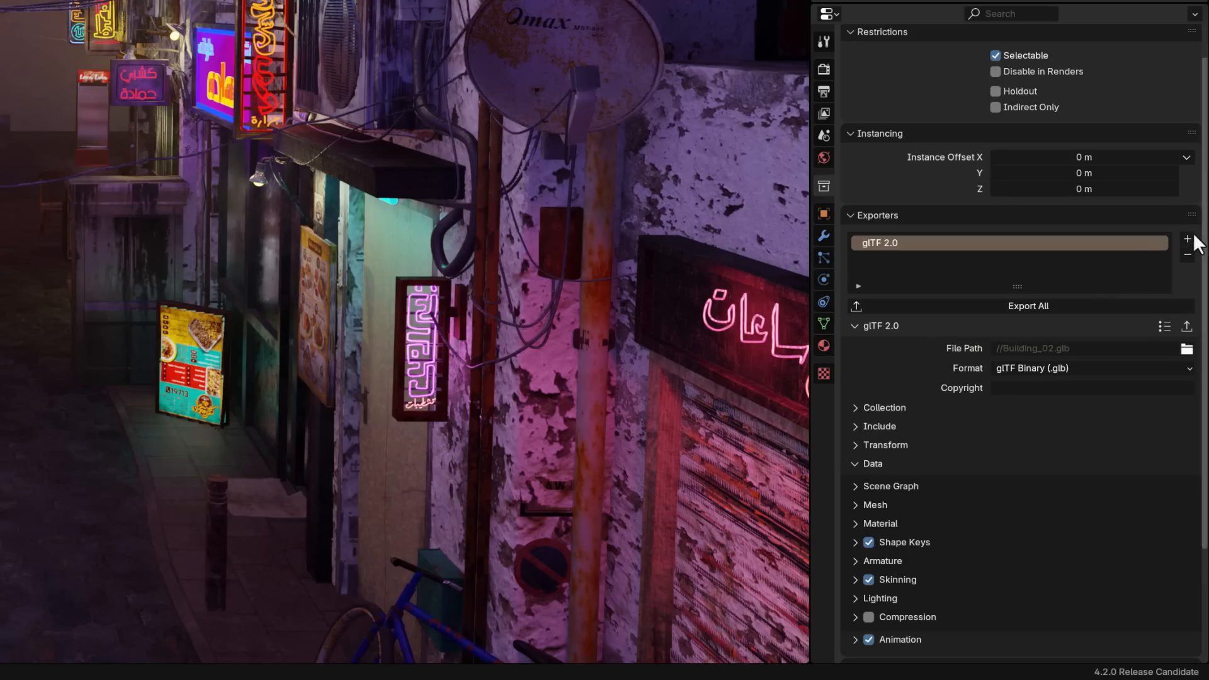
pyautogui.click(1187, 239)
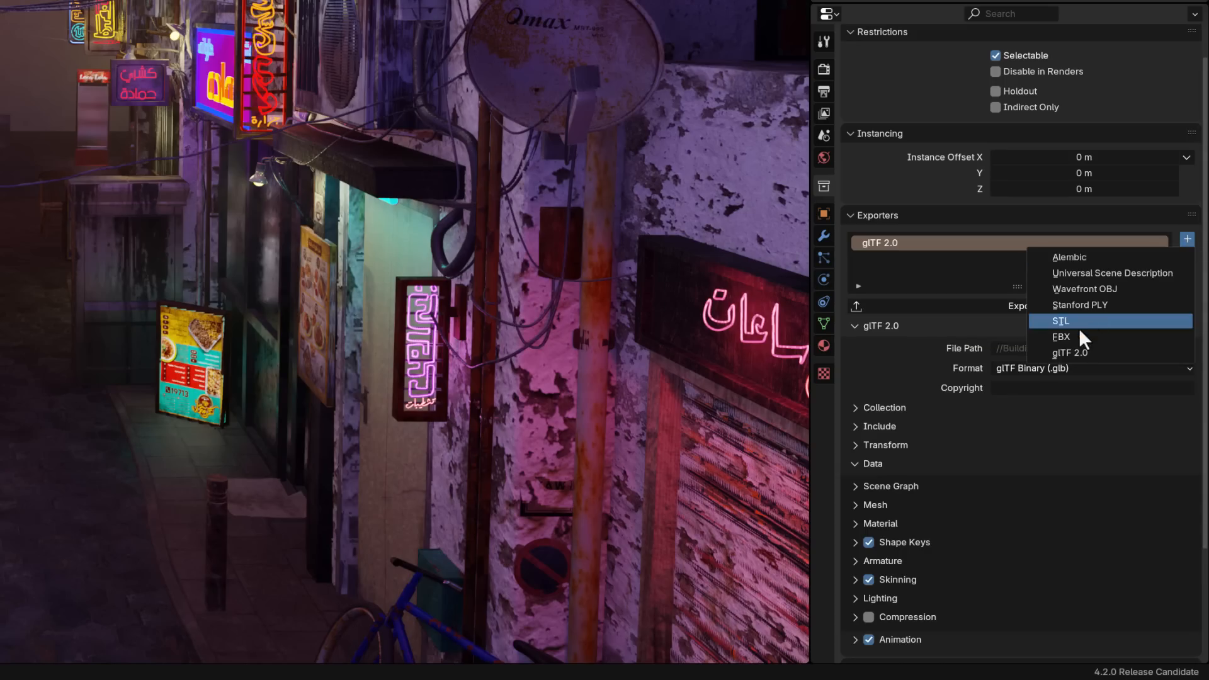
pyautogui.click(1061, 336)
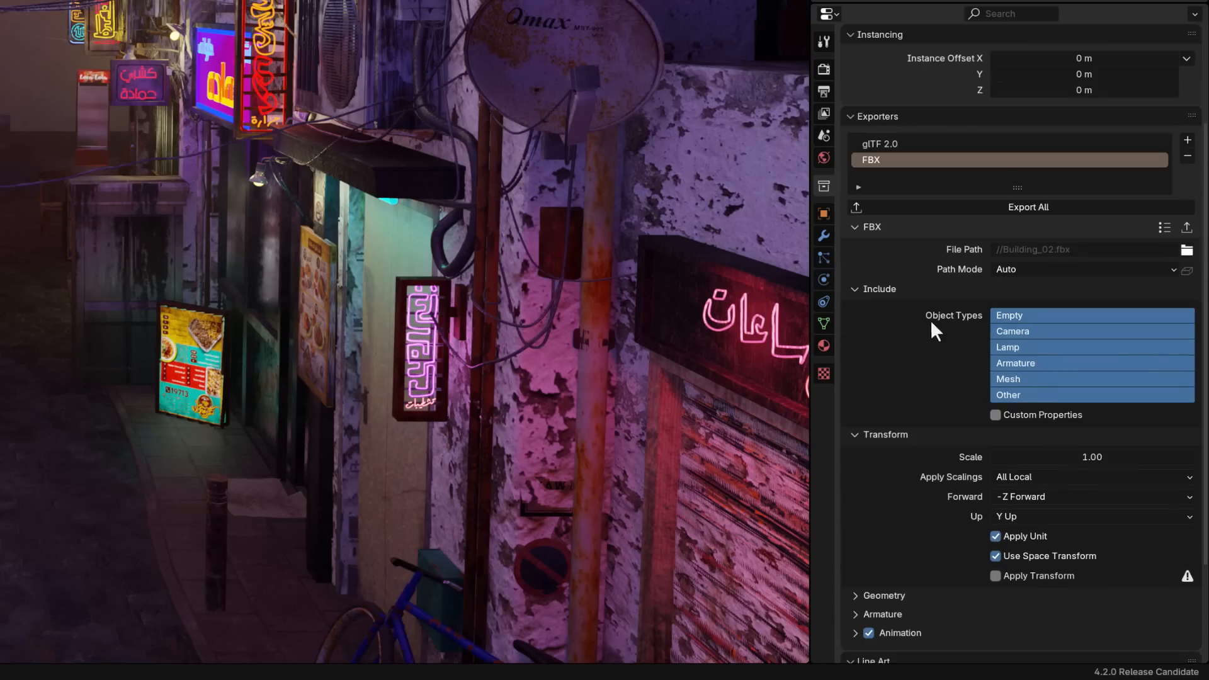
pyautogui.moveTo(1060, 512)
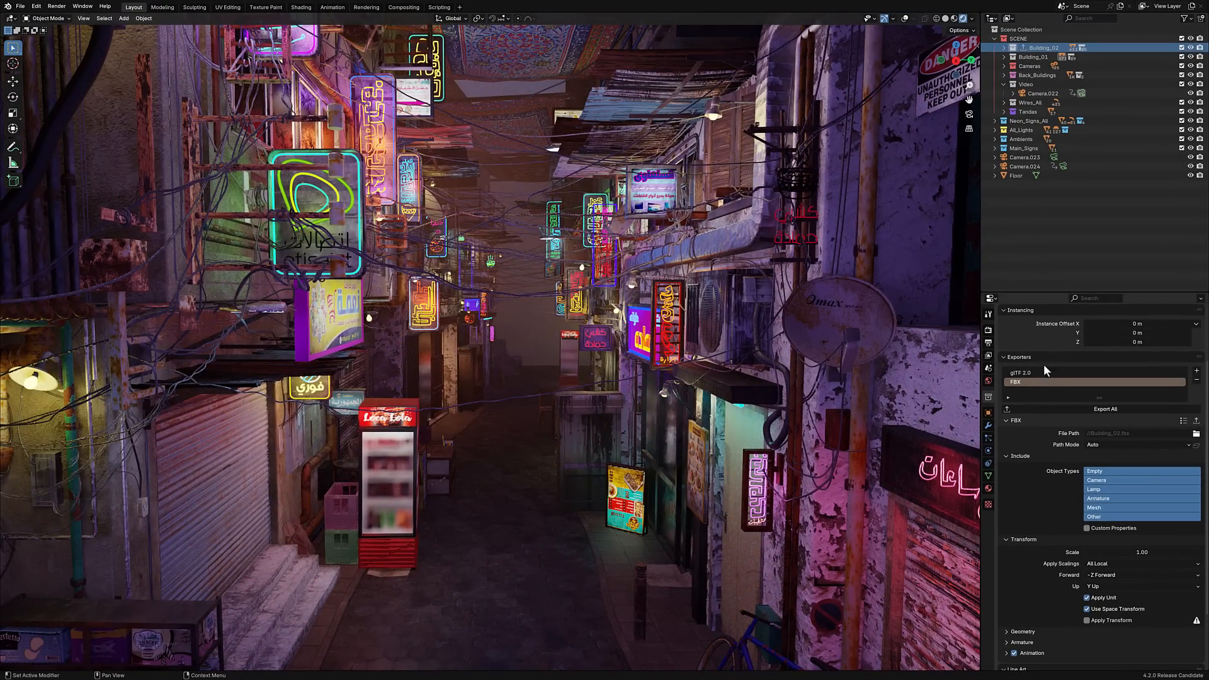
pyautogui.moveTo(1105, 408)
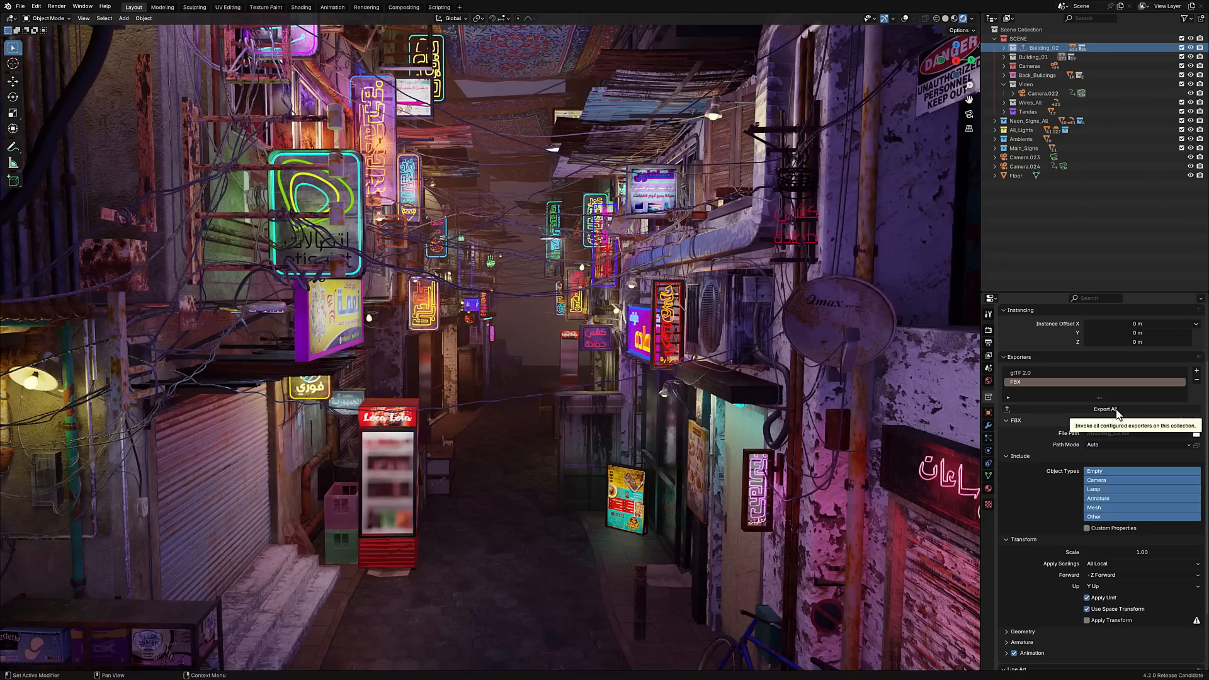
# - Run Export All Collections from the File menu
pyautogui.click(19, 6)
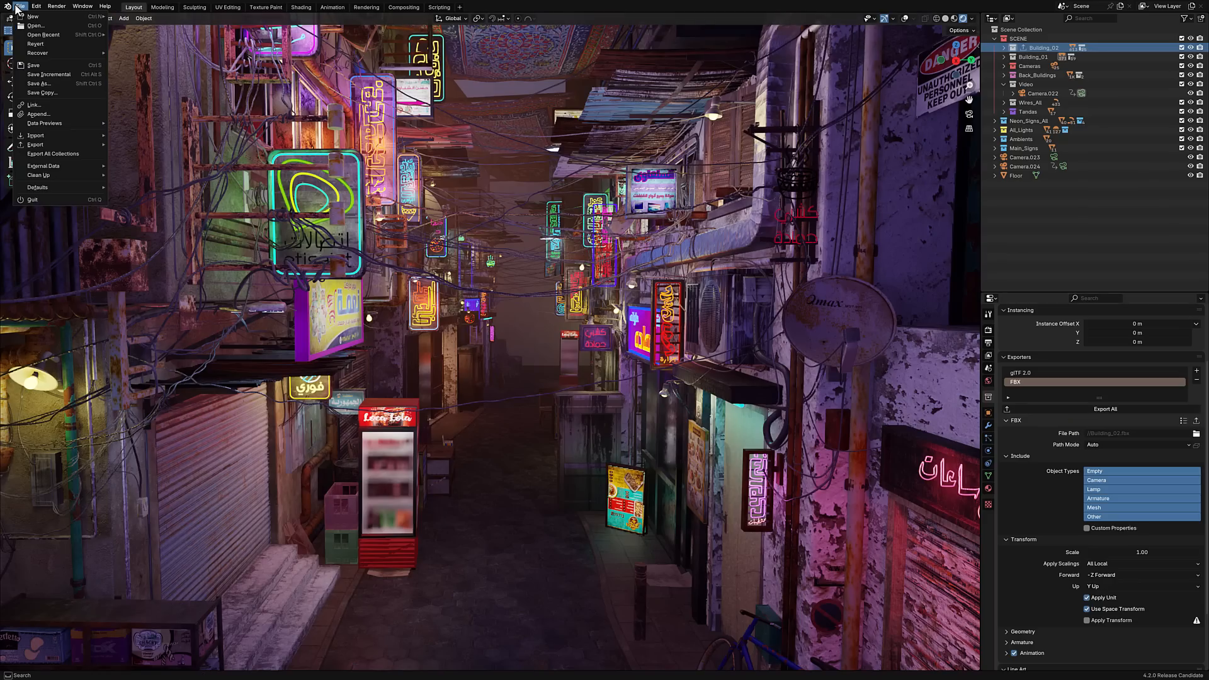
pyautogui.moveTo(52, 154)
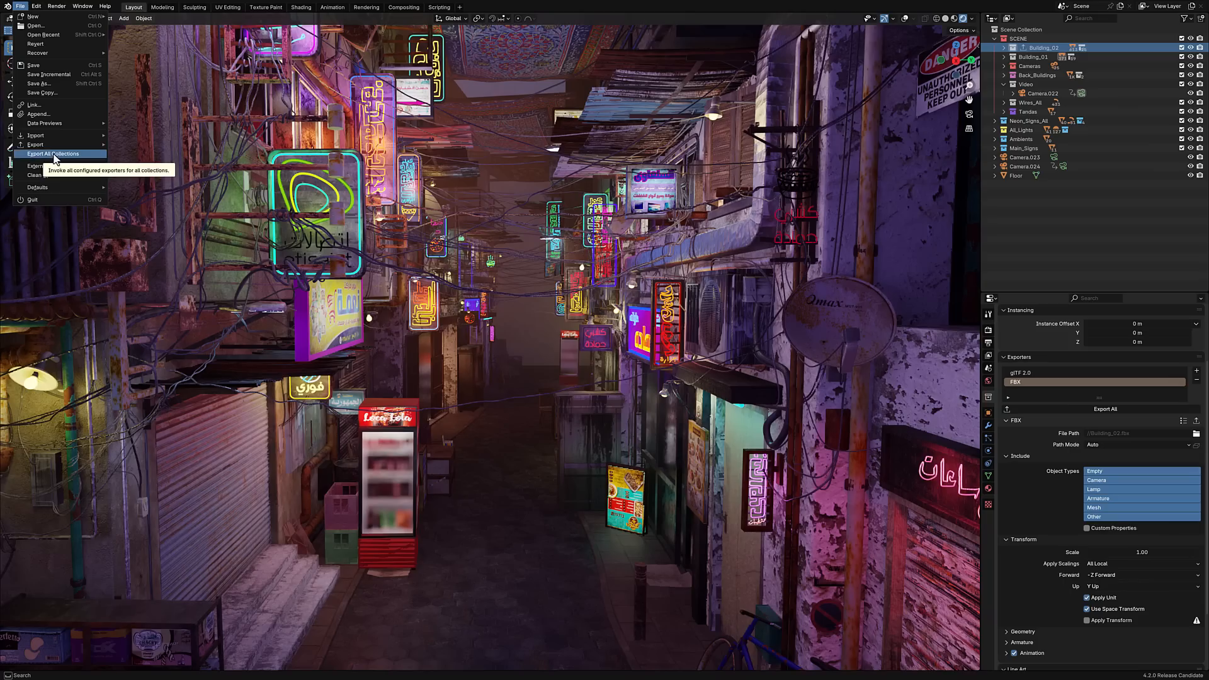
pyautogui.click(479, 192)
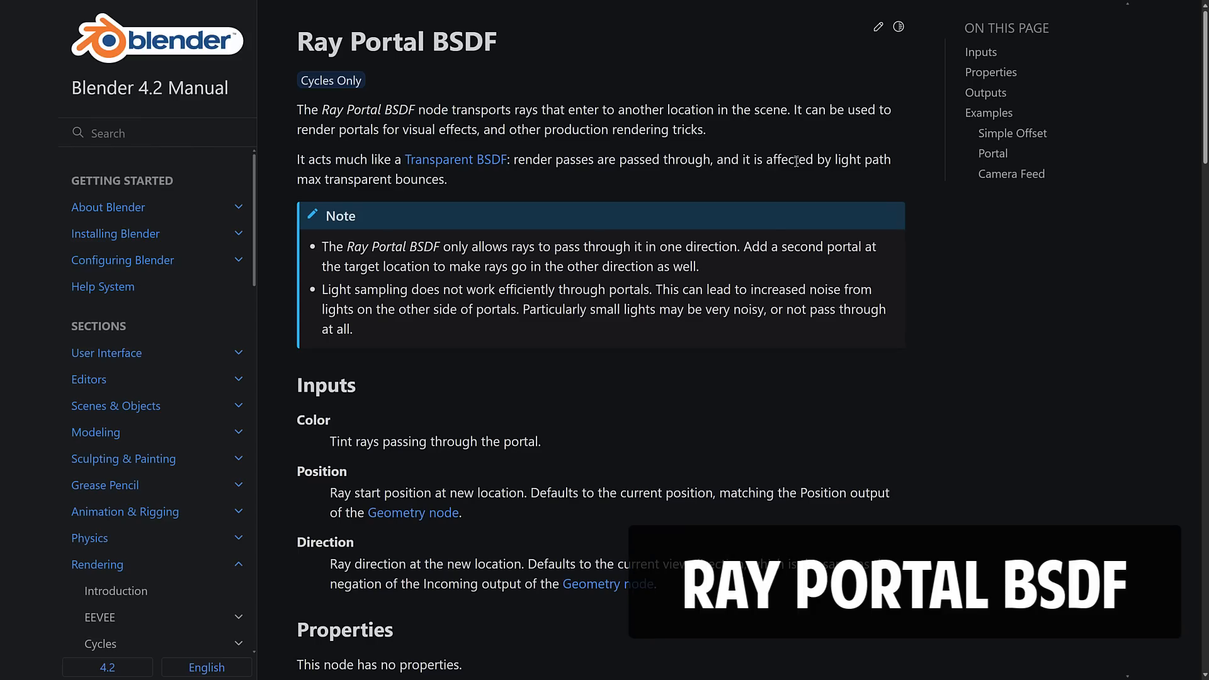
pyautogui.scroll(-3)
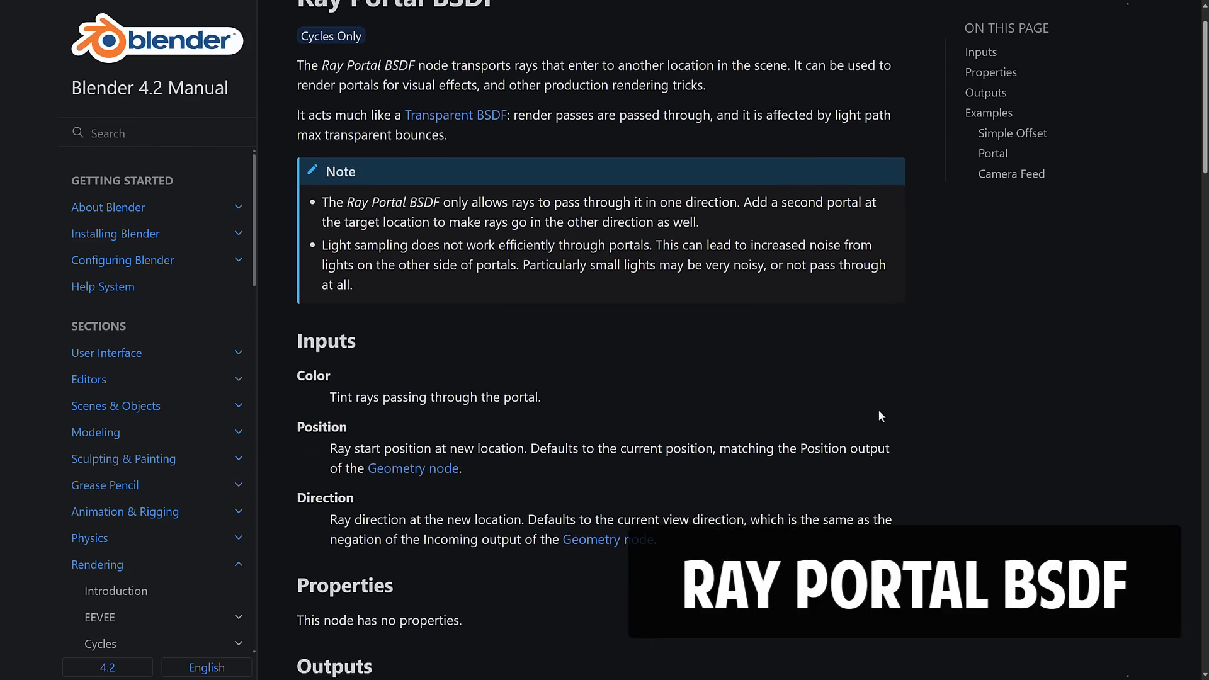
pyautogui.scroll(-3)
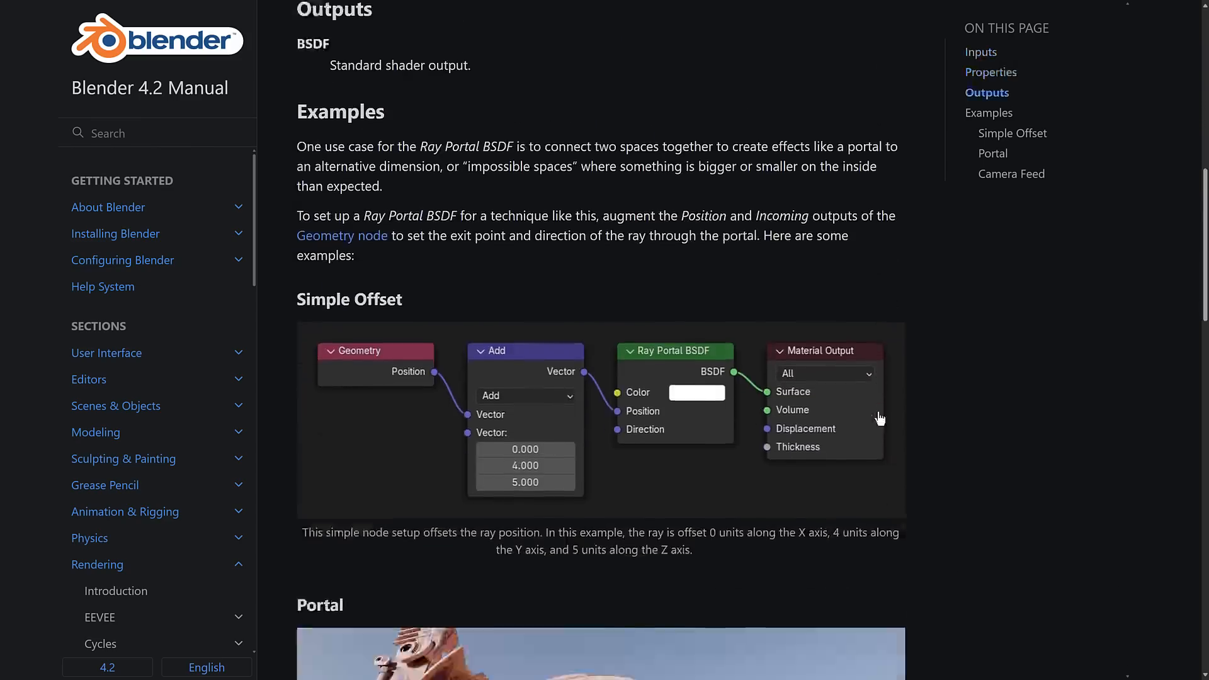
pyautogui.scroll(-3)
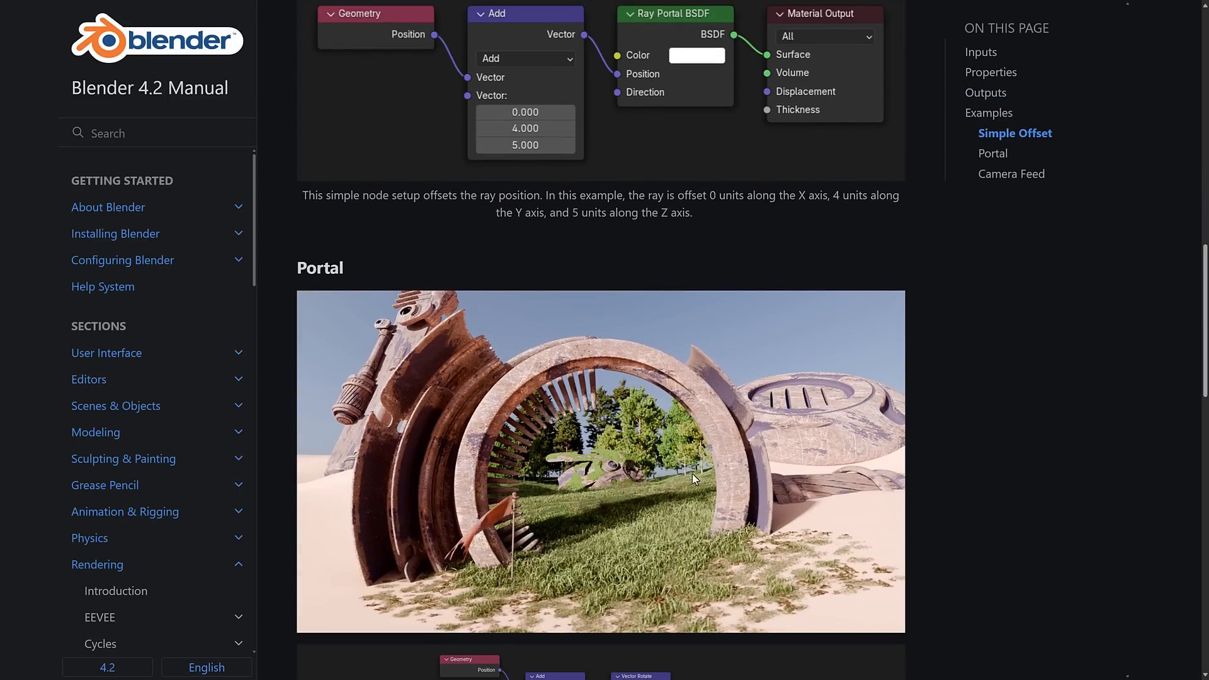
pyautogui.moveTo(692, 476)
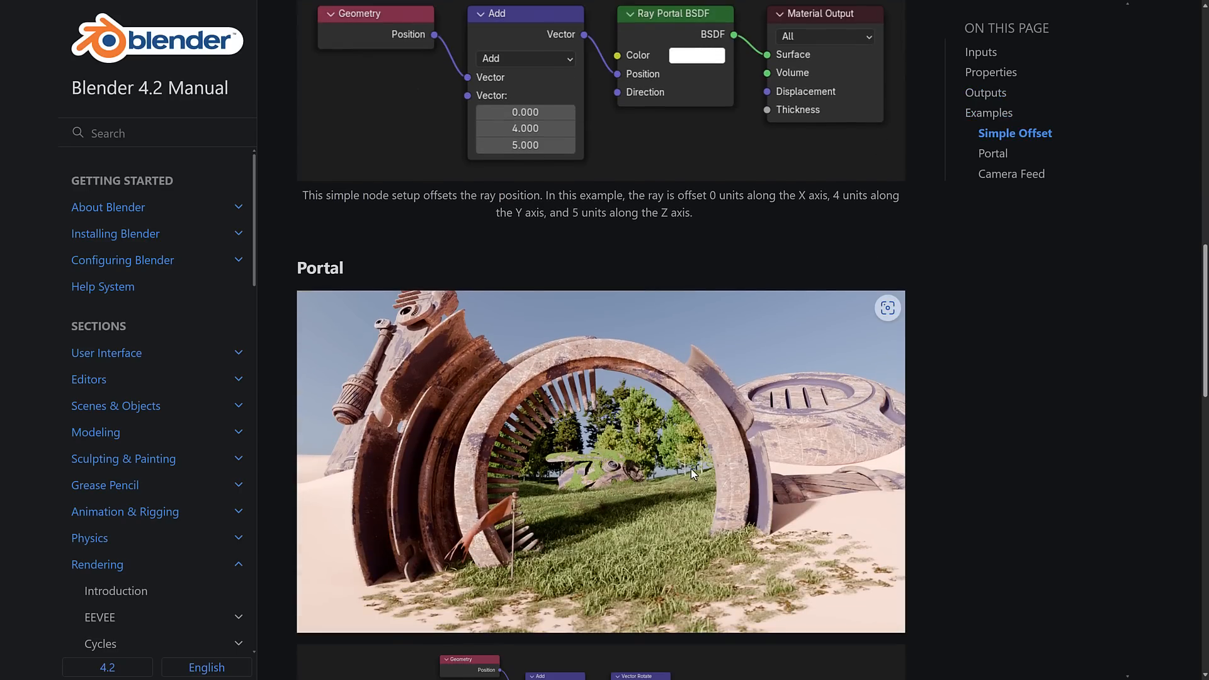
pyautogui.scroll(-3)
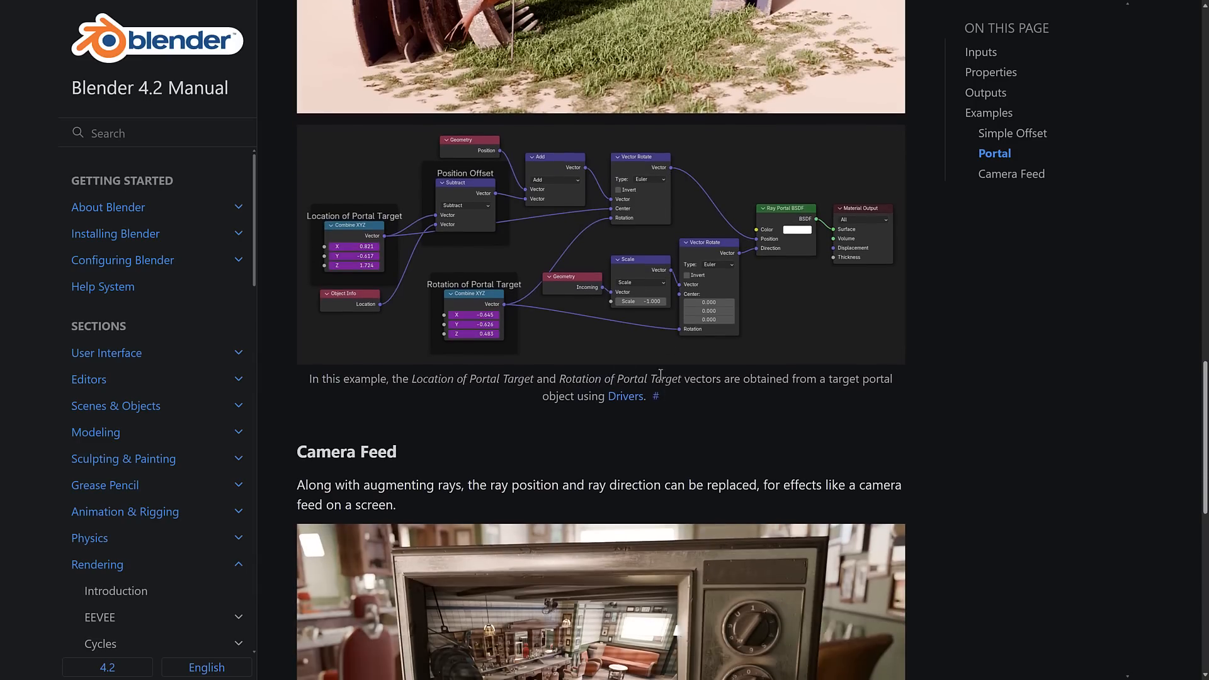
pyautogui.moveTo(449, 170)
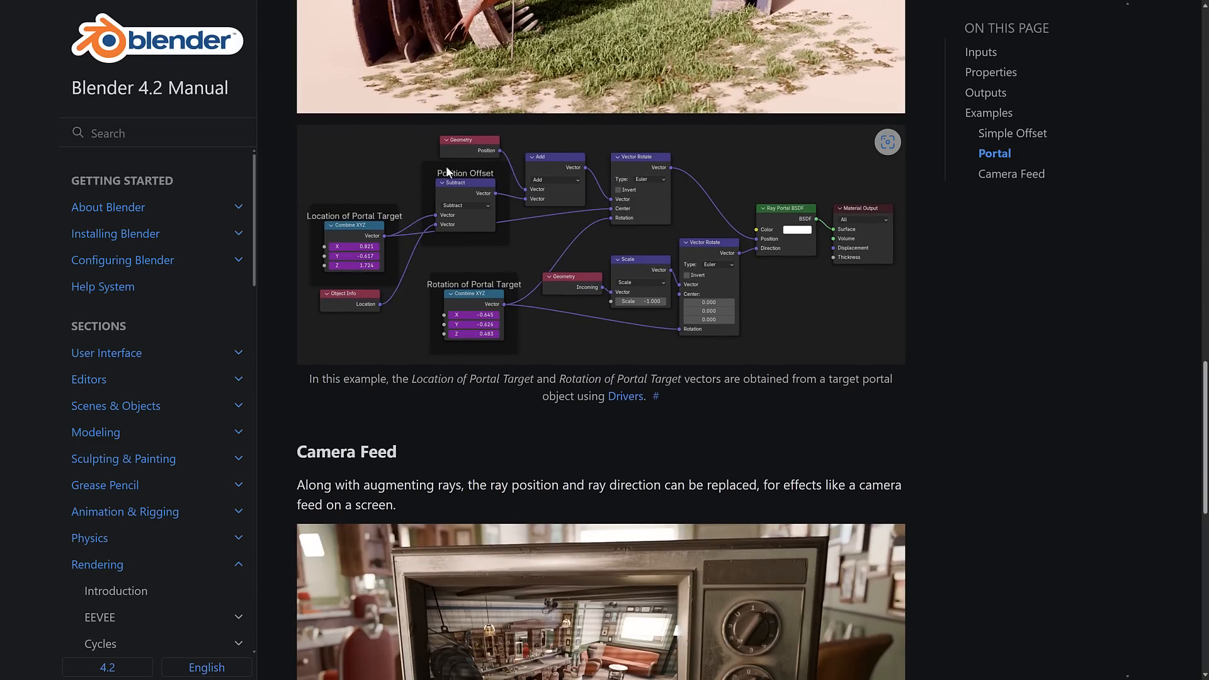
pyautogui.moveTo(556, 311)
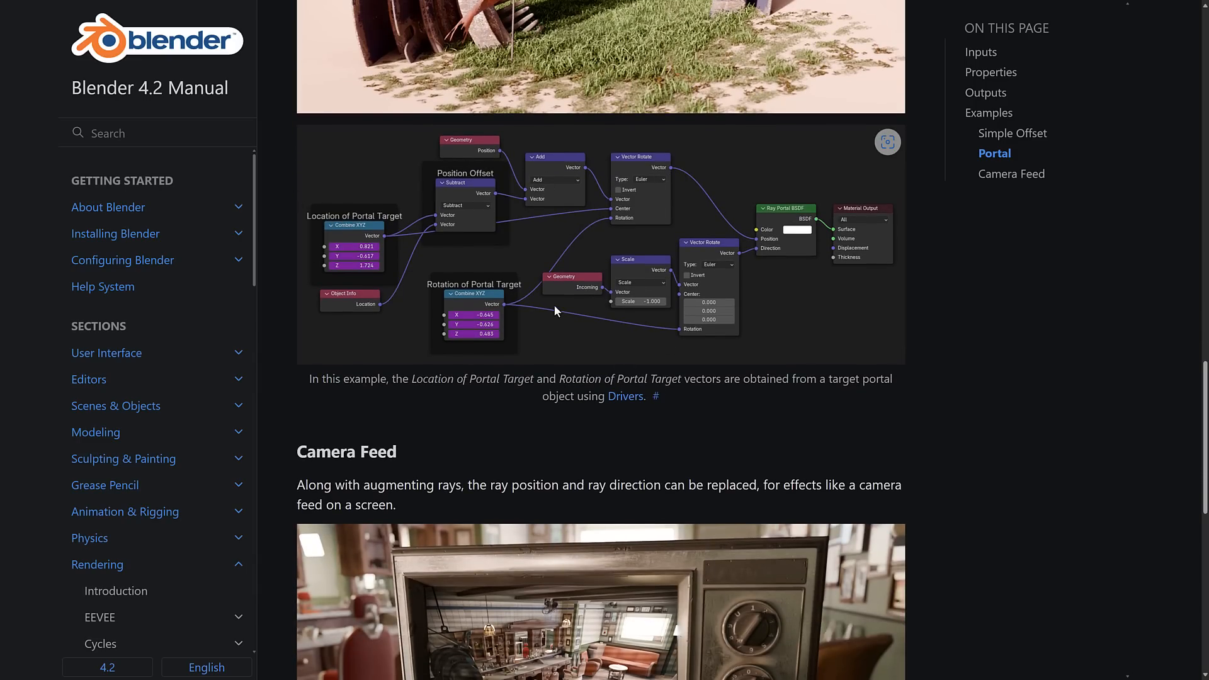
pyautogui.scroll(-3)
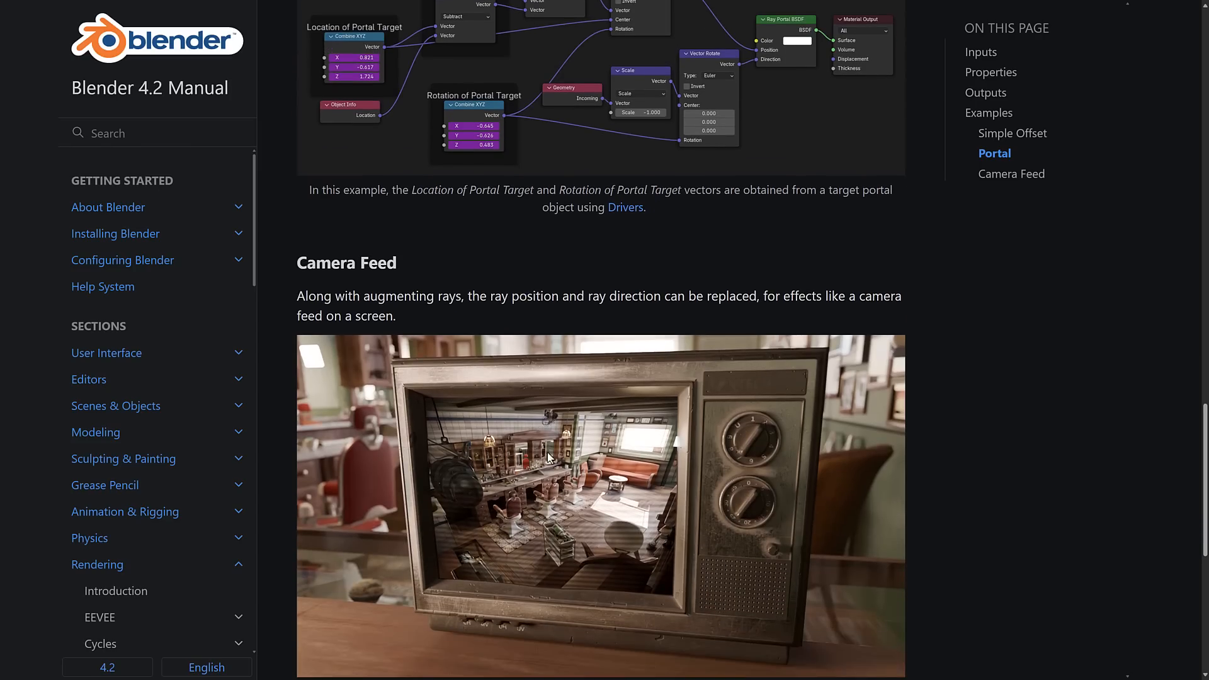
pyautogui.moveTo(784, 562)
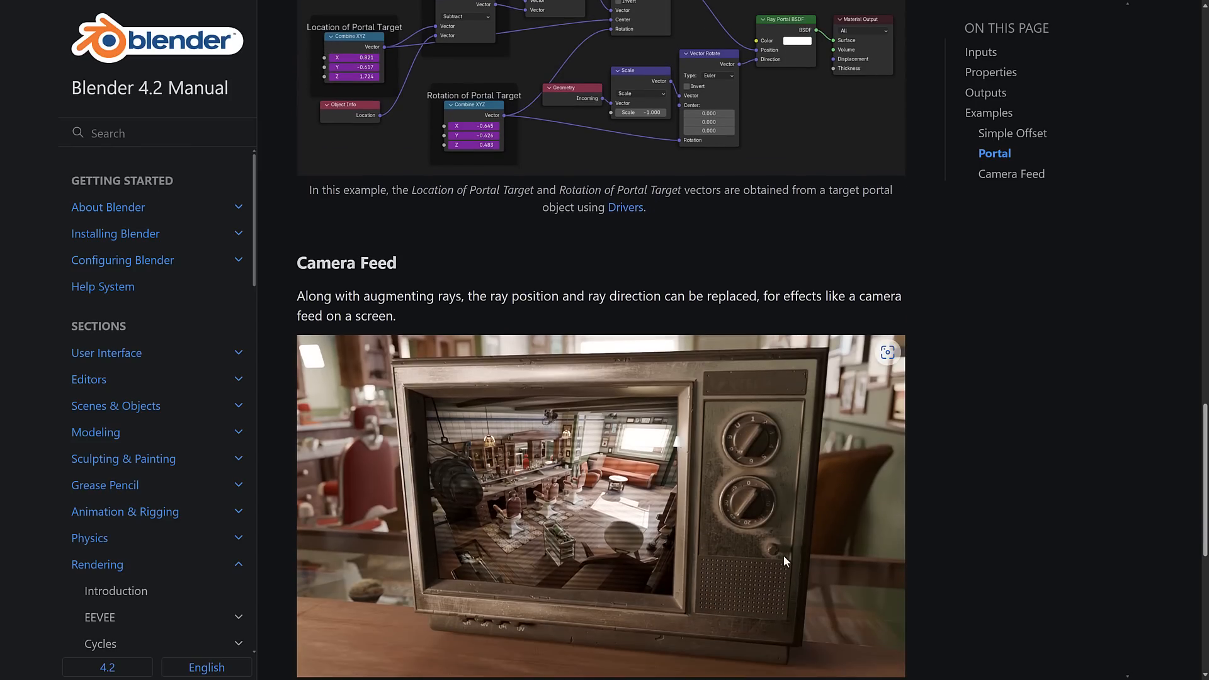
pyautogui.moveTo(437, 390)
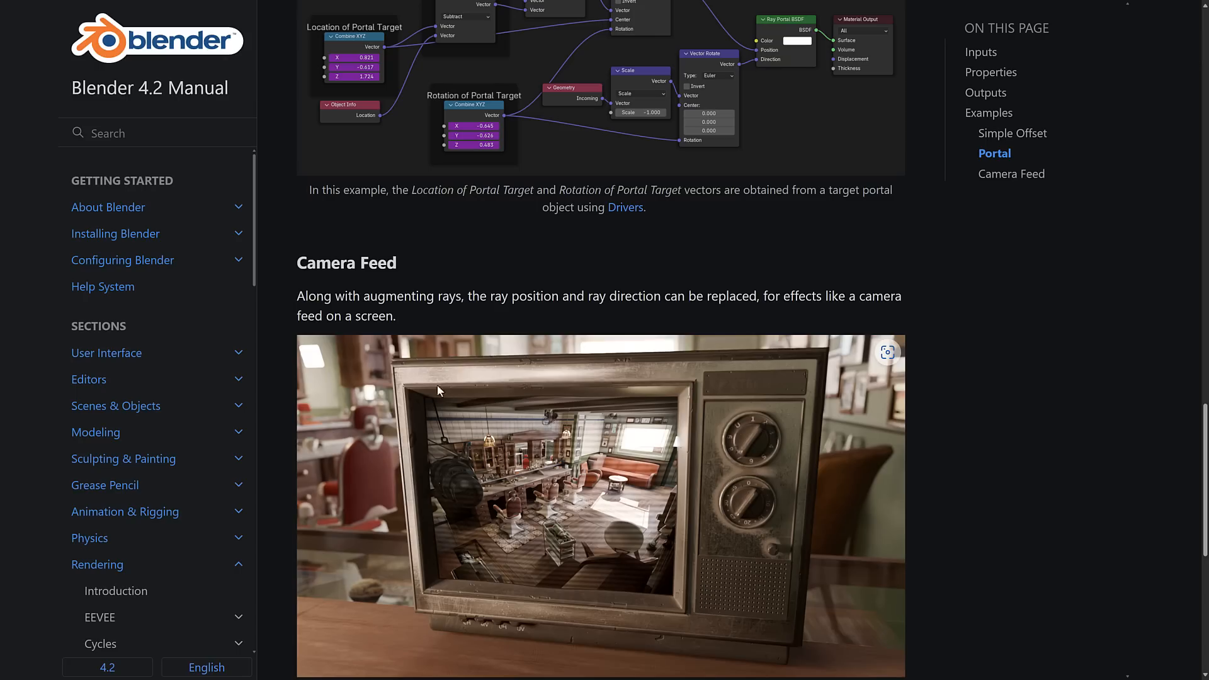
pyautogui.moveTo(691, 496)
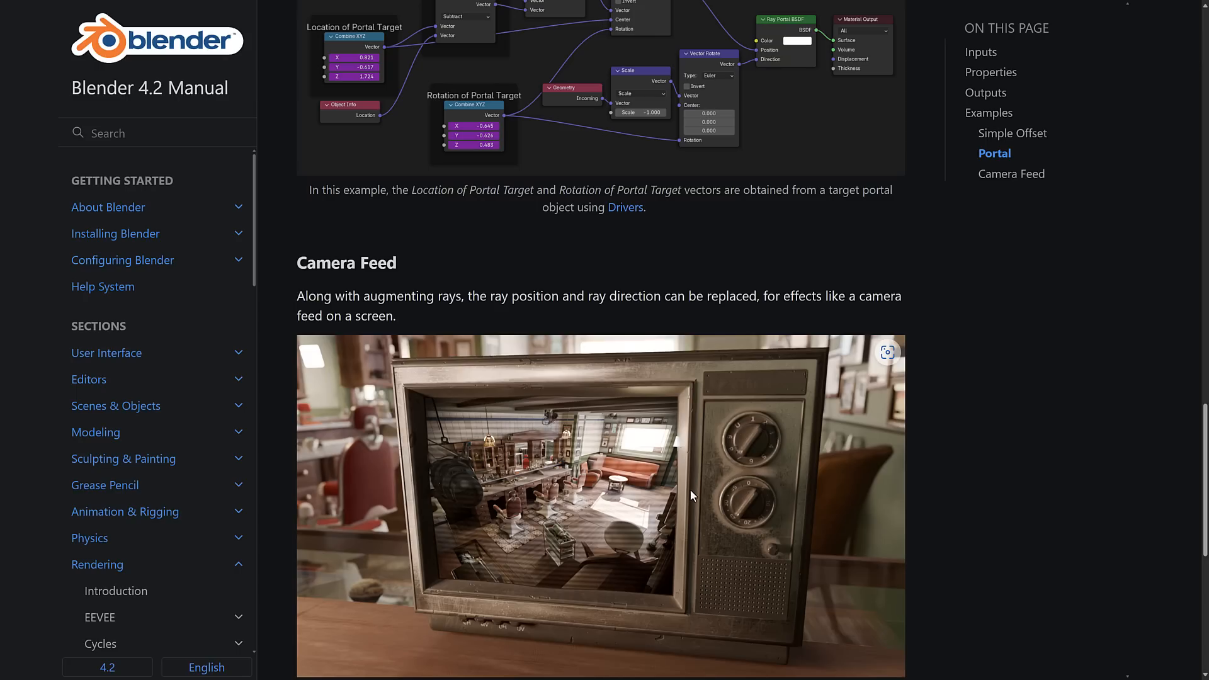
pyautogui.moveTo(639, 414)
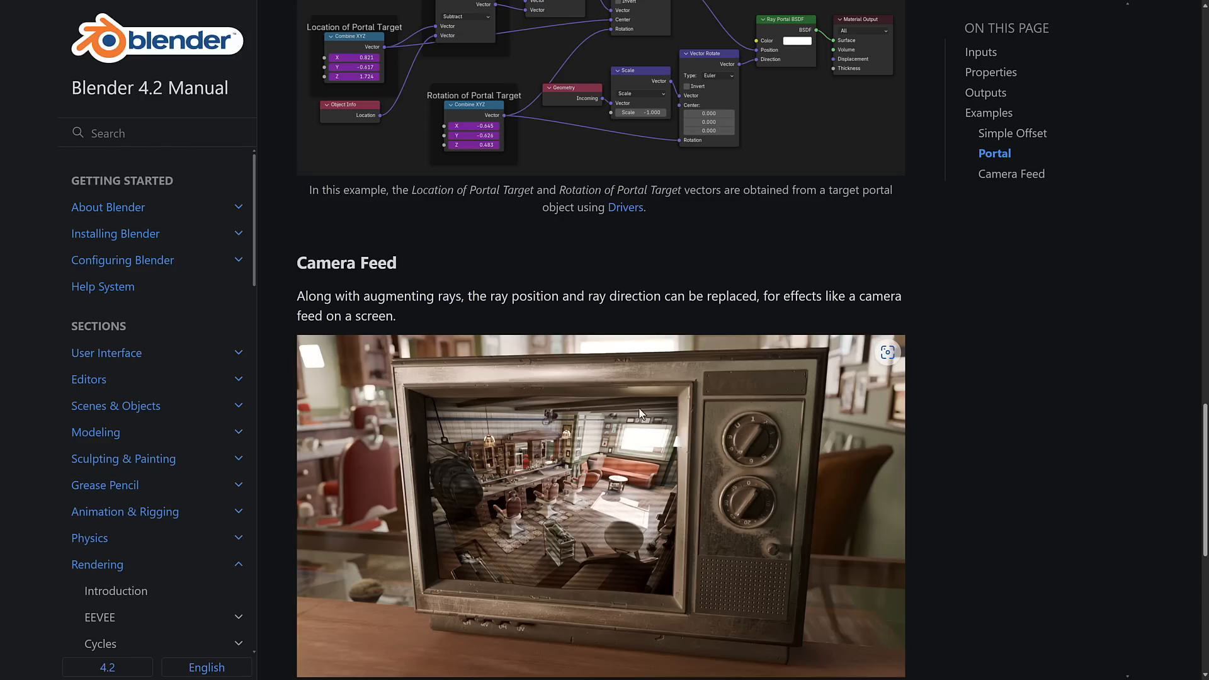
pyautogui.moveTo(607, 583)
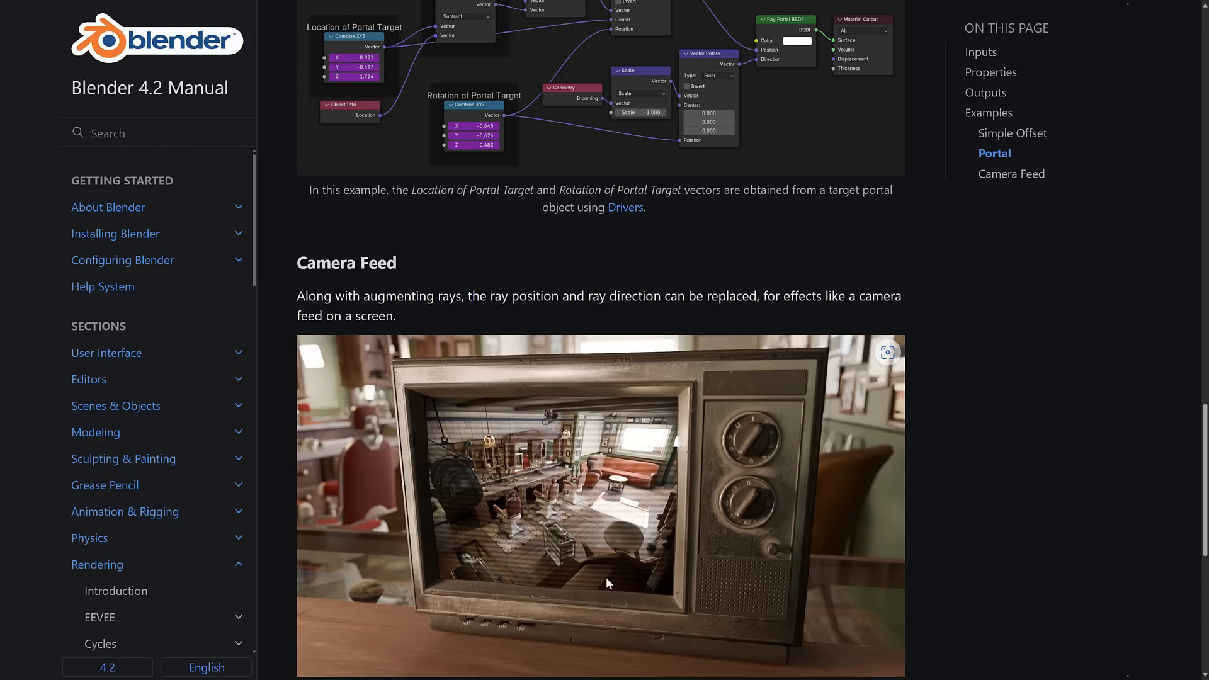
pyautogui.moveTo(451, 433)
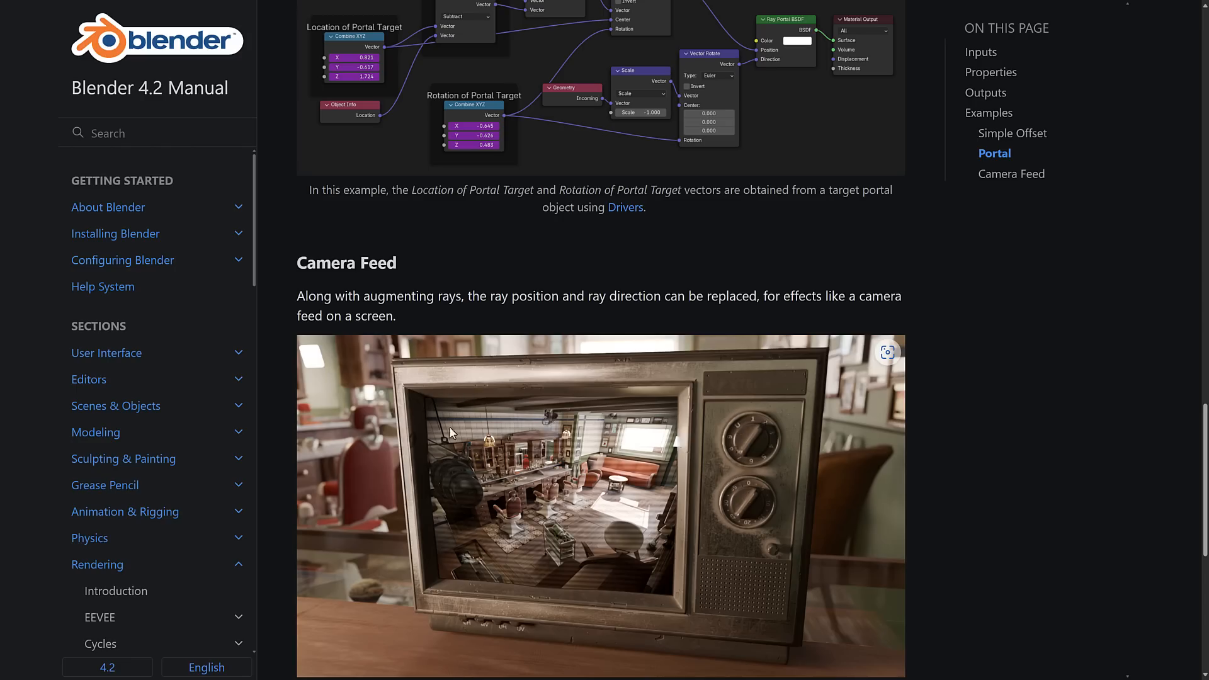
pyautogui.scroll(-3)
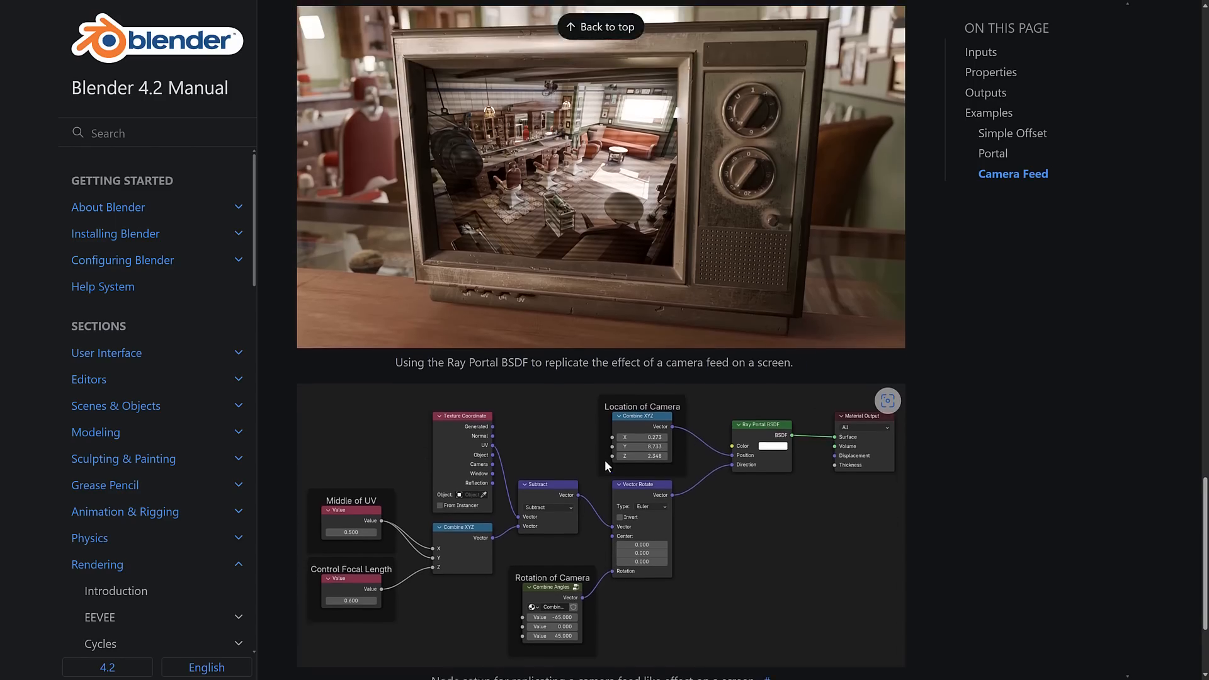
pyautogui.scroll(-3)
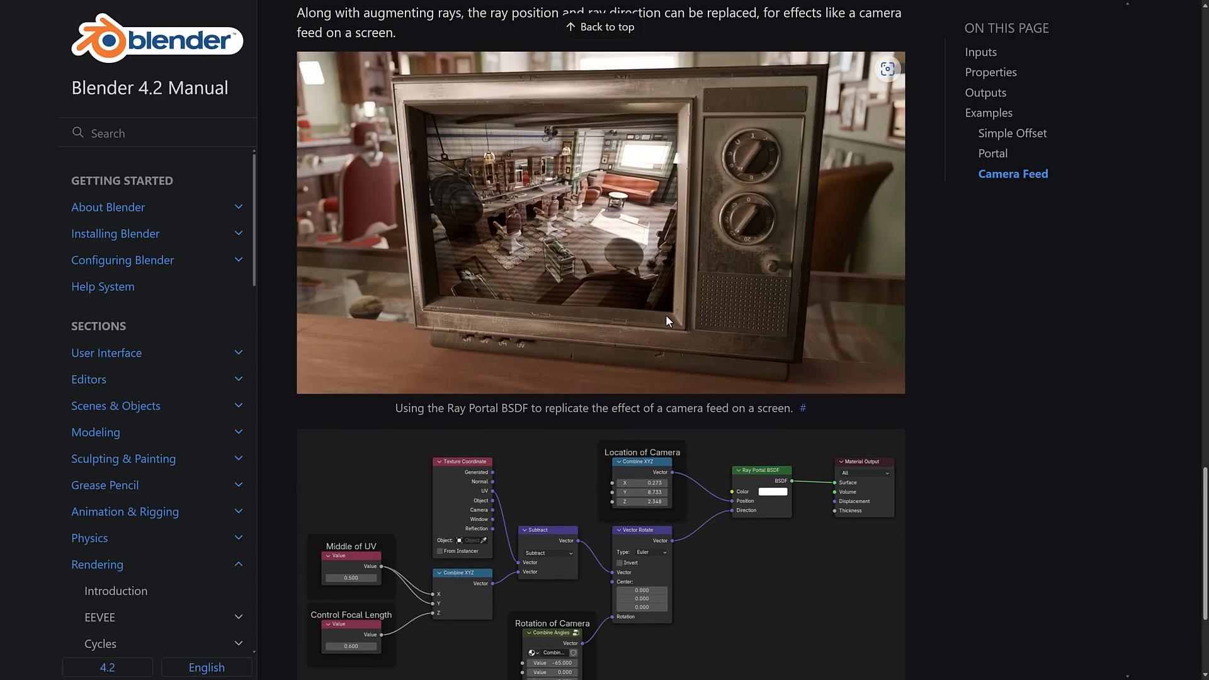
pyautogui.moveTo(677, 325)
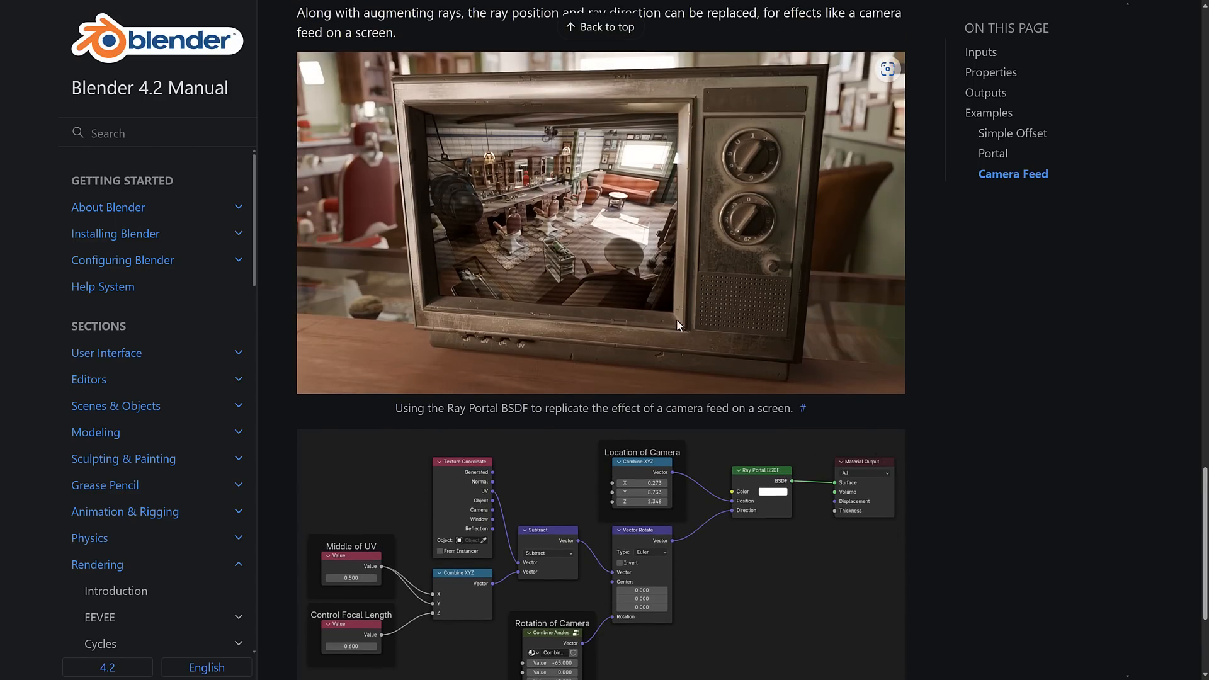
pyautogui.scroll(3)
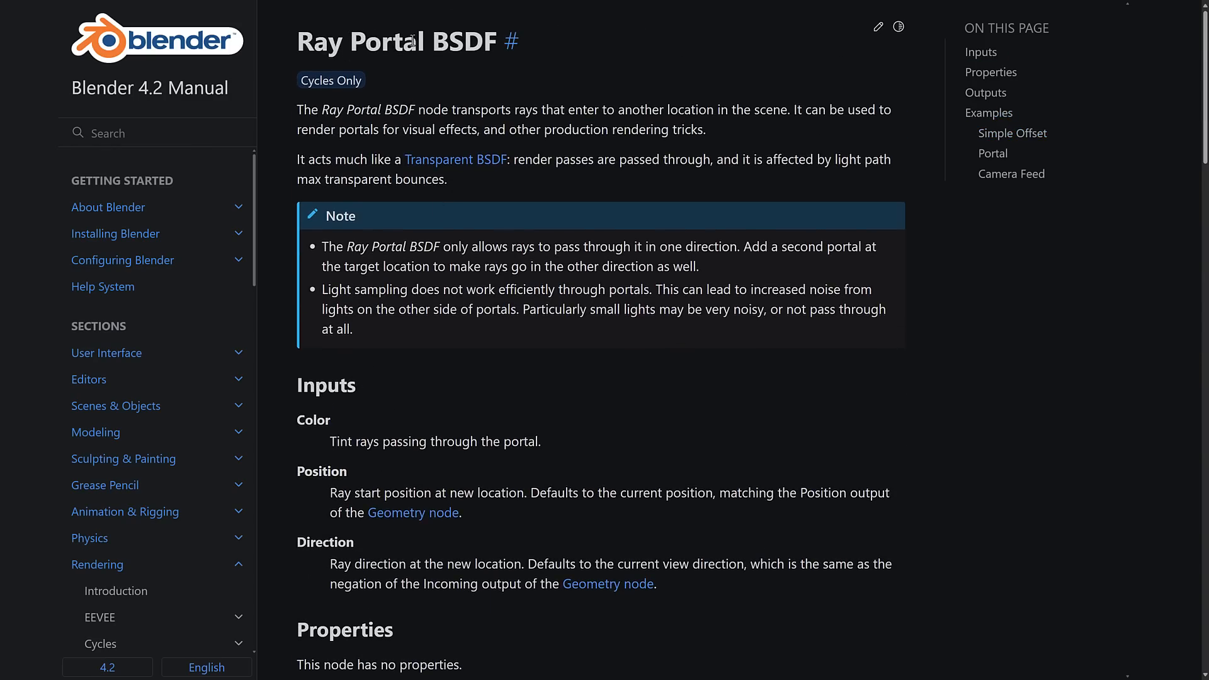
pyautogui.moveTo(689, 241)
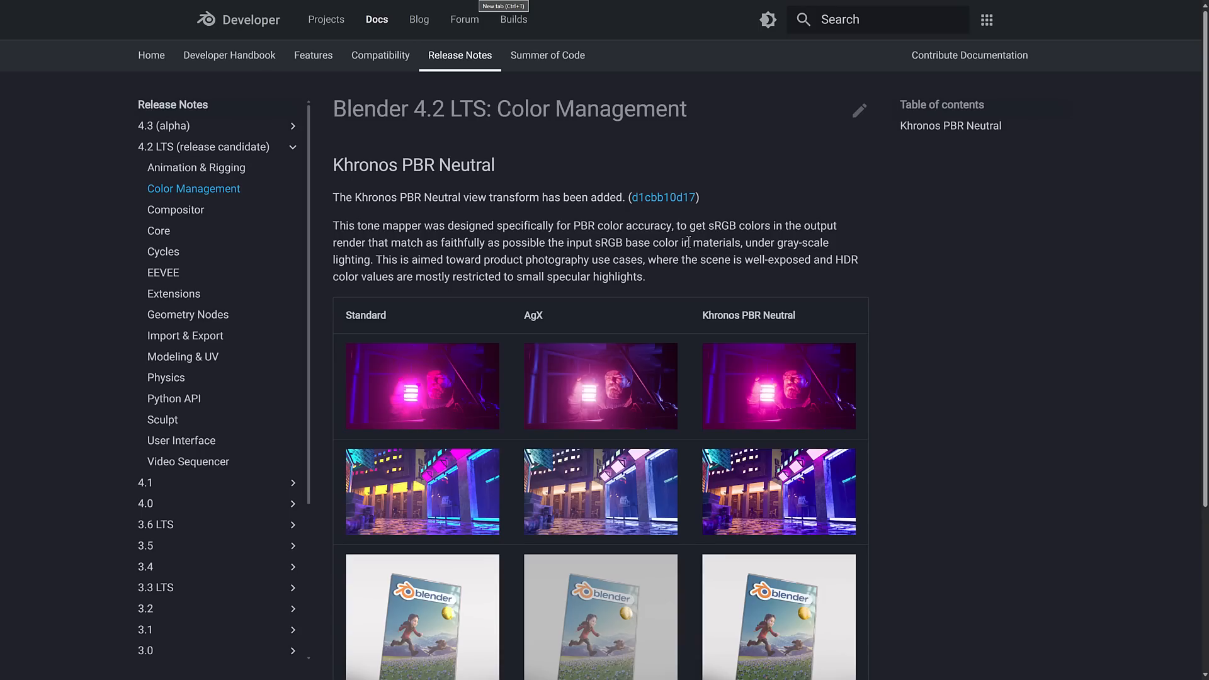
pyautogui.moveTo(796, 266)
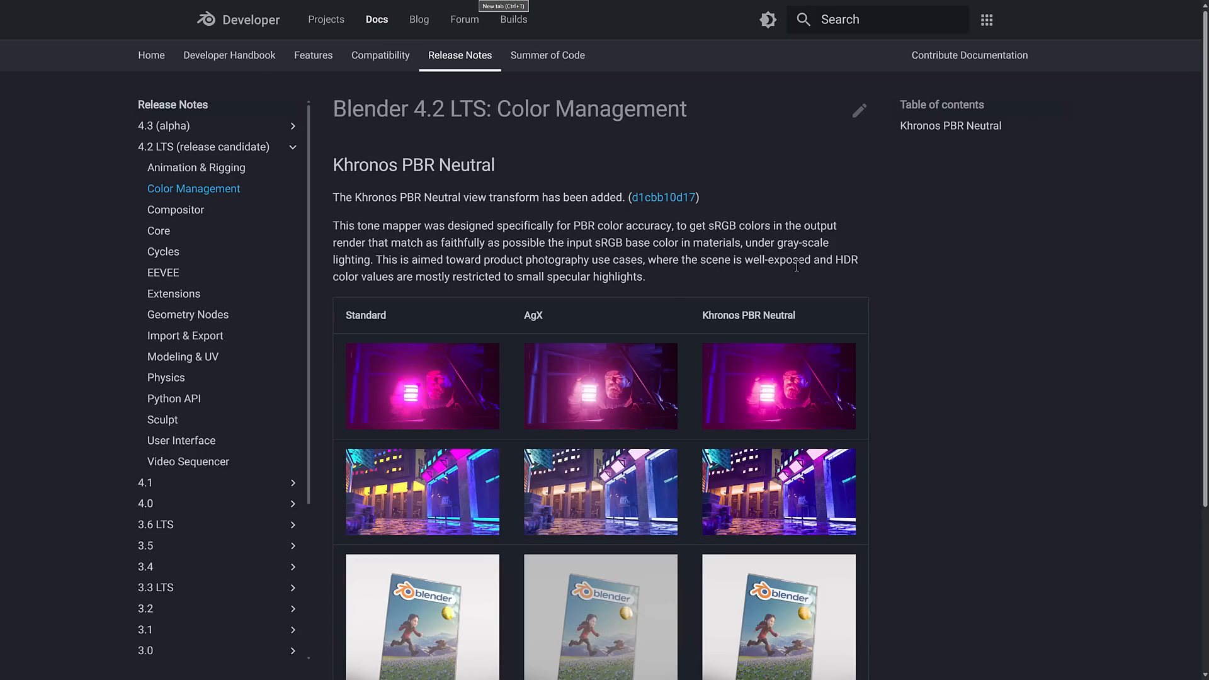
pyautogui.moveTo(372, 276)
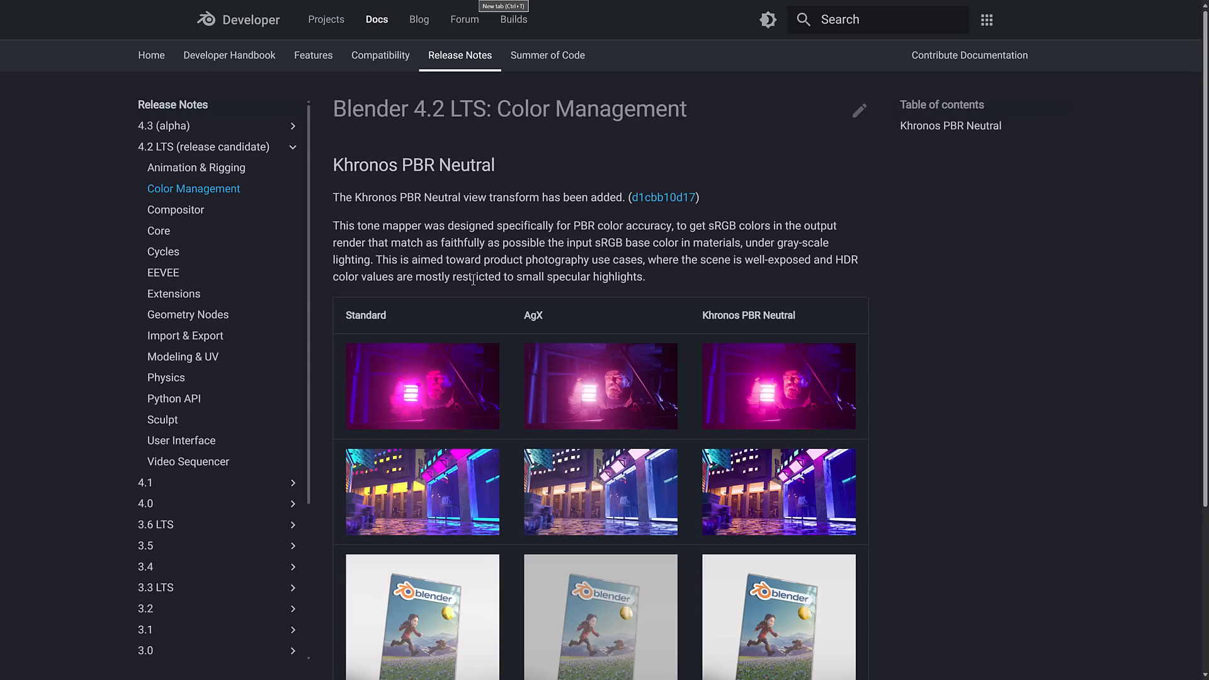
# - Scroll the Color Management notes to the Khronos PBR Neutral comparison images
pyautogui.scroll(-3)
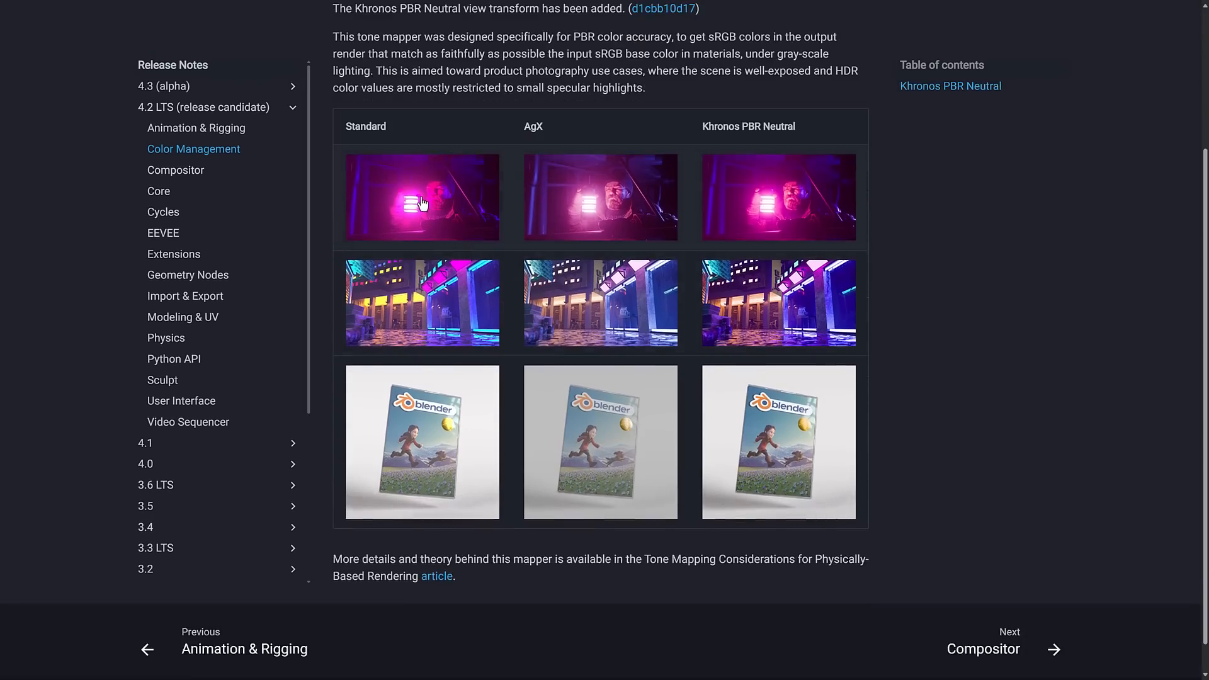
pyautogui.moveTo(617, 111)
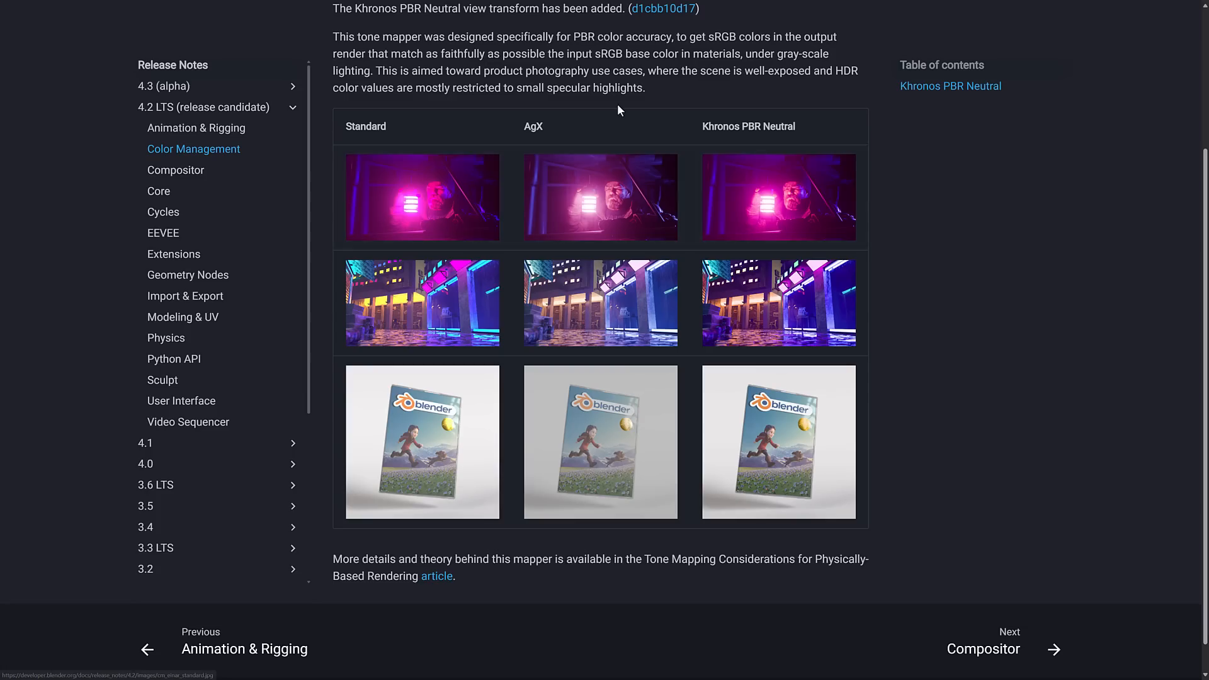
pyautogui.moveTo(786, 126)
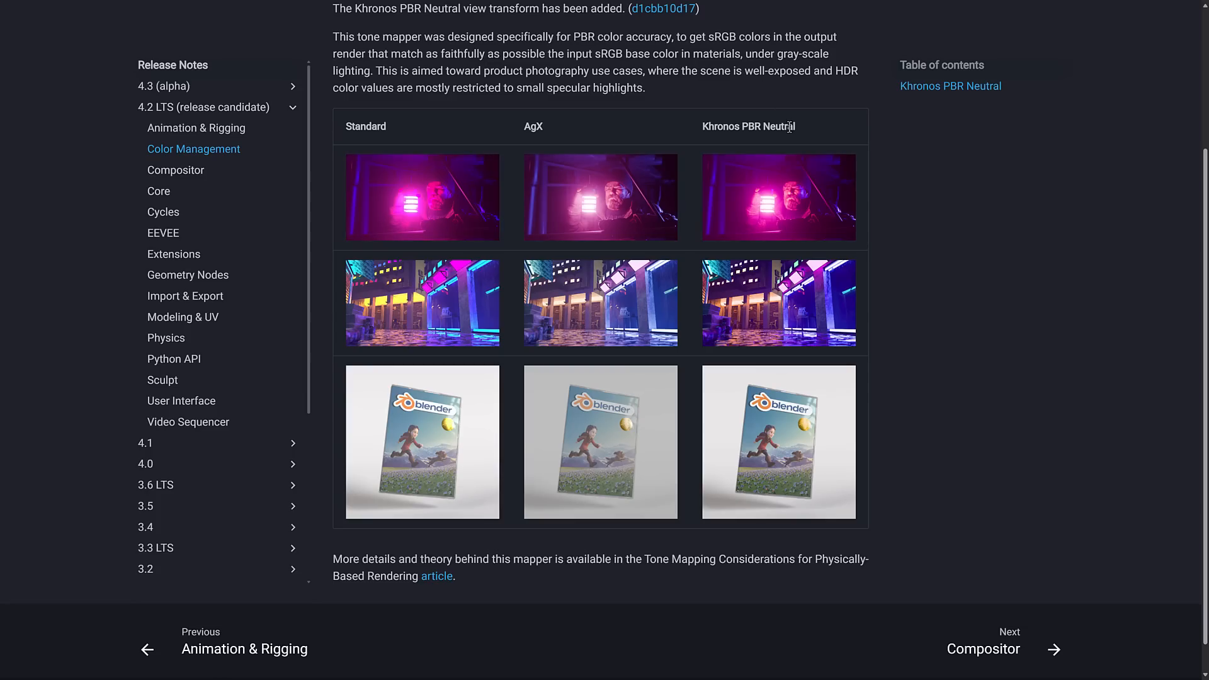
pyautogui.moveTo(1048, 229)
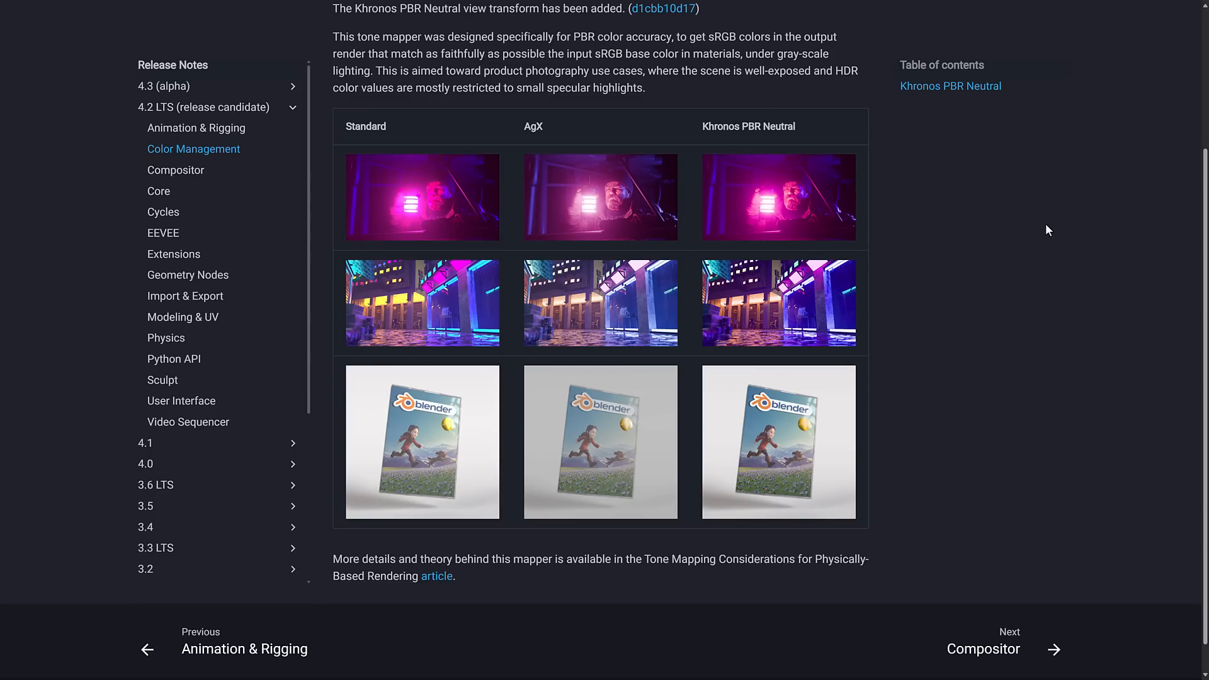
pyautogui.moveTo(553, 139)
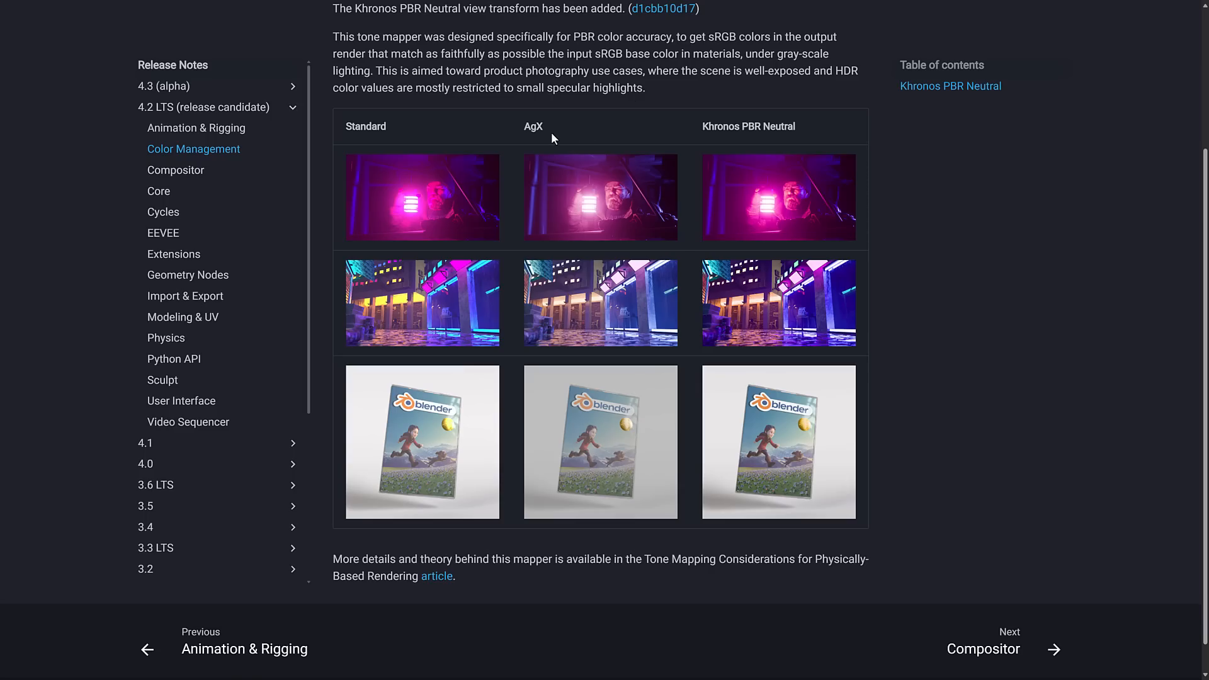
pyautogui.moveTo(810, 303)
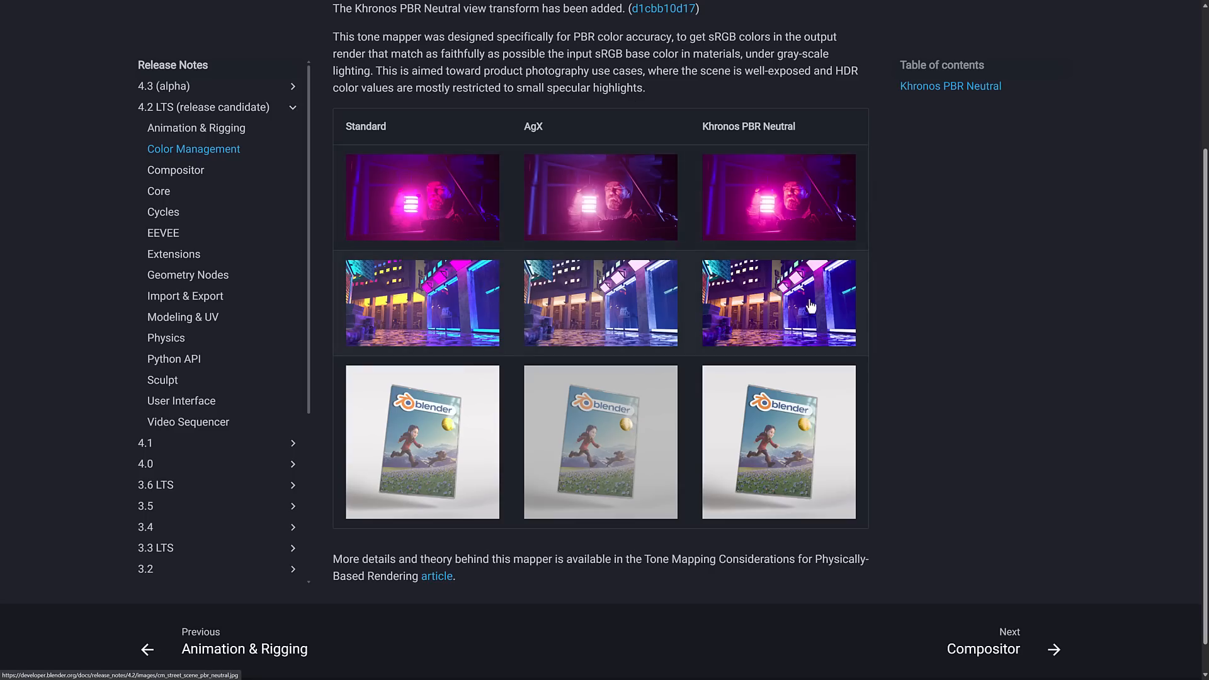
pyautogui.moveTo(749, 417)
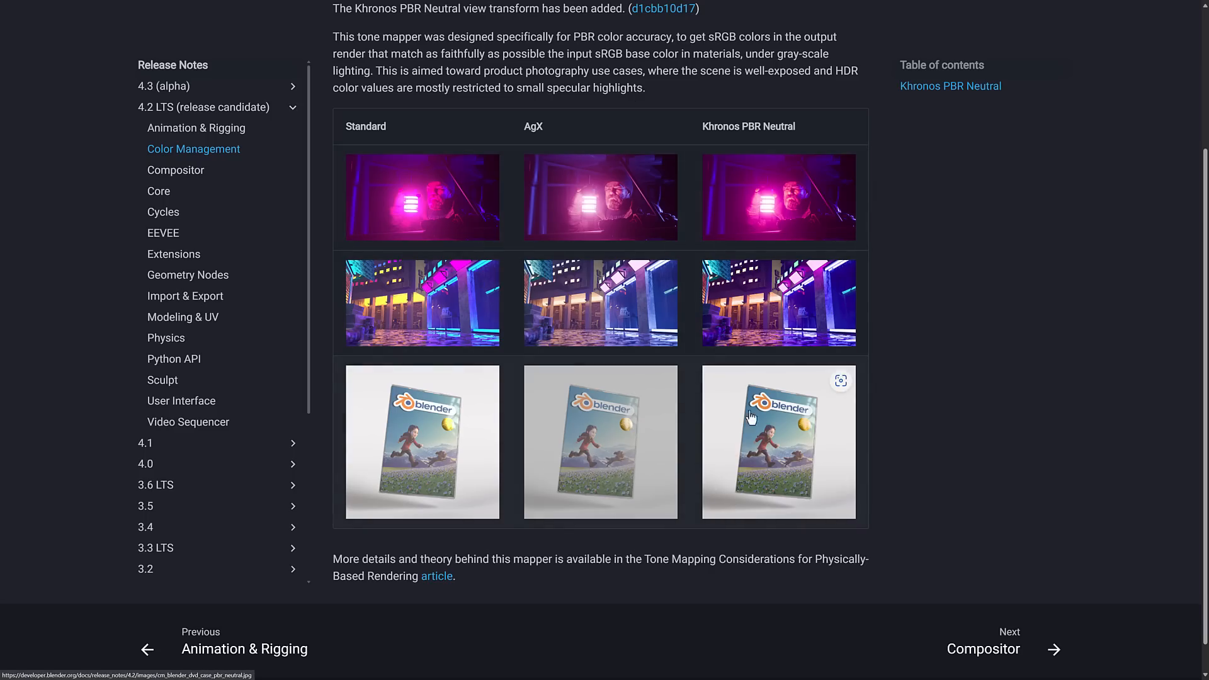
pyautogui.moveTo(788, 483)
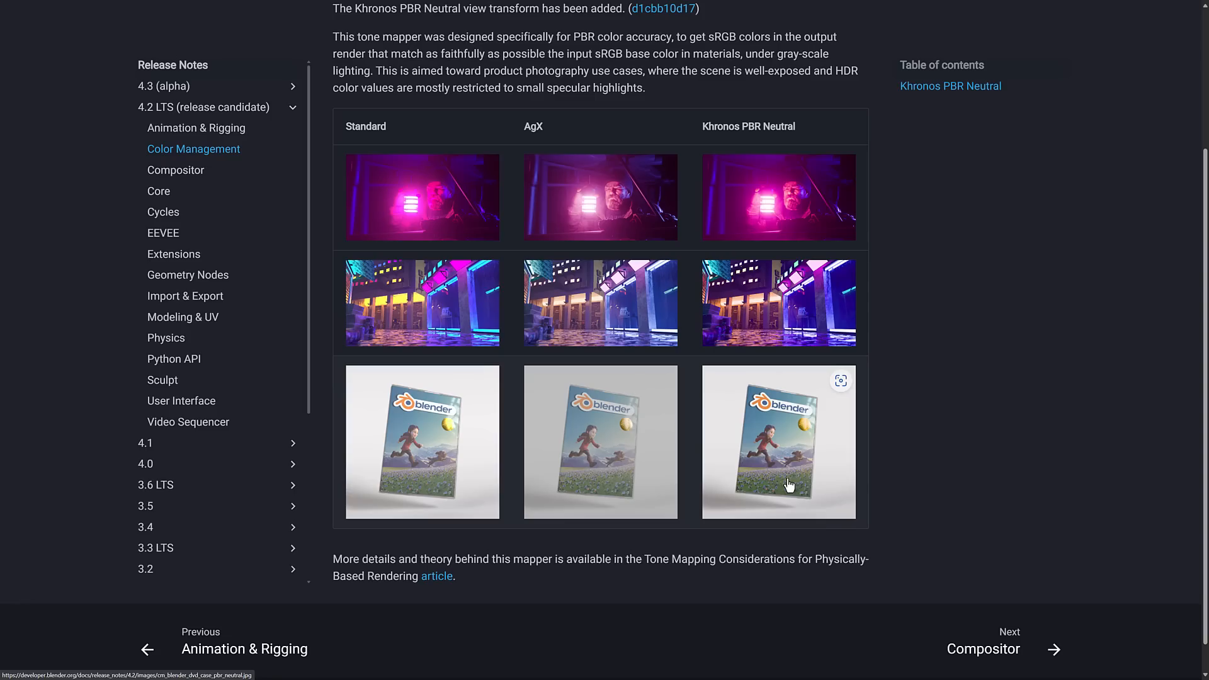
pyautogui.moveTo(795, 444)
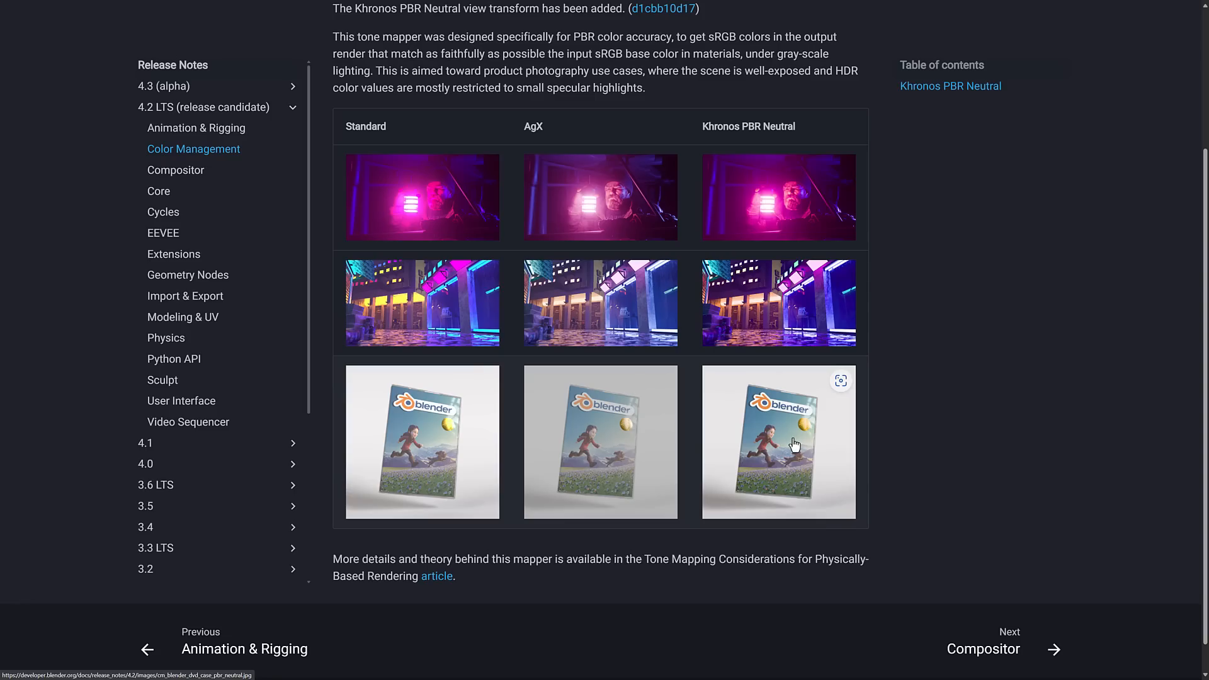
pyautogui.moveTo(615, 574)
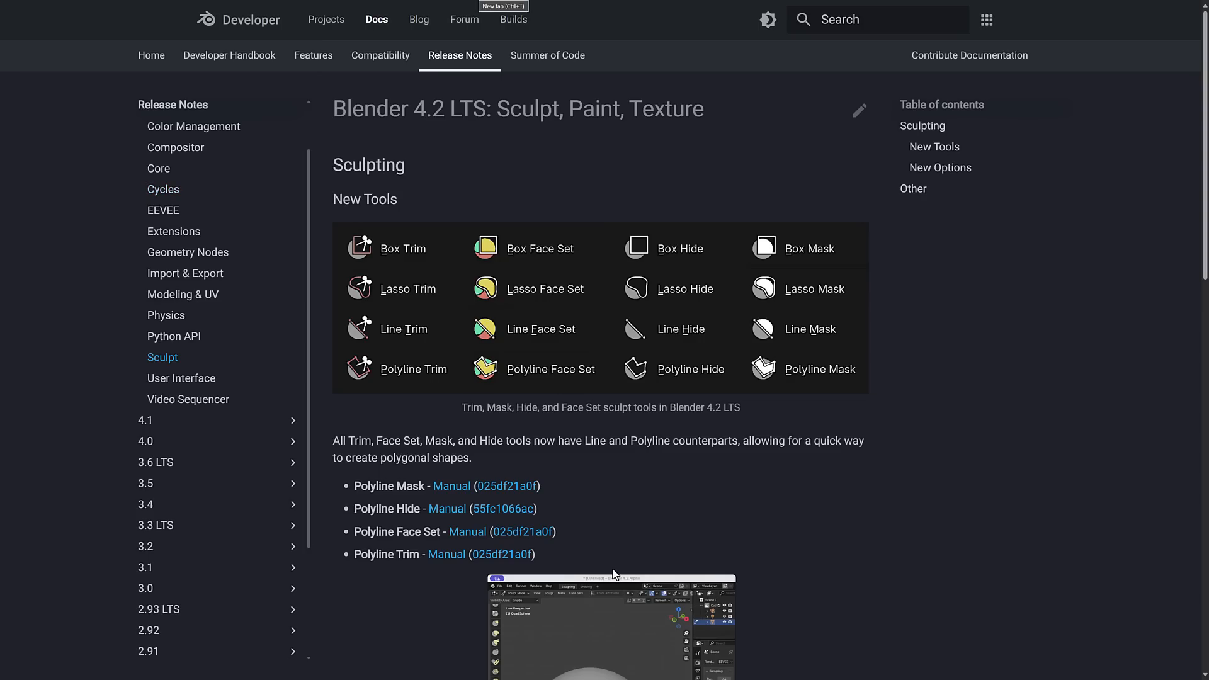
# - Scroll to the Polyline Hide demo under the new sculpting tools and start its video
pyautogui.scroll(-3)
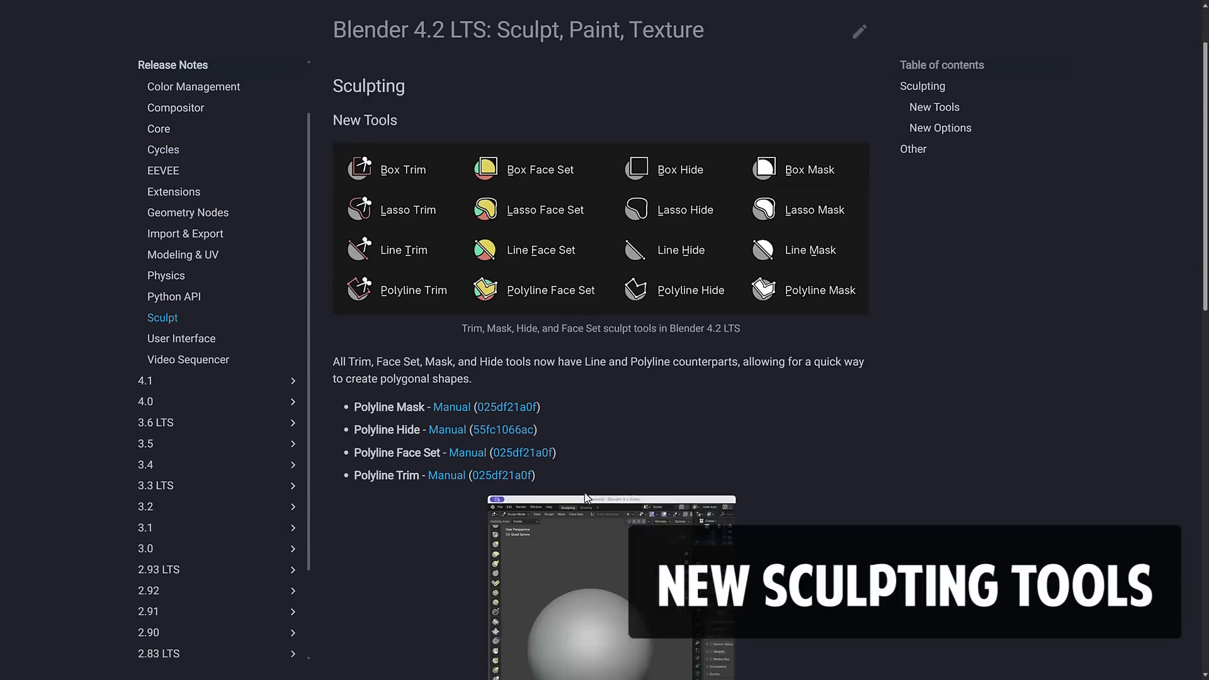
pyautogui.scroll(-3)
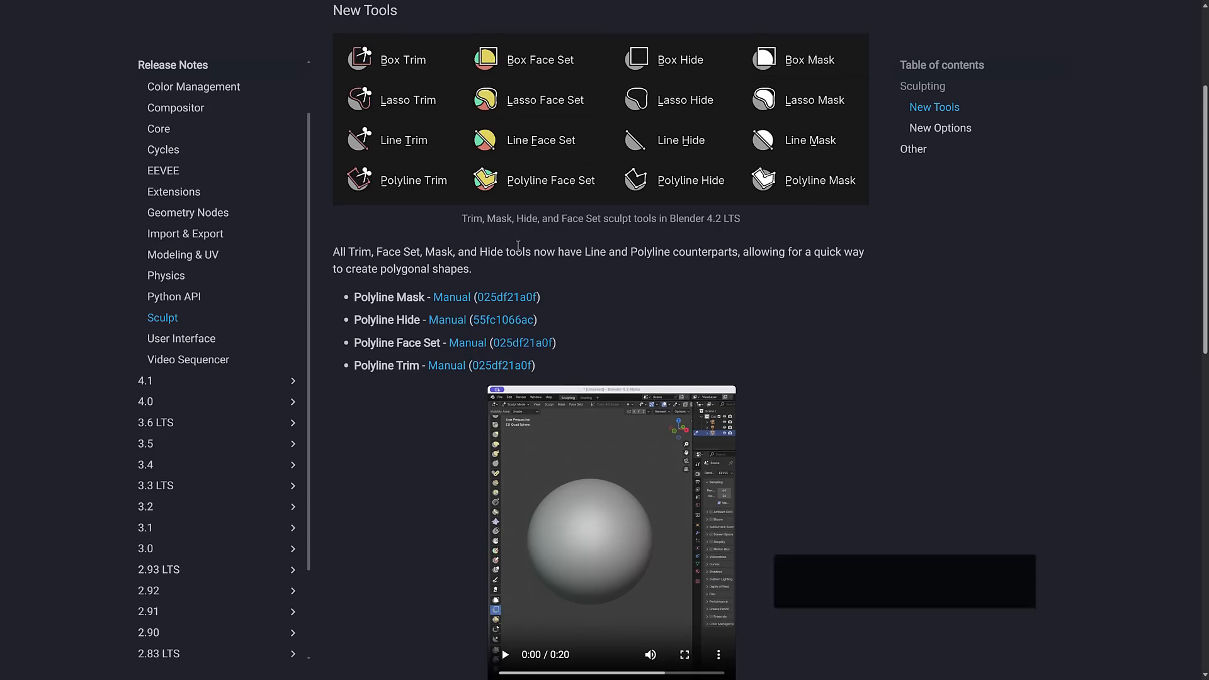
pyautogui.scroll(3)
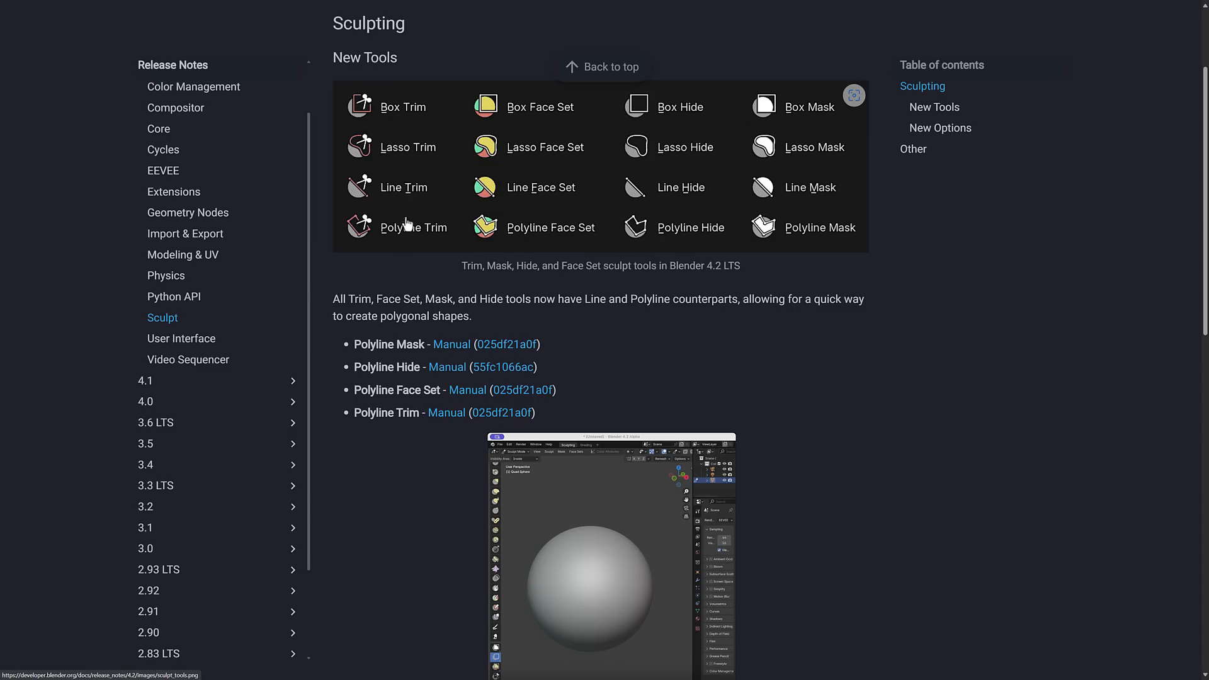
pyautogui.scroll(-3)
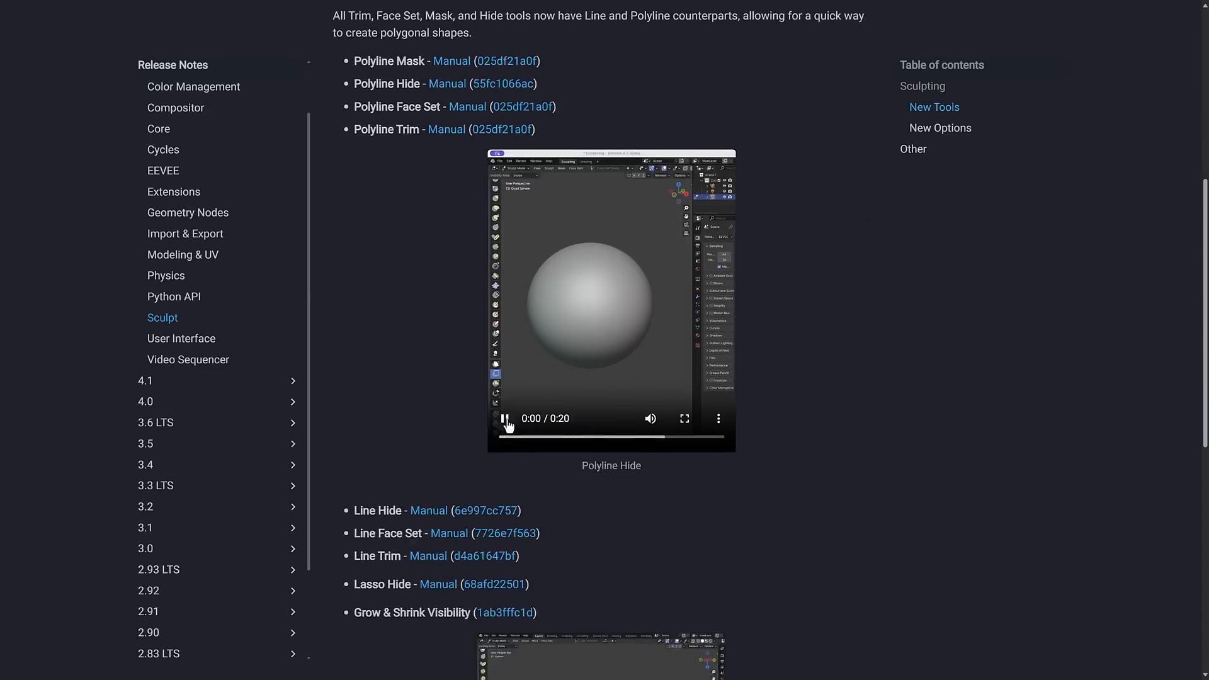
pyautogui.click(504, 418)
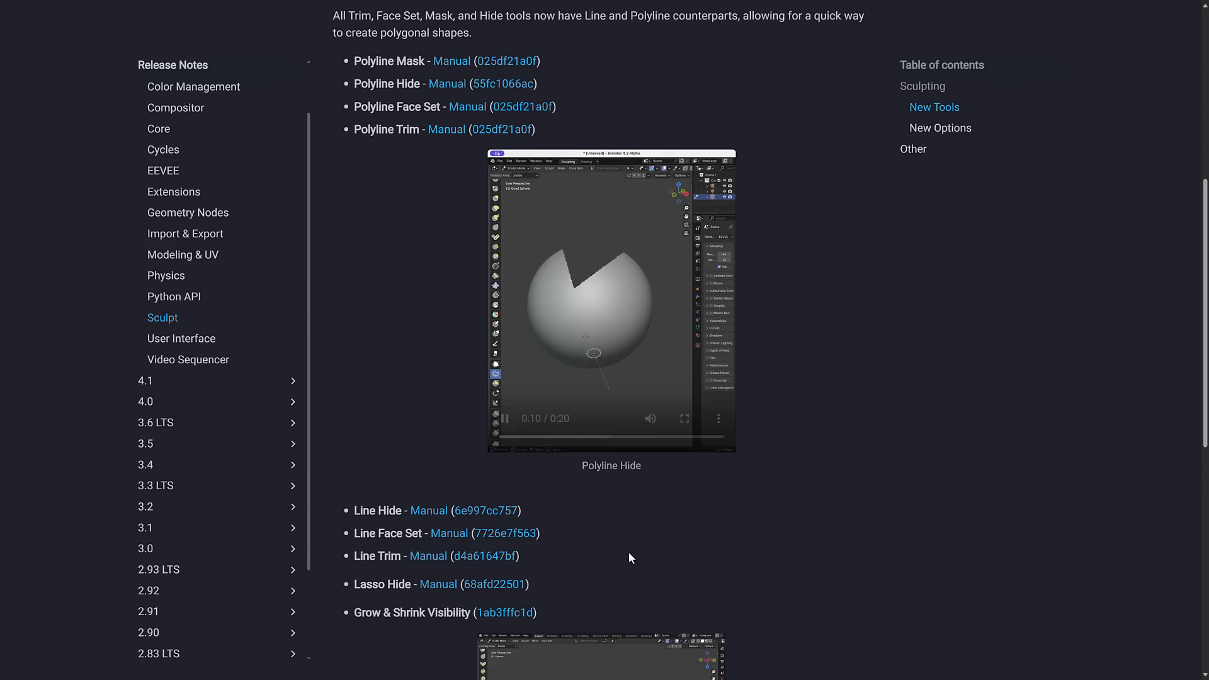
pyautogui.scroll(-3)
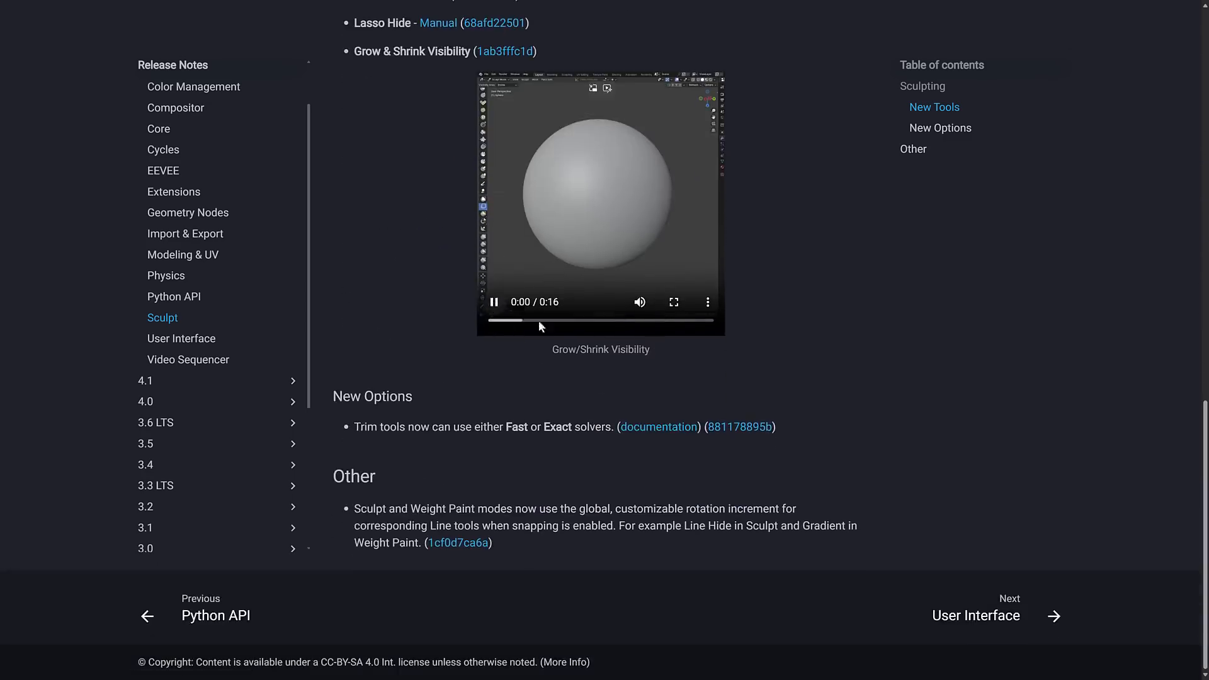
pyautogui.scroll(3)
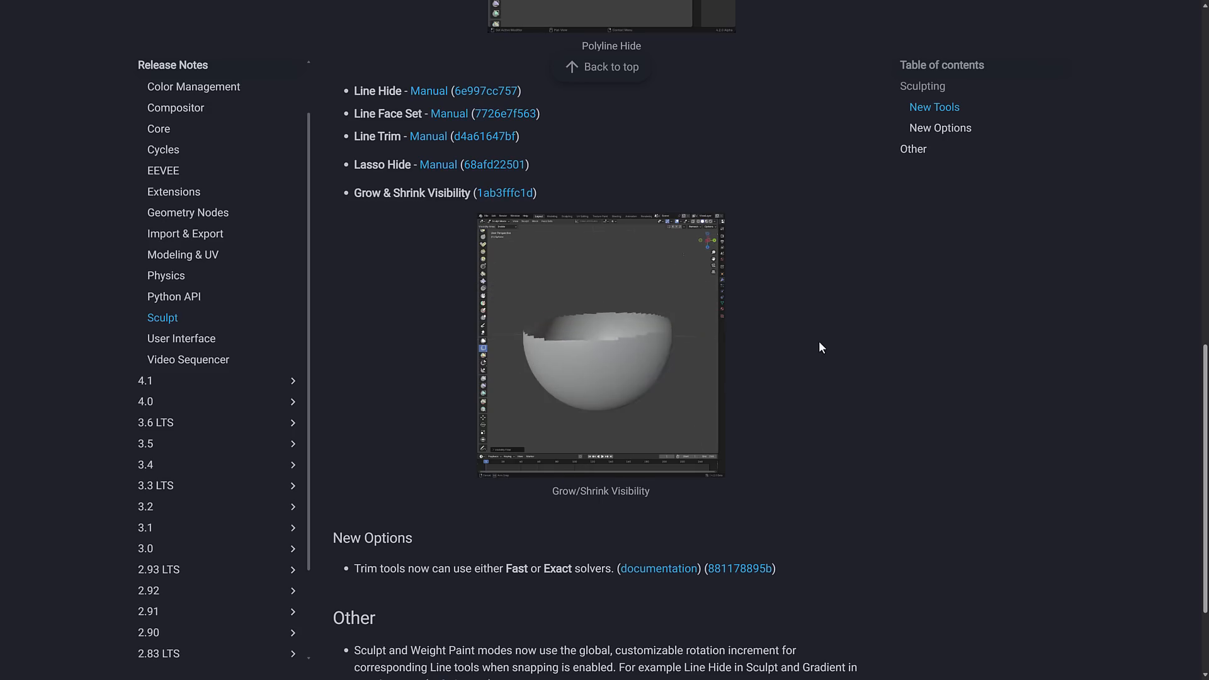
pyautogui.scroll(3)
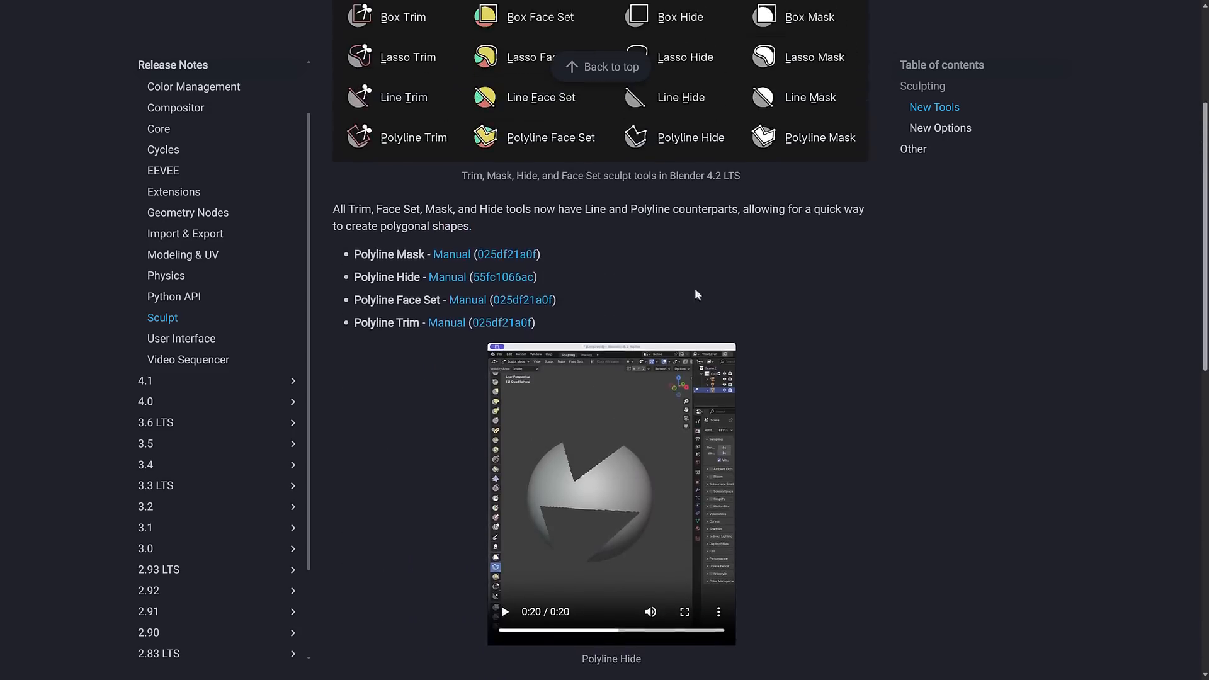
pyautogui.scroll(3)
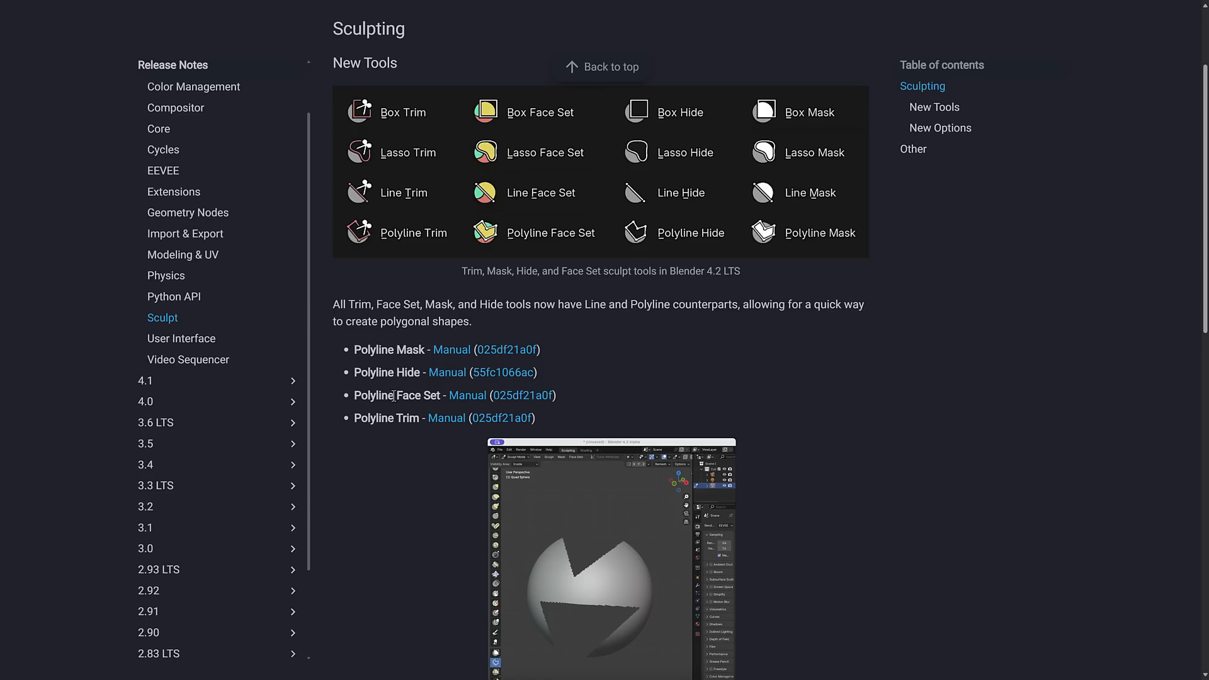
pyautogui.moveTo(677, 449)
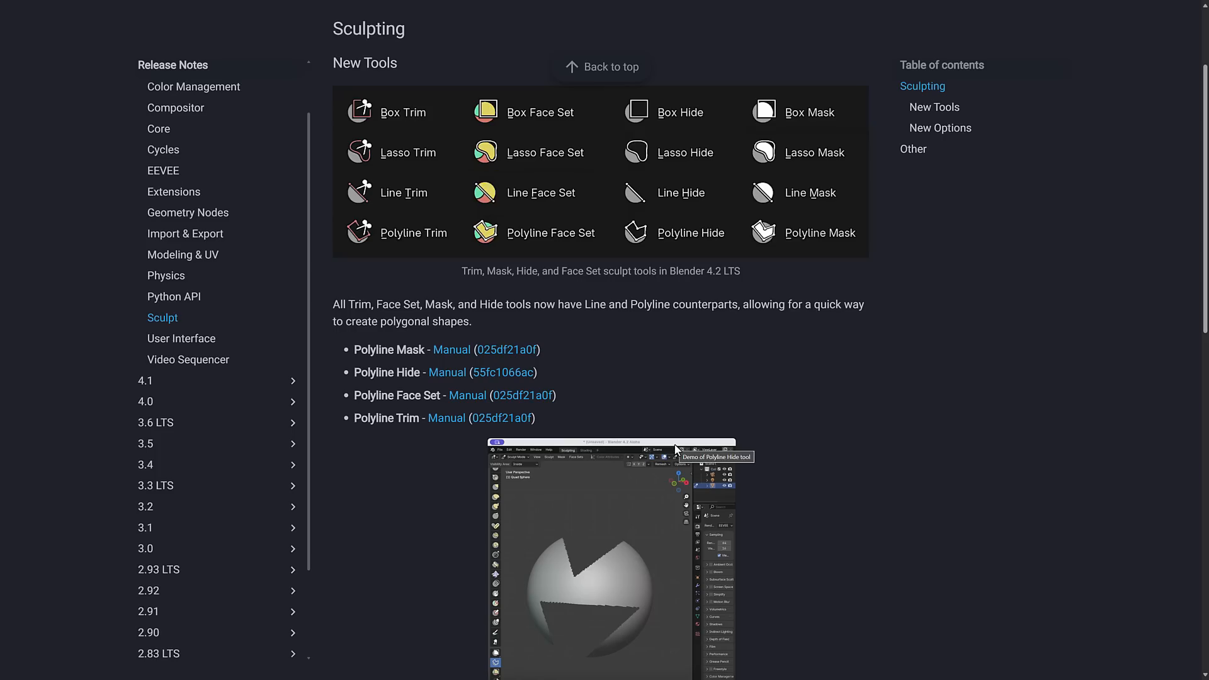
pyautogui.click(503, 7)
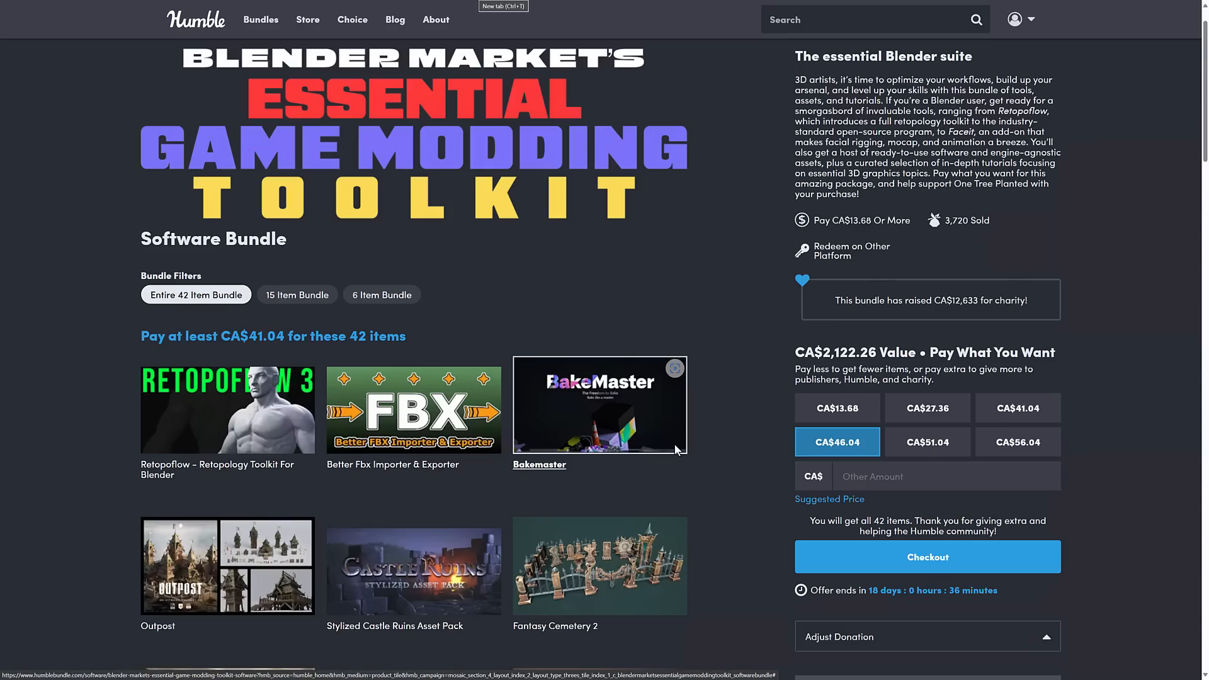
pyautogui.scroll(-3)
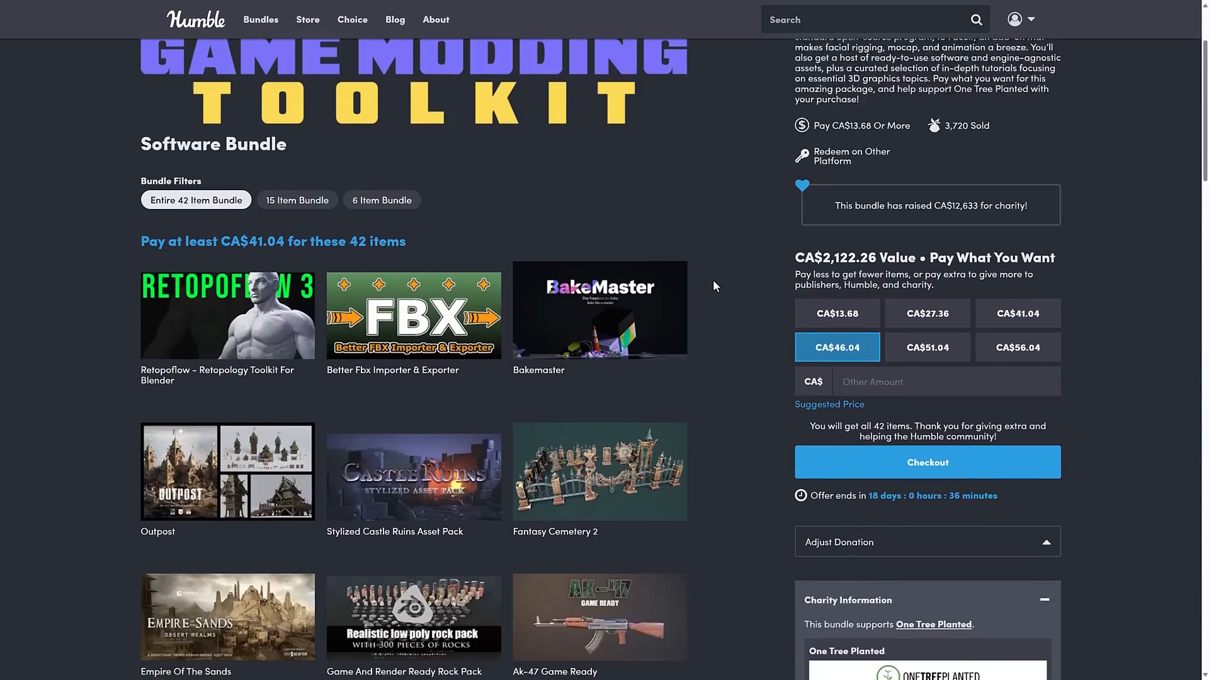
pyautogui.scroll(-3)
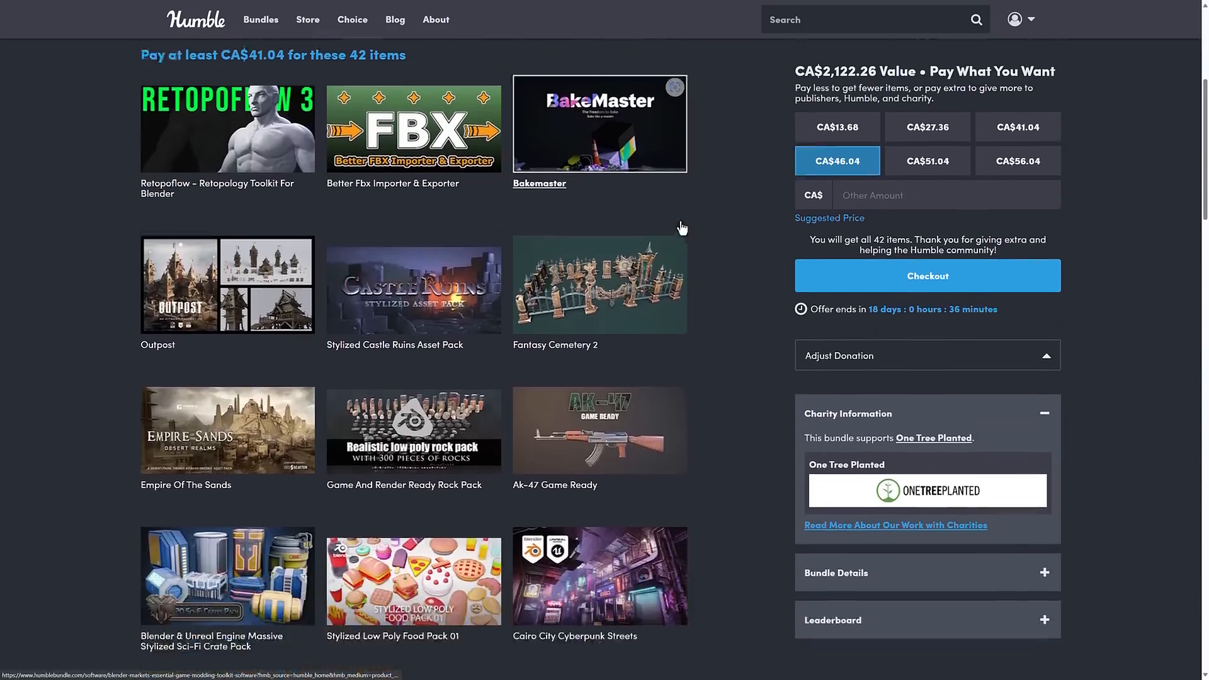
pyautogui.scroll(-3)
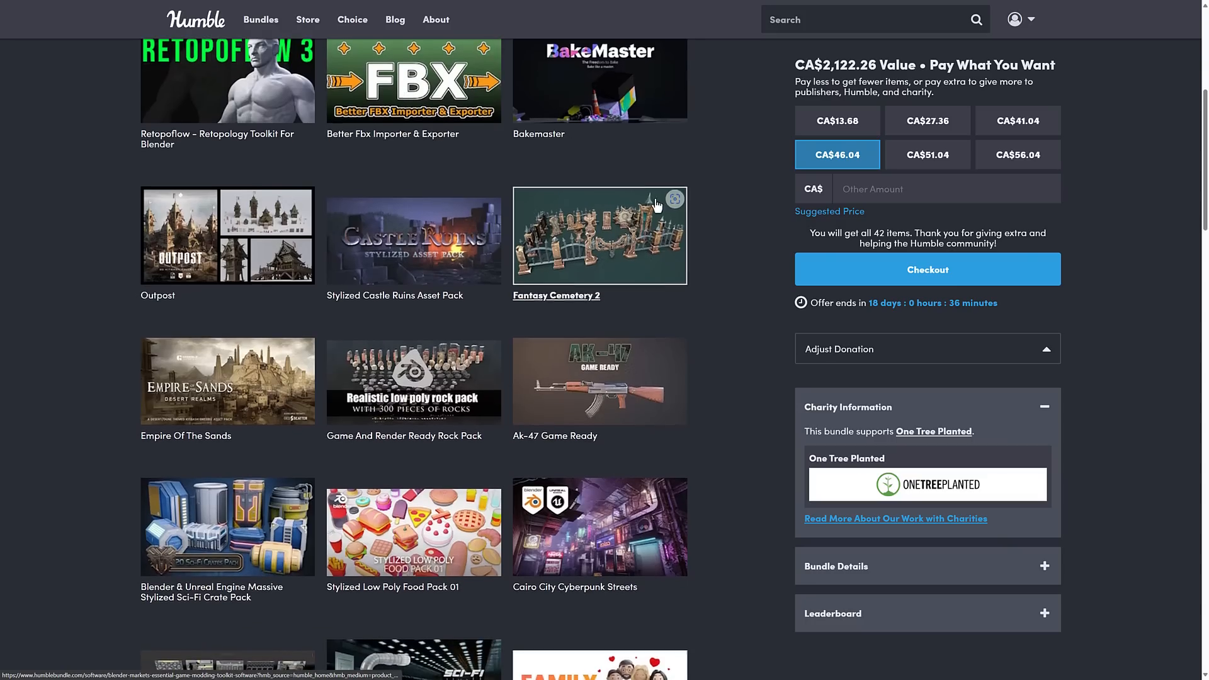
pyautogui.scroll(-3)
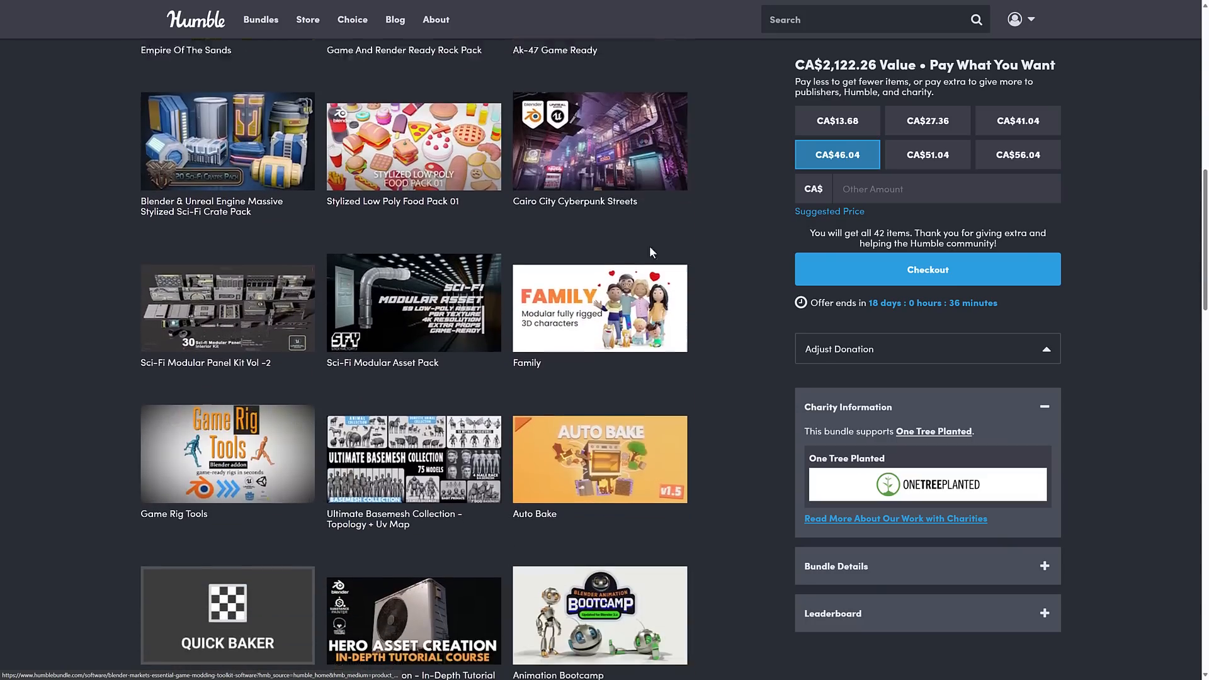
pyautogui.scroll(-3)
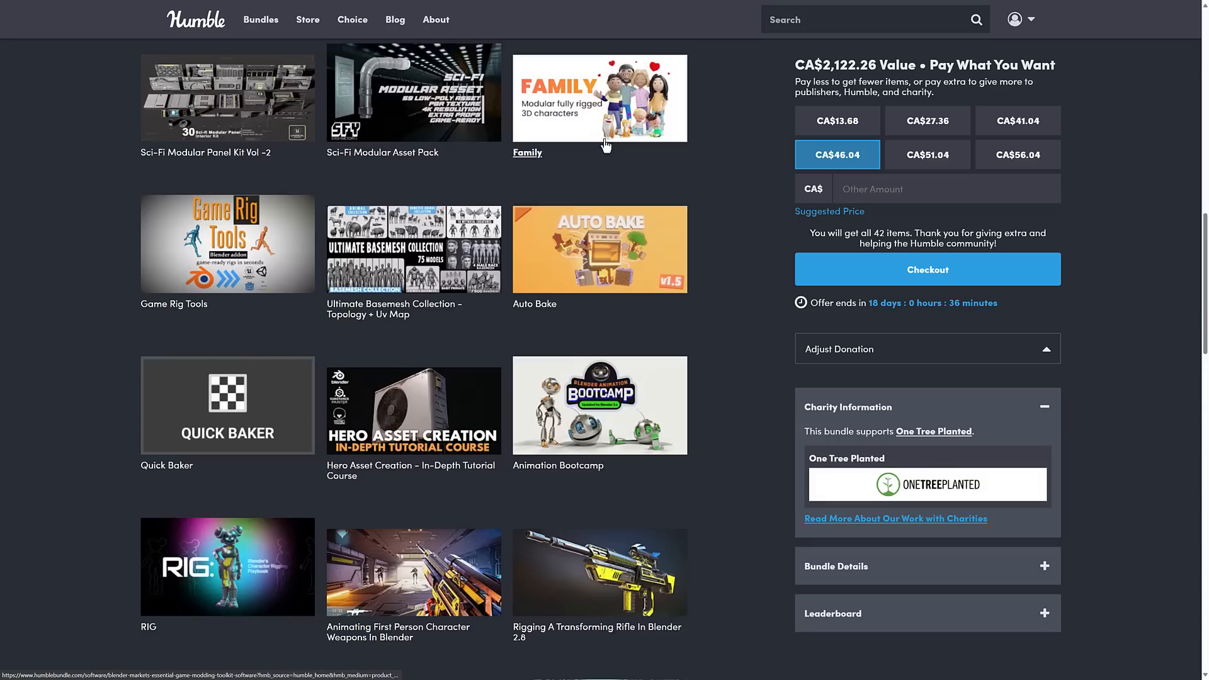
pyautogui.scroll(-3)
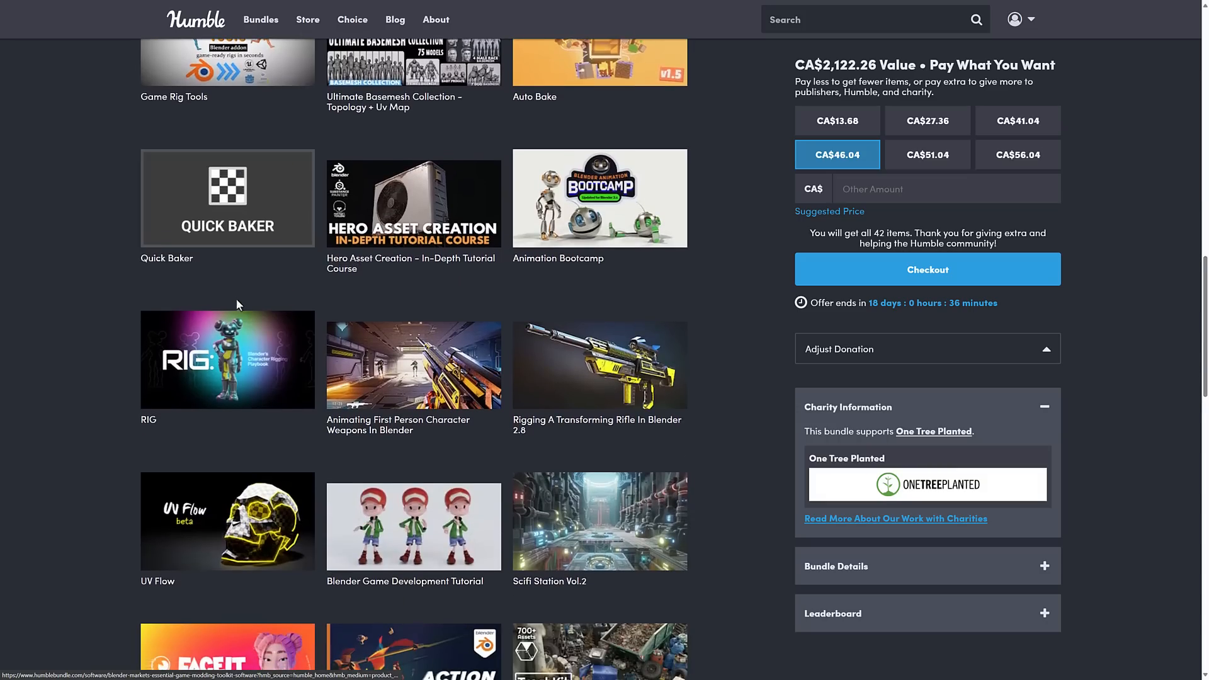
pyautogui.scroll(-3)
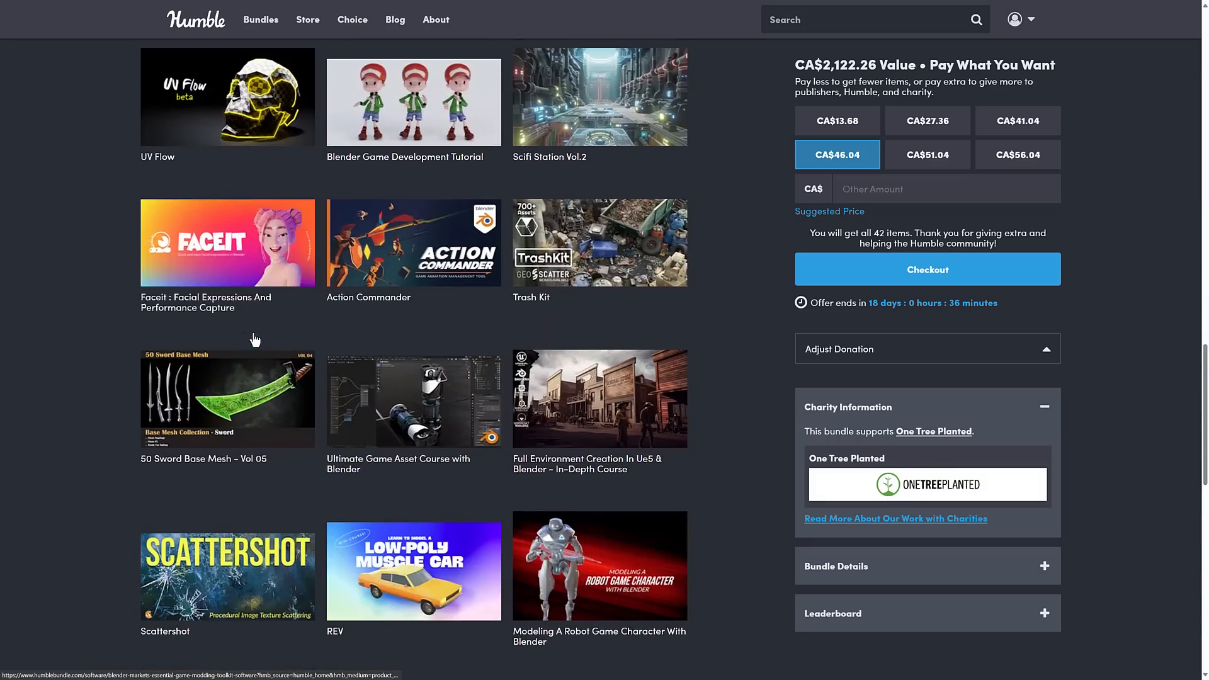
pyautogui.scroll(-3)
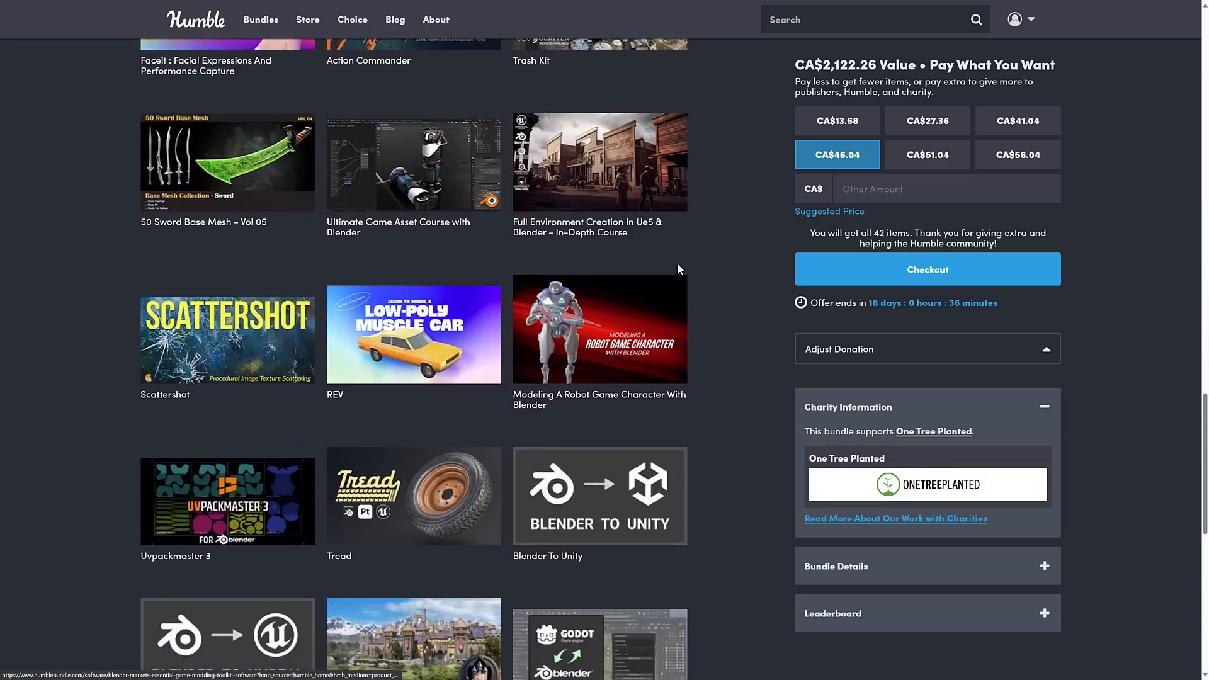
pyautogui.scroll(-3)
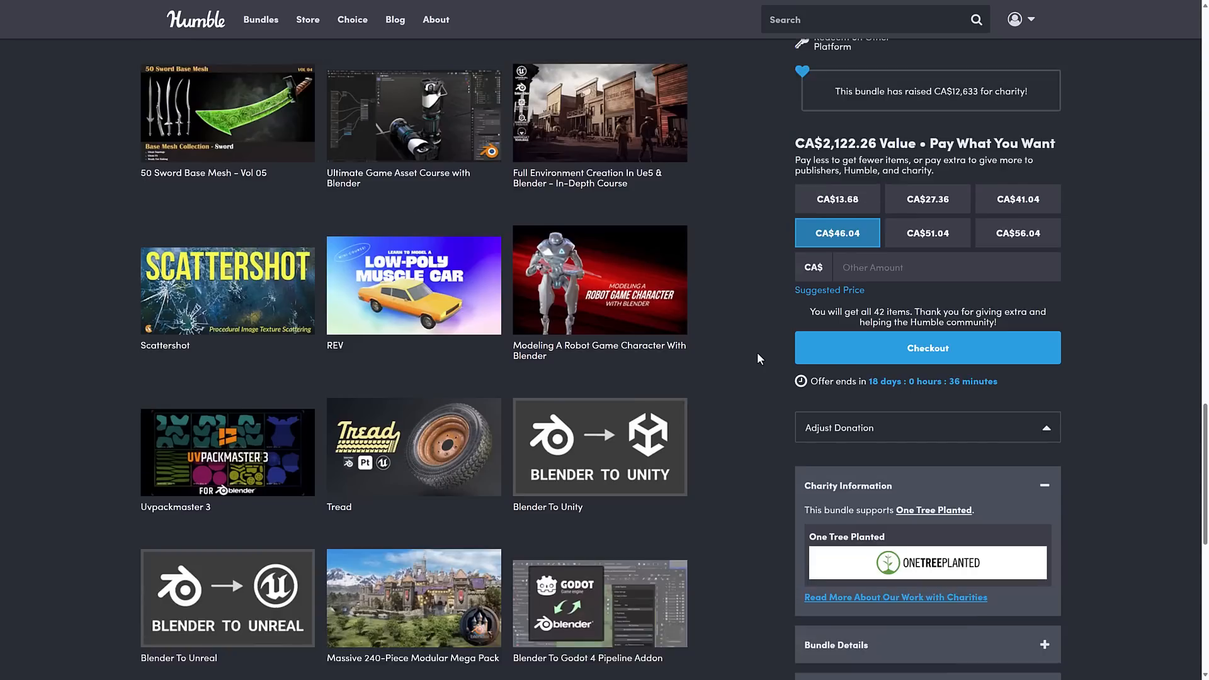
pyautogui.scroll(3)
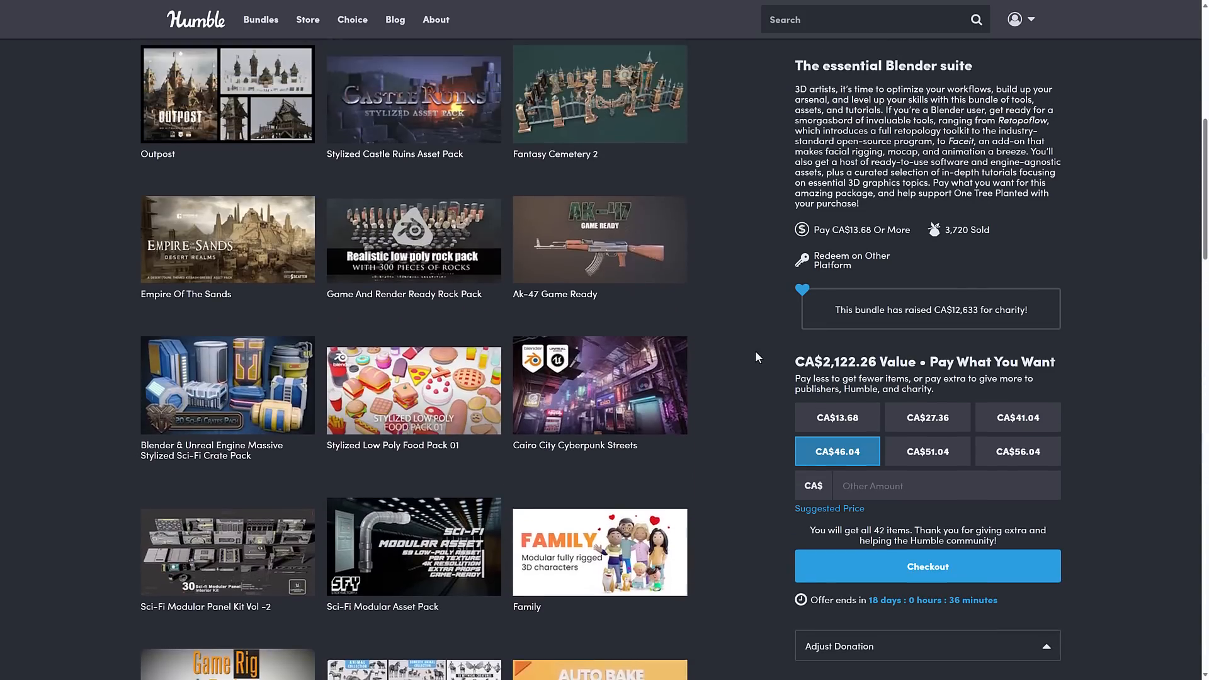
pyautogui.scroll(3)
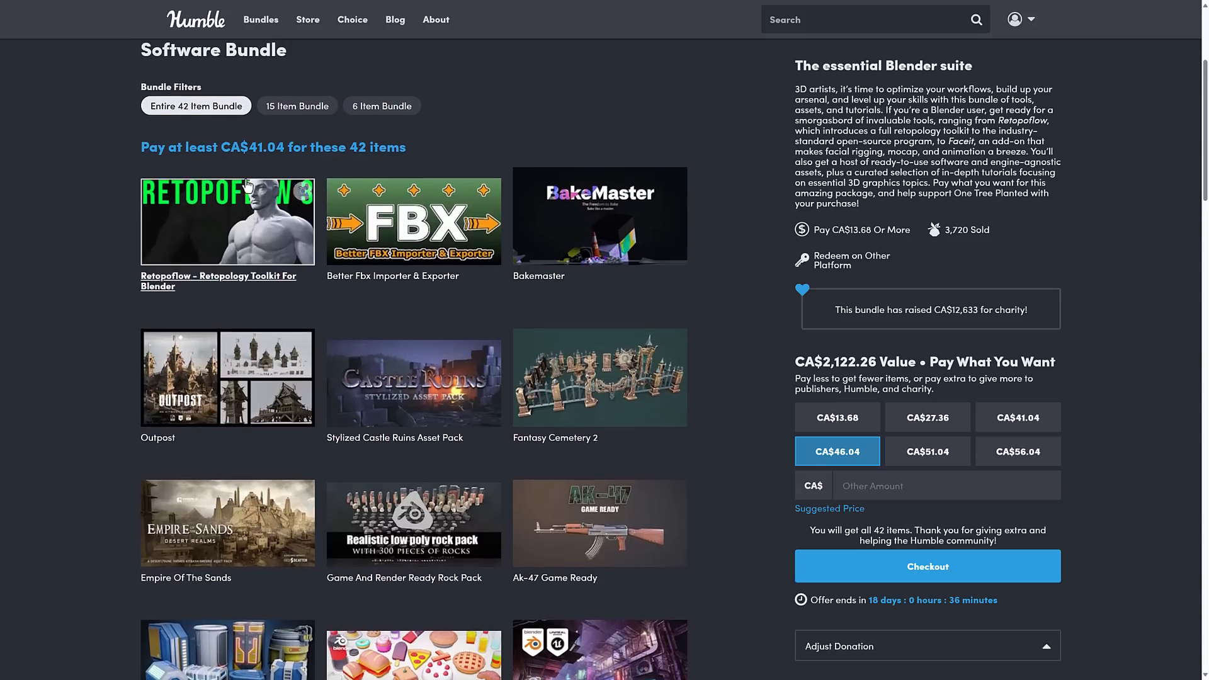